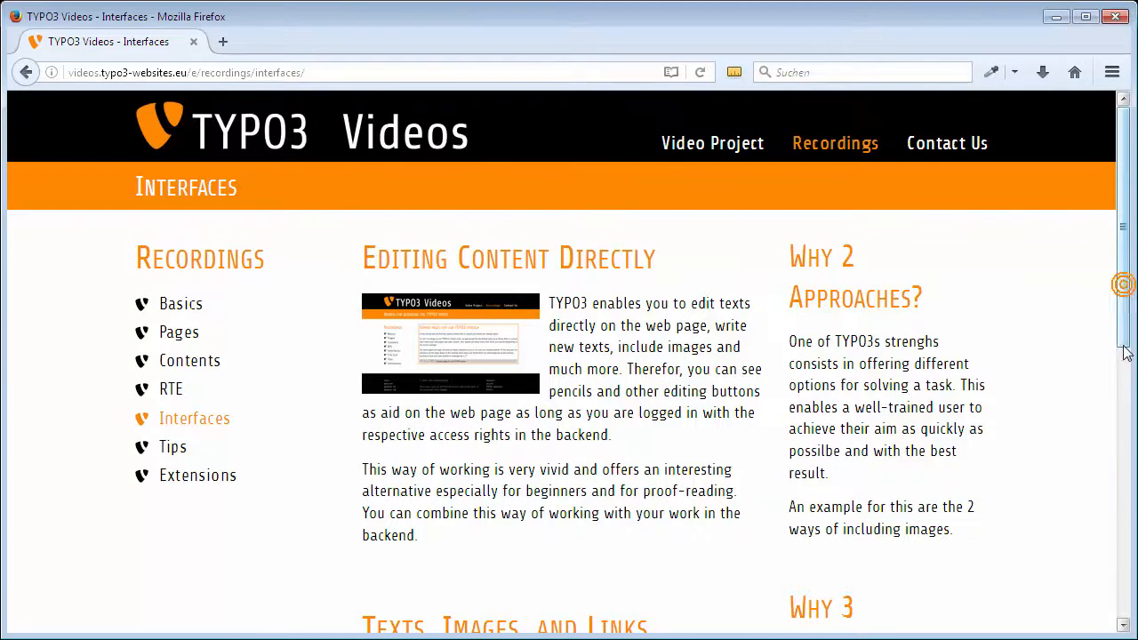
# Submit the login form to enter the TYPO3 Videos backend.
pyautogui.scroll(-3)
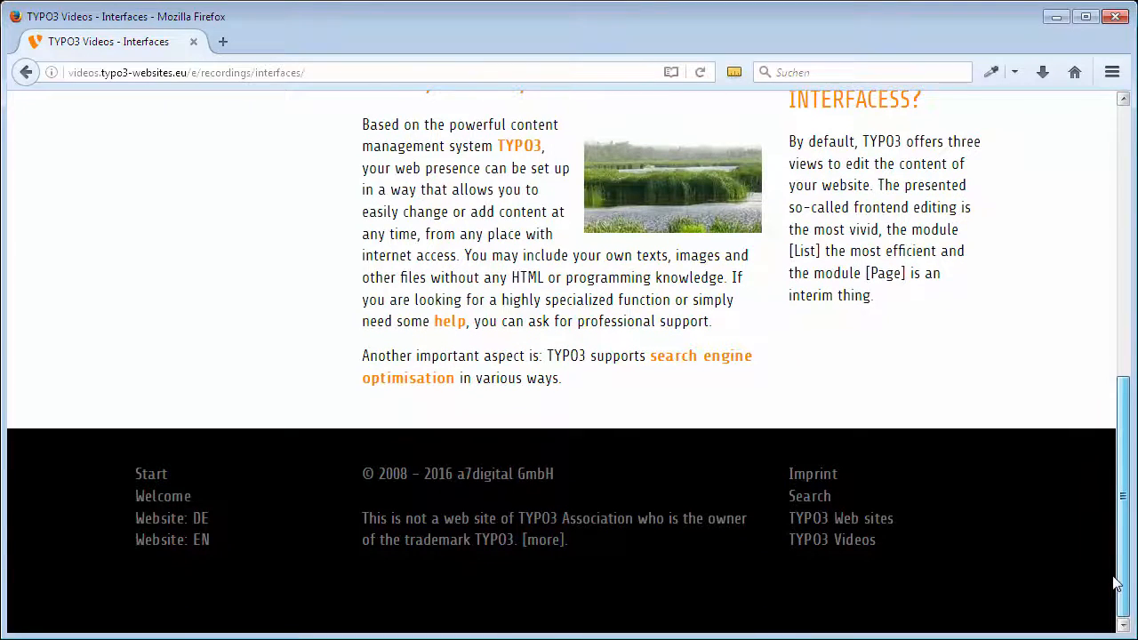
pyautogui.scroll(3)
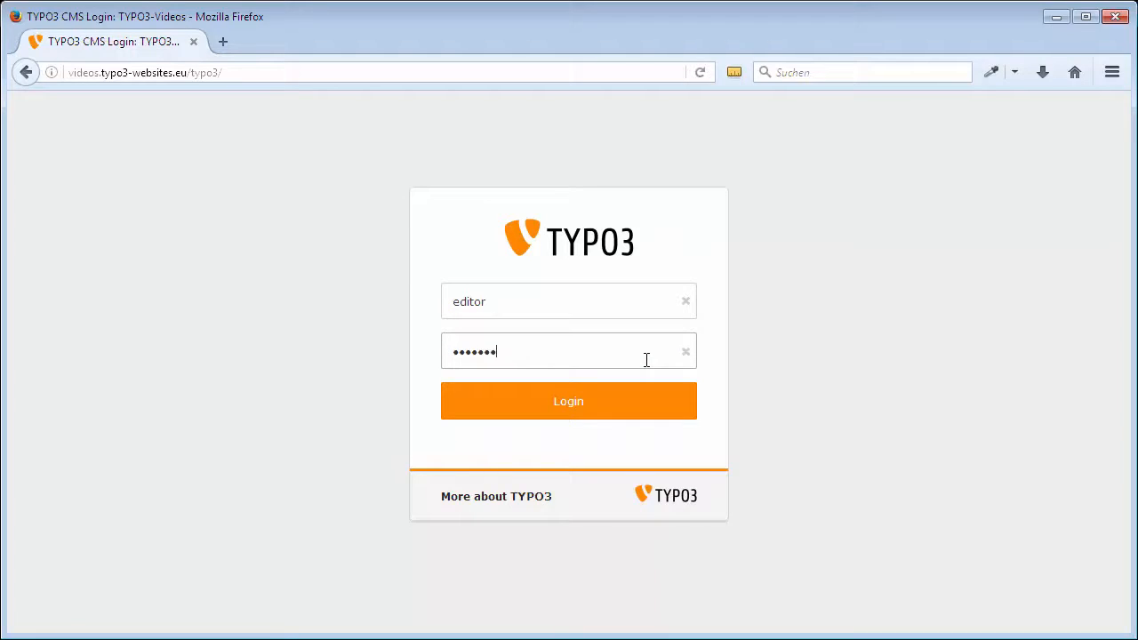
pyautogui.click(569, 402)
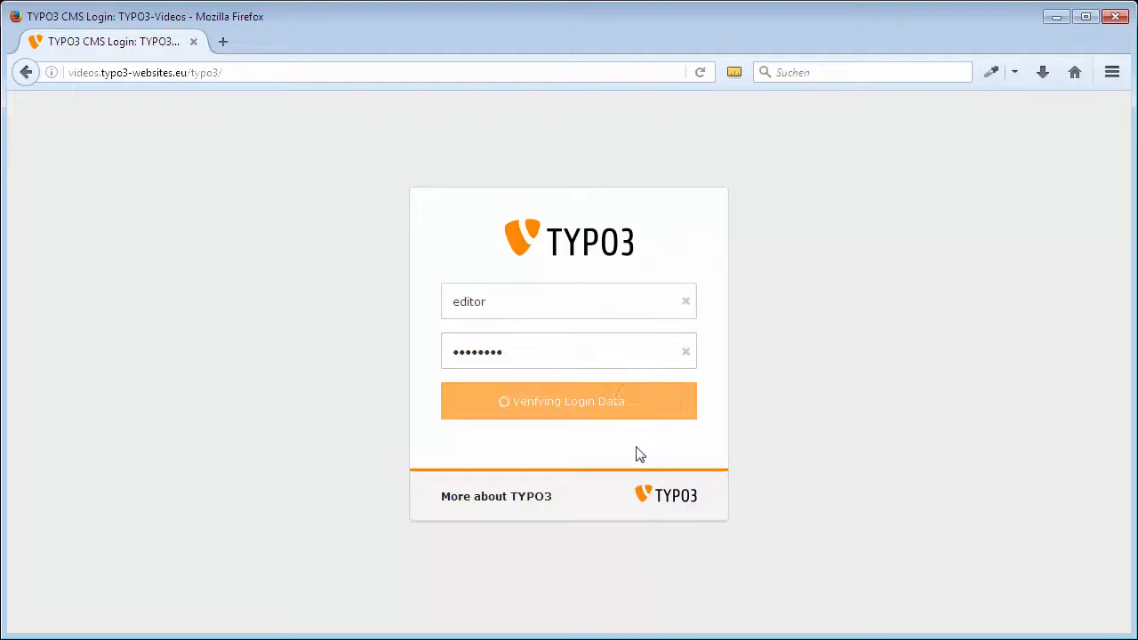
pyautogui.click(569, 402)
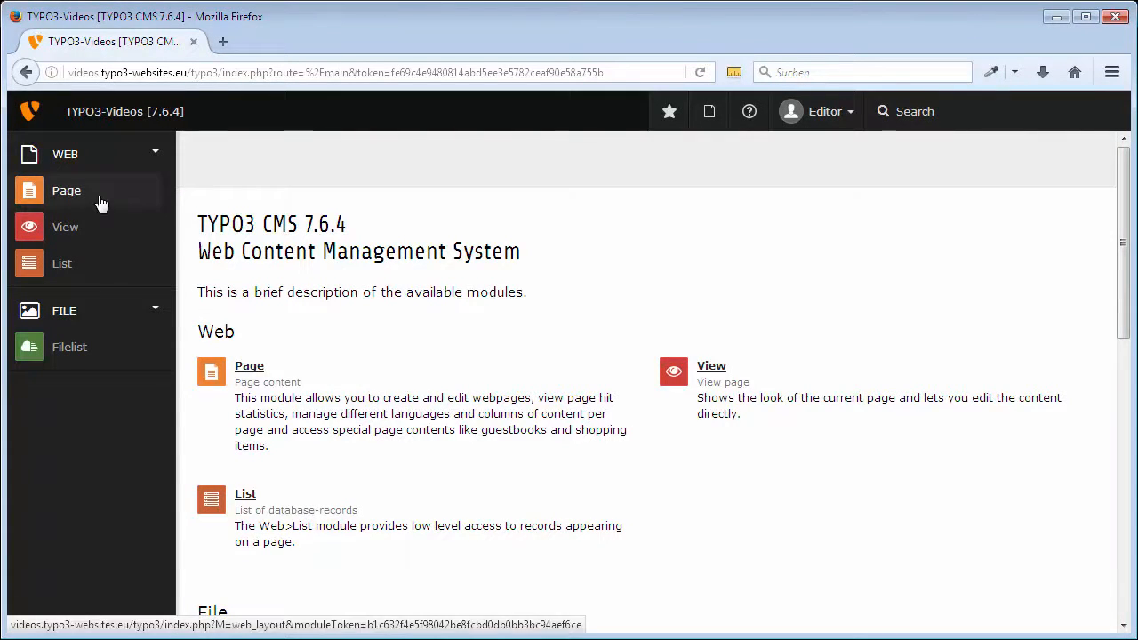
# Go to Web > Page and expand English Tree Section and Recordings in the page tree.
pyautogui.click(67, 190)
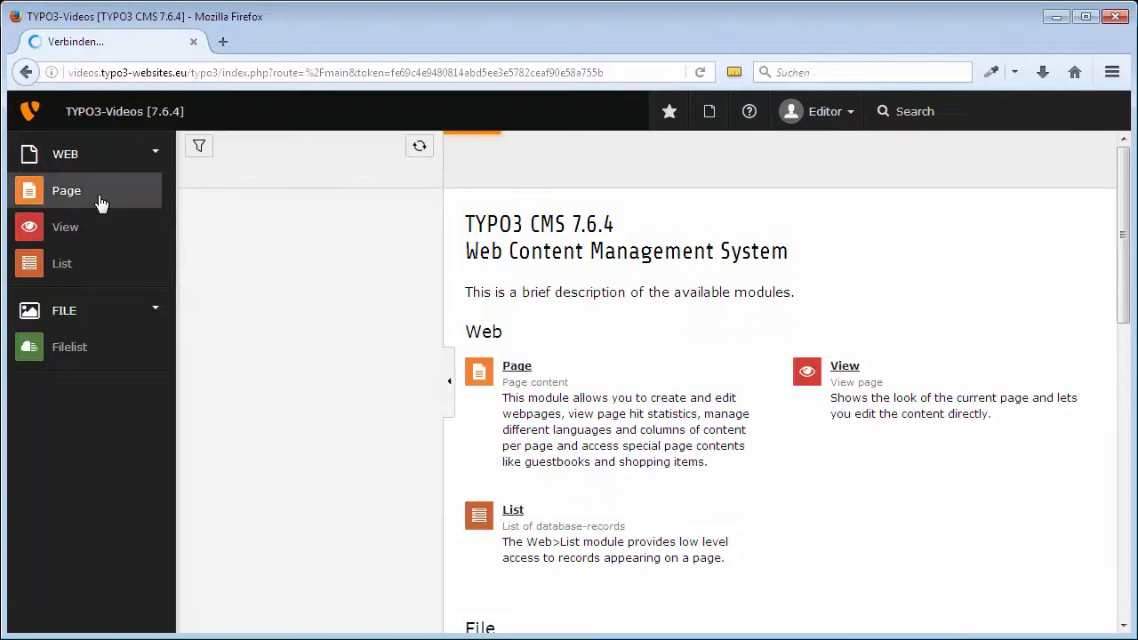
pyautogui.click(66, 190)
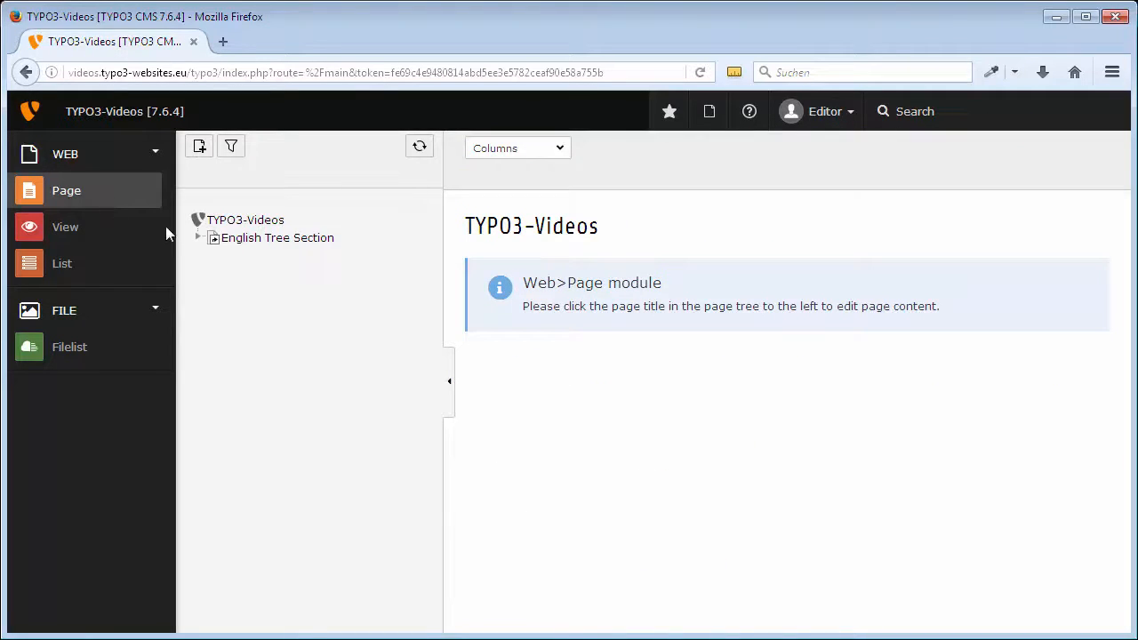
pyautogui.click(200, 238)
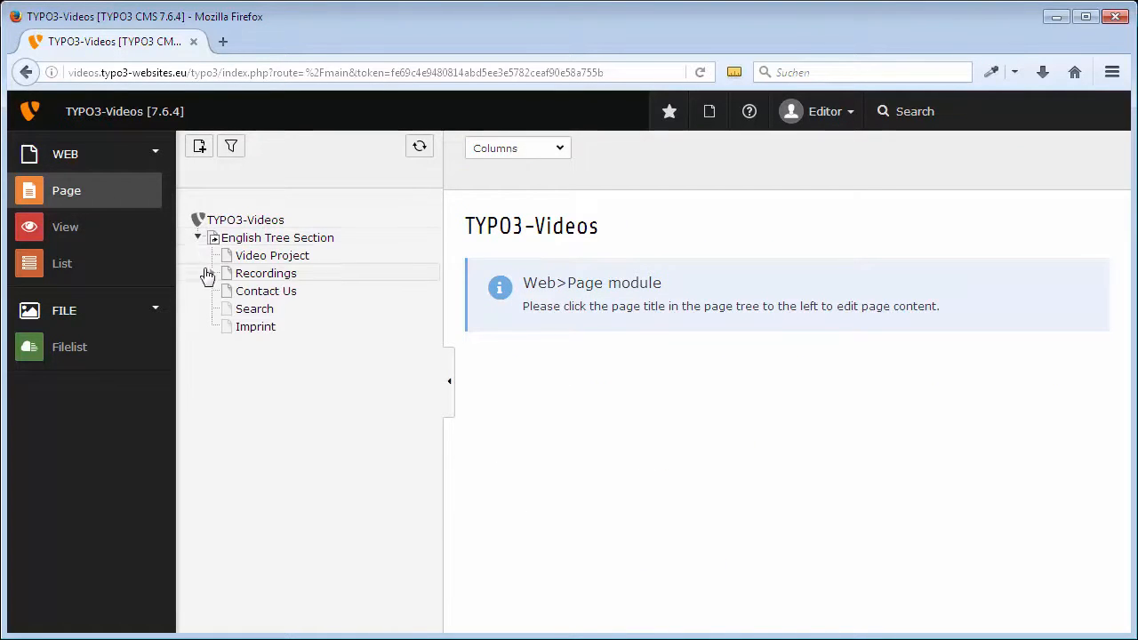
pyautogui.click(214, 274)
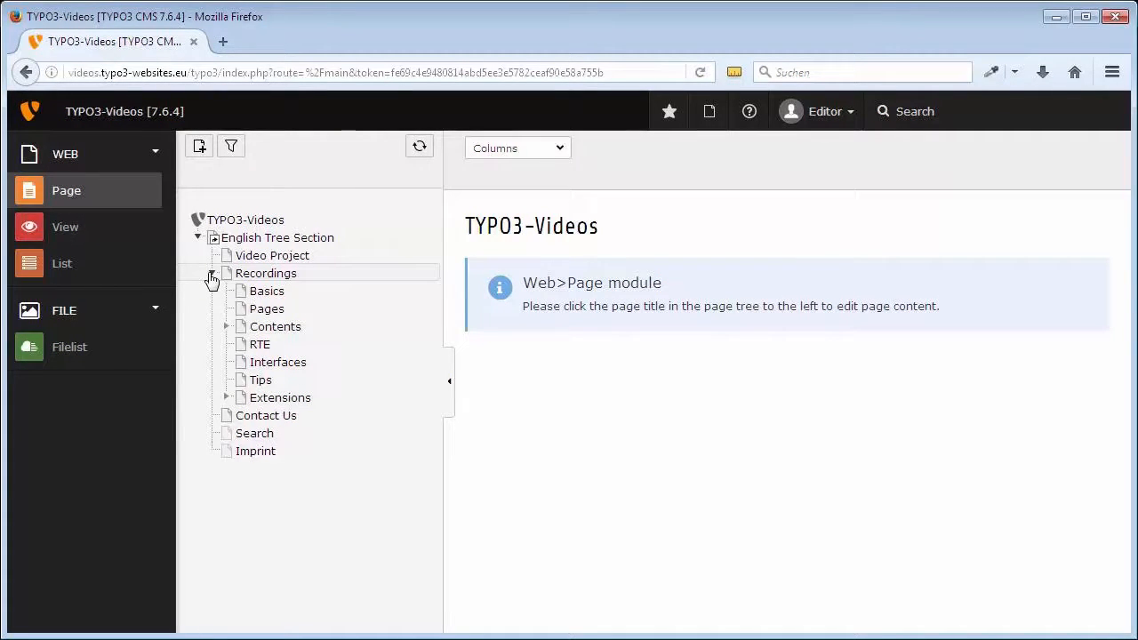
pyautogui.moveTo(278, 366)
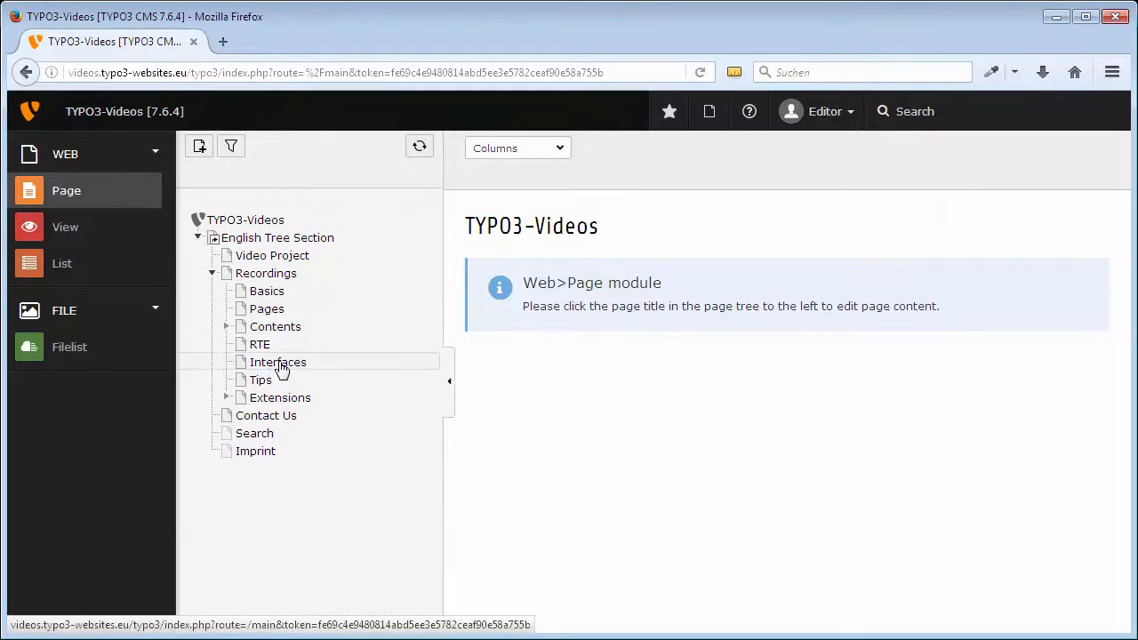
# Show the Interfaces page's content elements across the Left, Normal and Right columns.
pyautogui.click(278, 363)
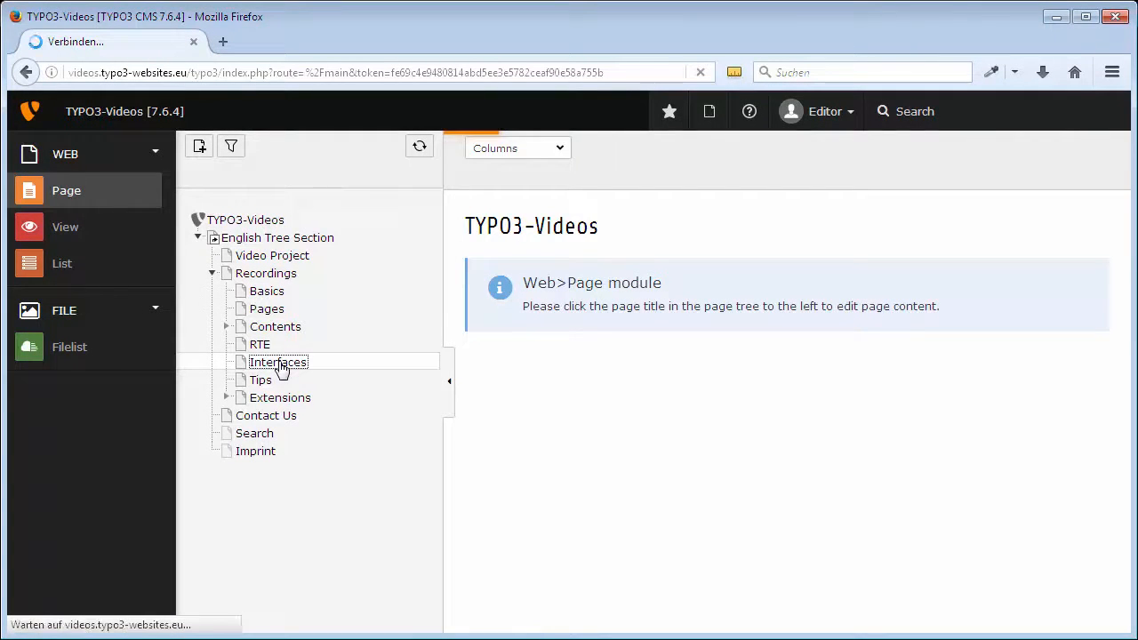
pyautogui.click(277, 363)
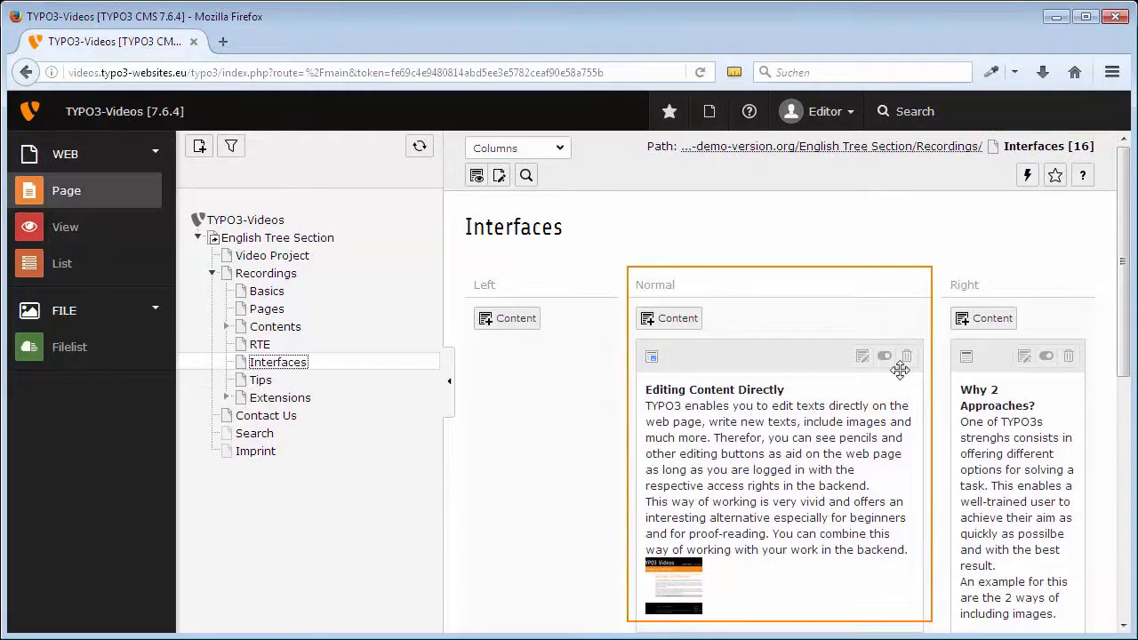
pyautogui.scroll(-3)
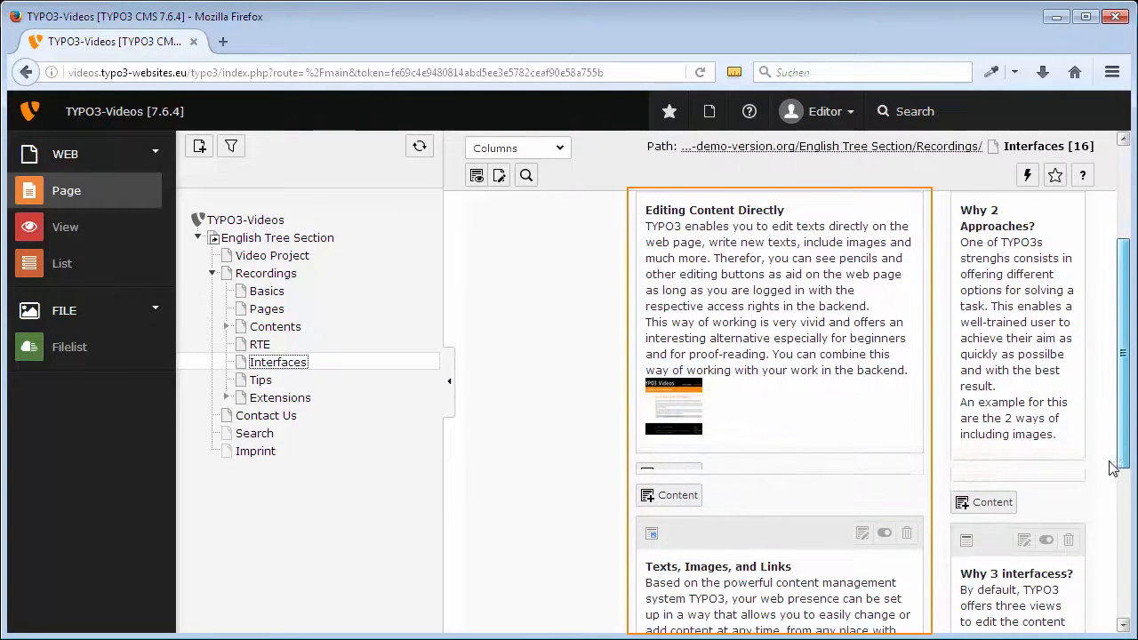
pyautogui.scroll(-3)
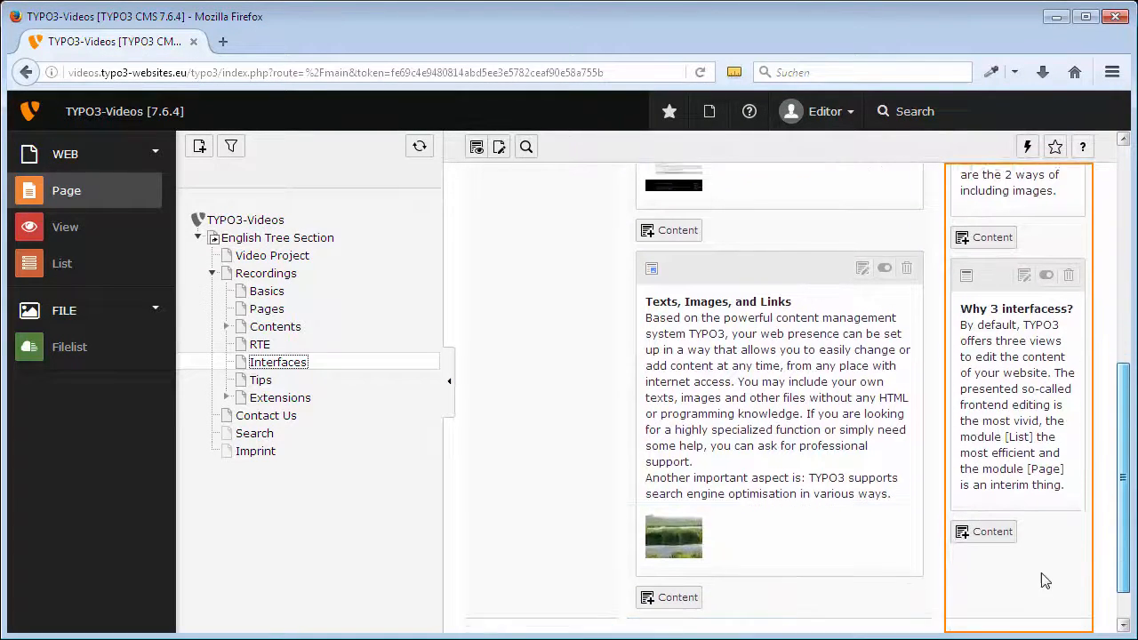
pyautogui.scroll(3)
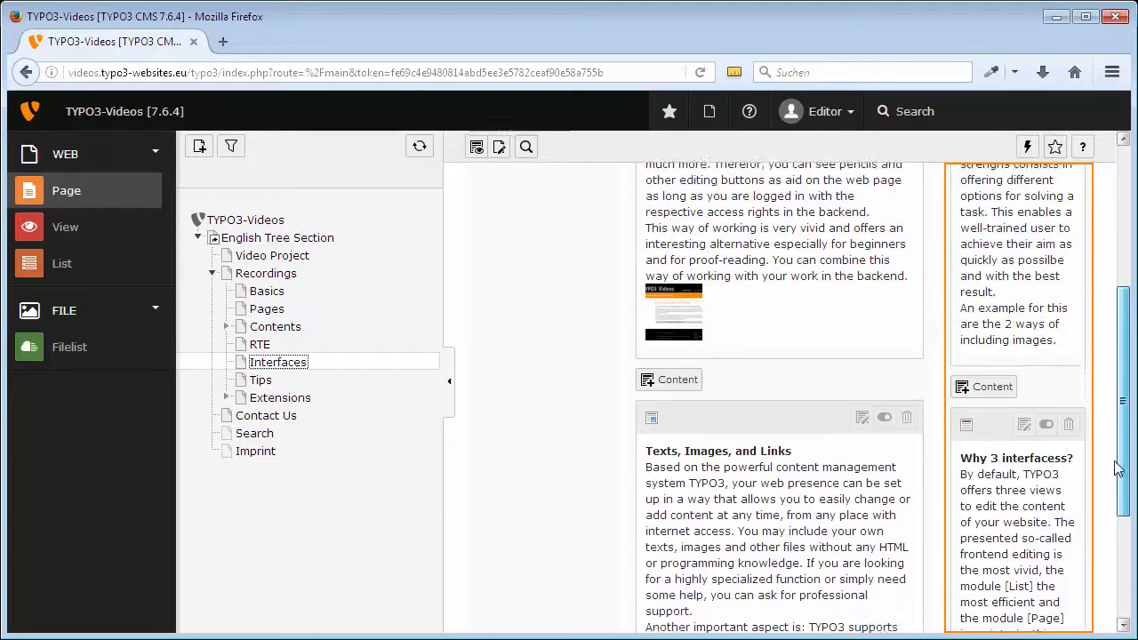
pyautogui.scroll(3)
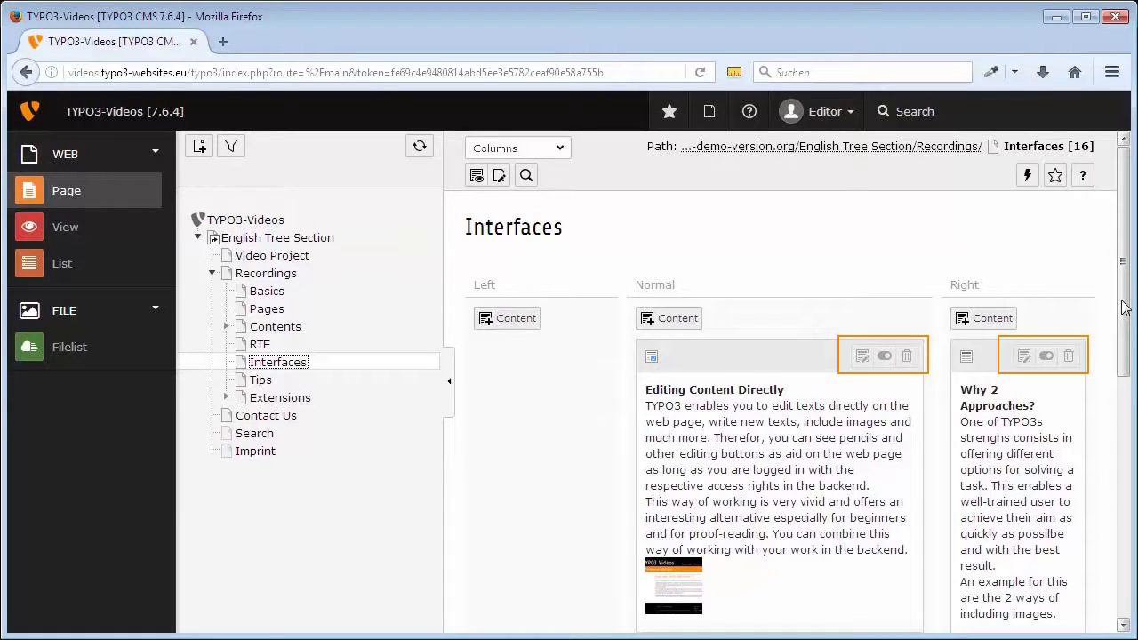
pyautogui.moveTo(1071, 274)
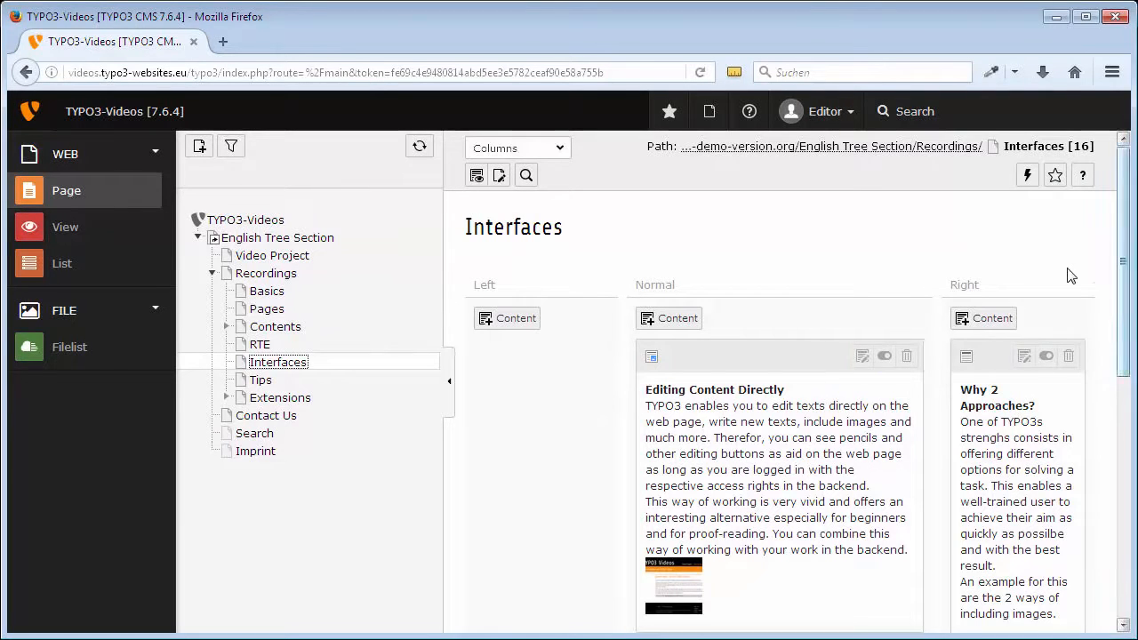
pyautogui.moveTo(861, 355)
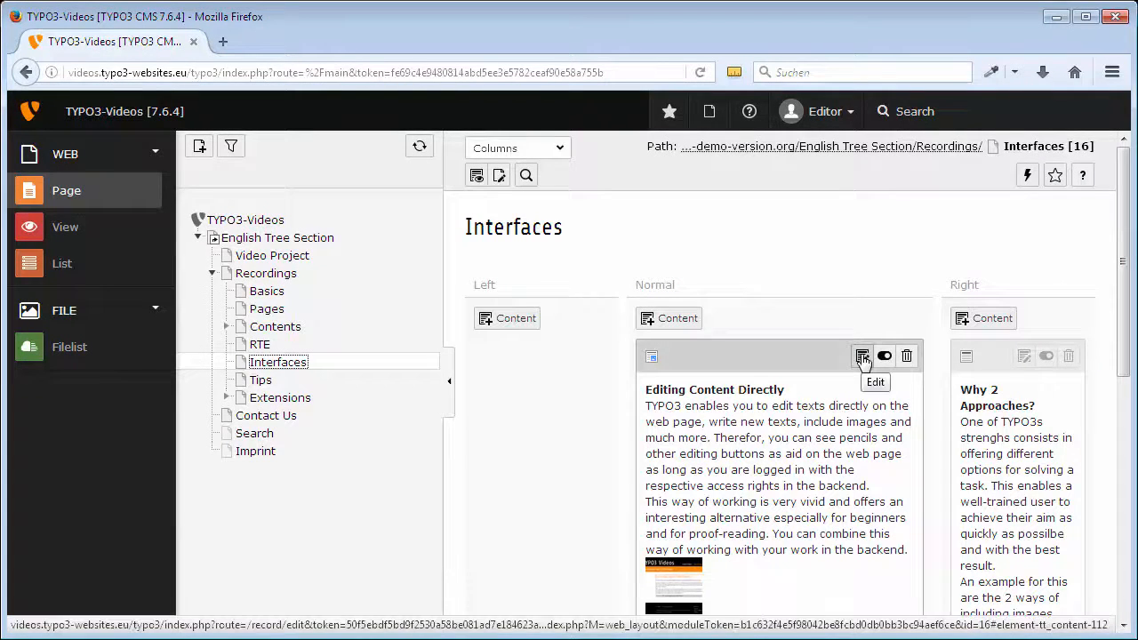
pyautogui.moveTo(883, 356)
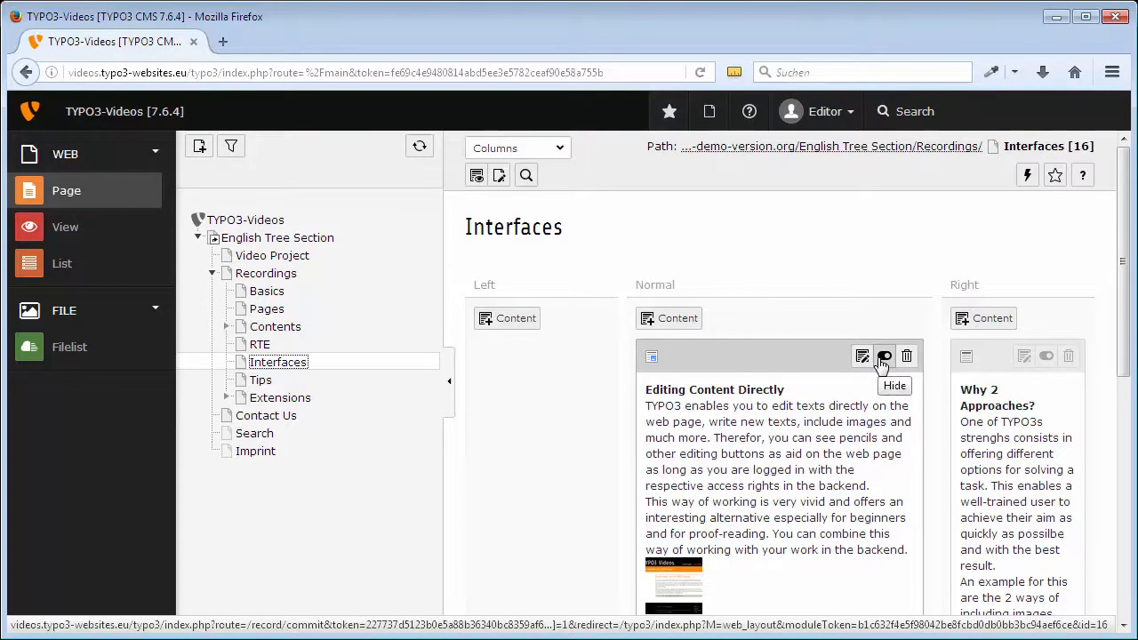
pyautogui.moveTo(790, 371)
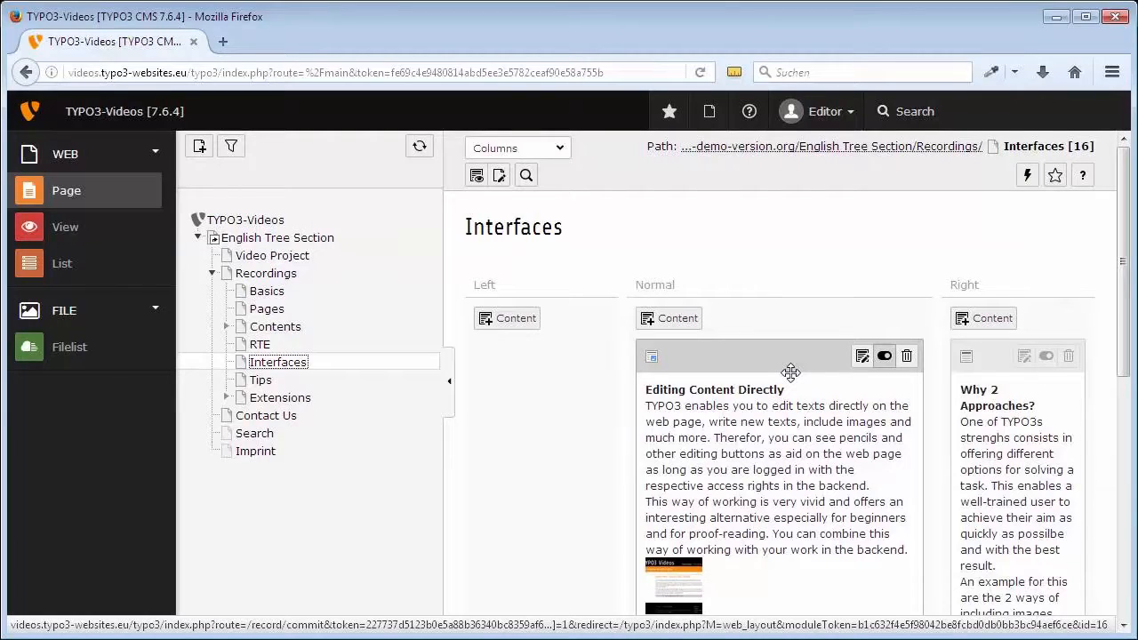
pyautogui.moveTo(651, 355)
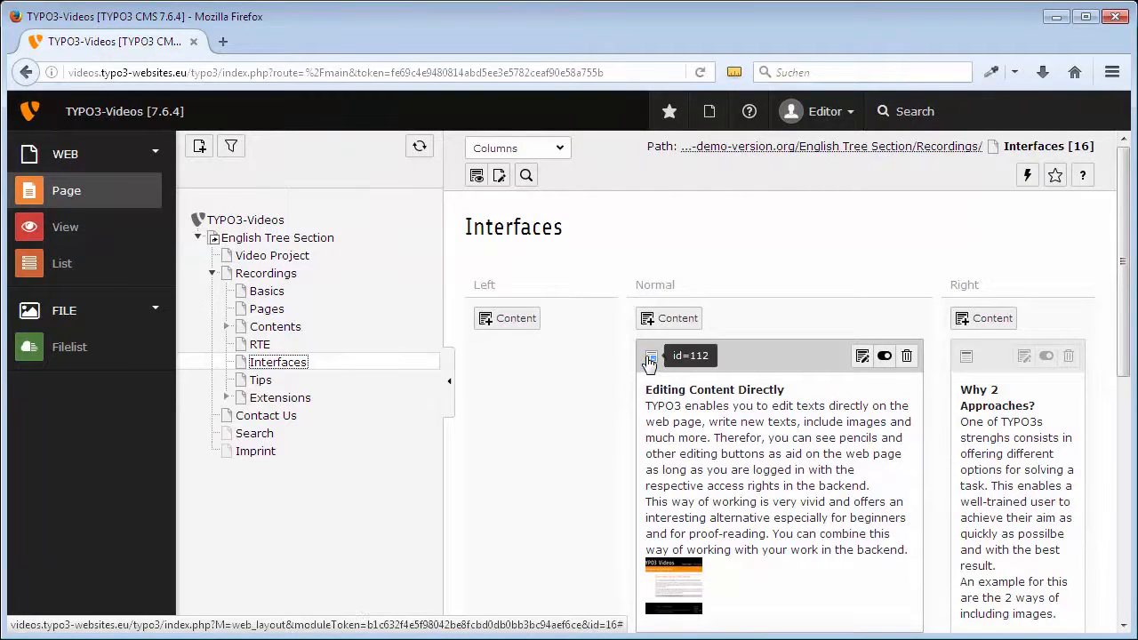
pyautogui.click(651, 360)
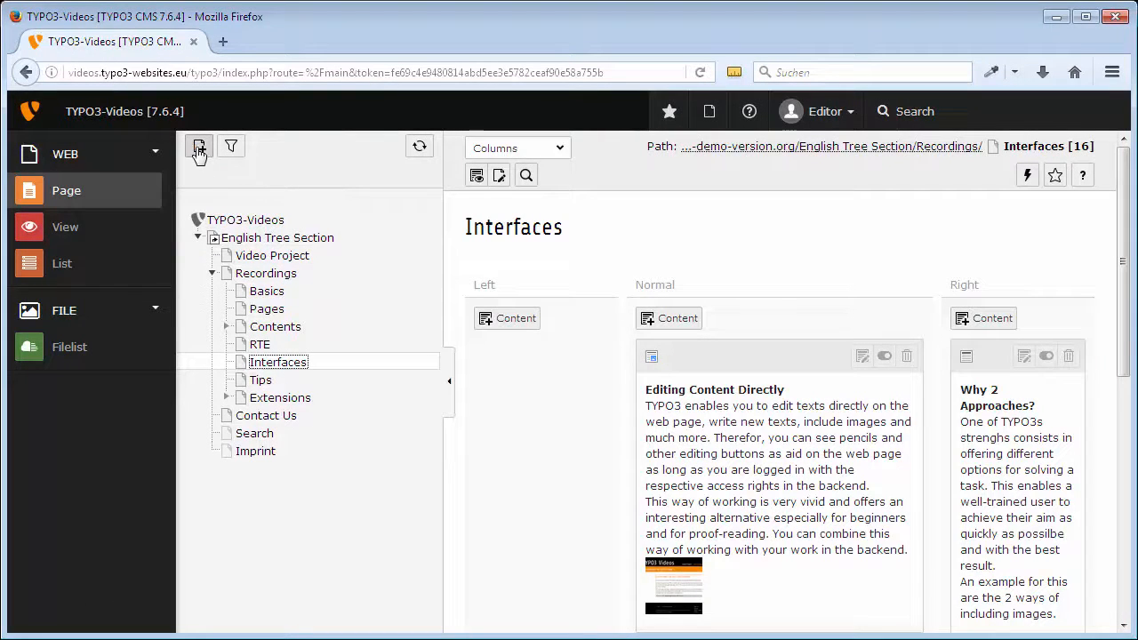
# Create a Standard page titled 'File List' directly below Interfaces under Recordings.
pyautogui.click(199, 146)
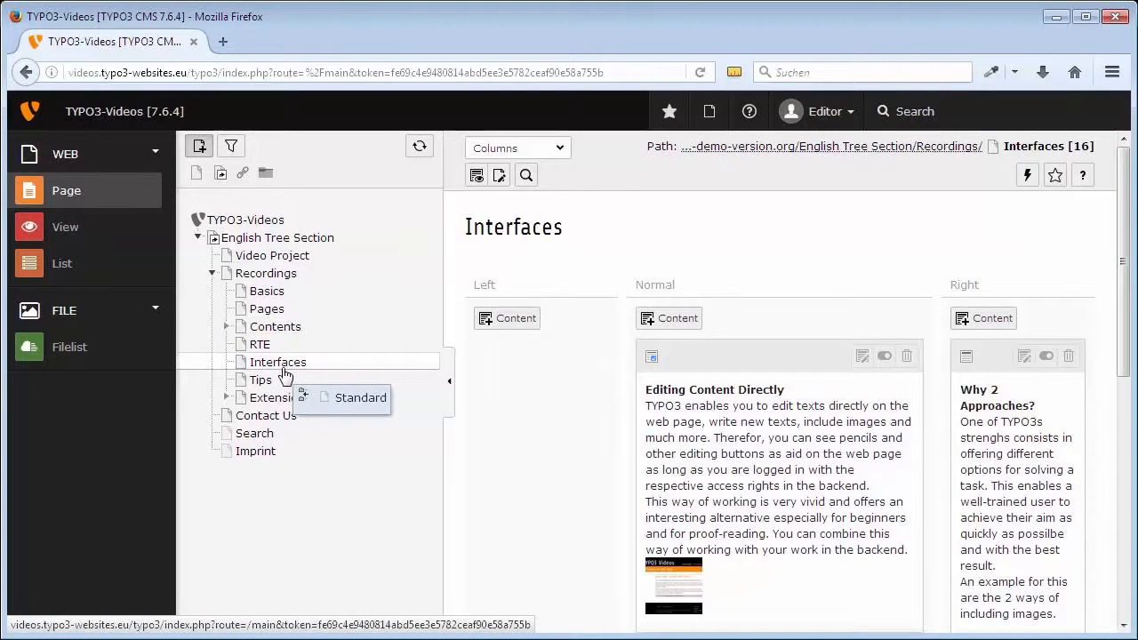
pyautogui.click(360, 399)
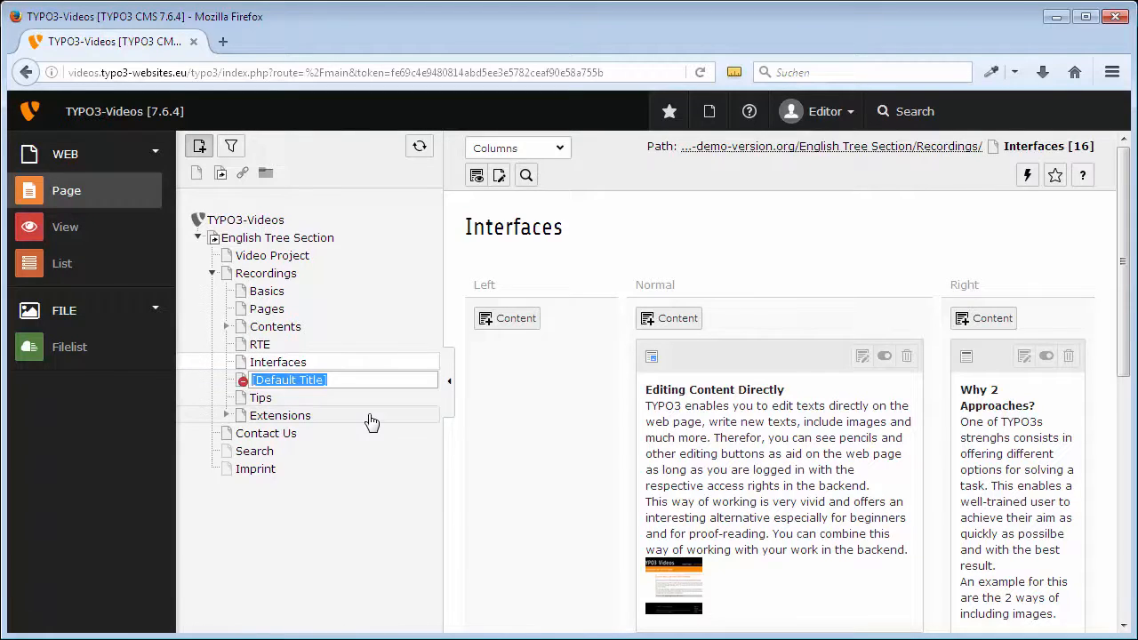
pyautogui.write('File List')
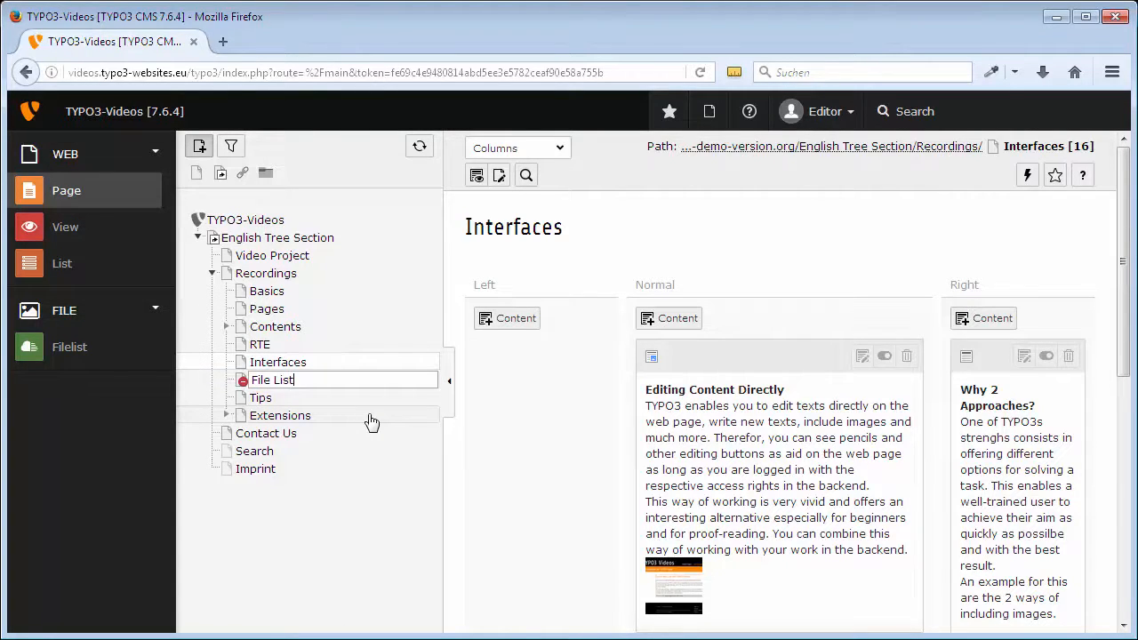
pyautogui.click(277, 363)
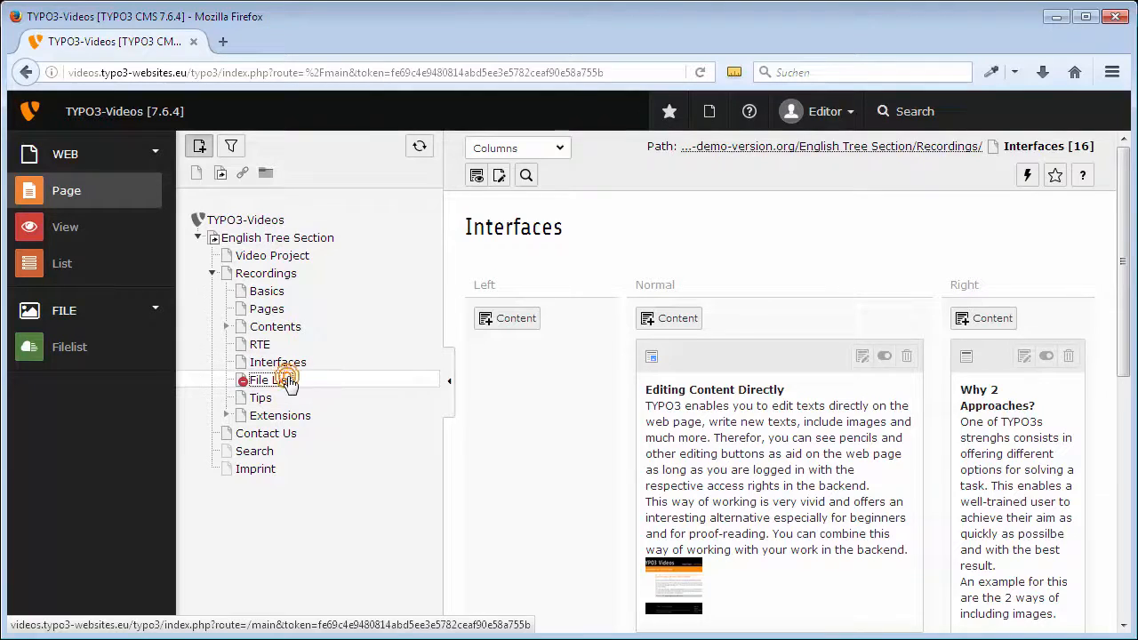
# Start a new Text & Images content element in the Normal column of File List.
pyautogui.click(271, 381)
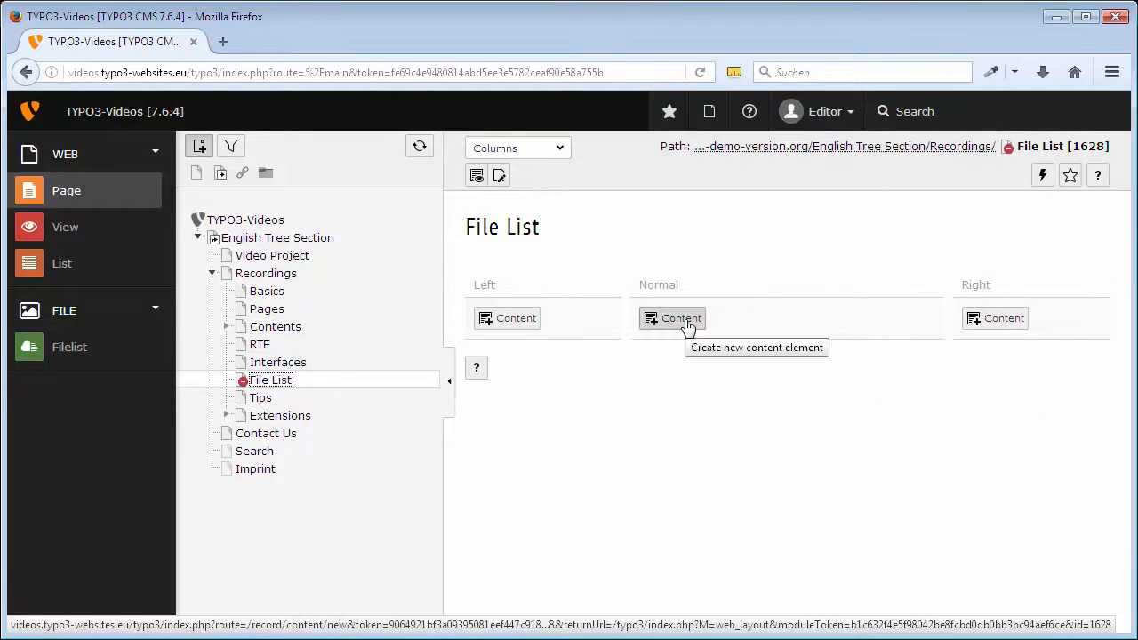
pyautogui.click(680, 319)
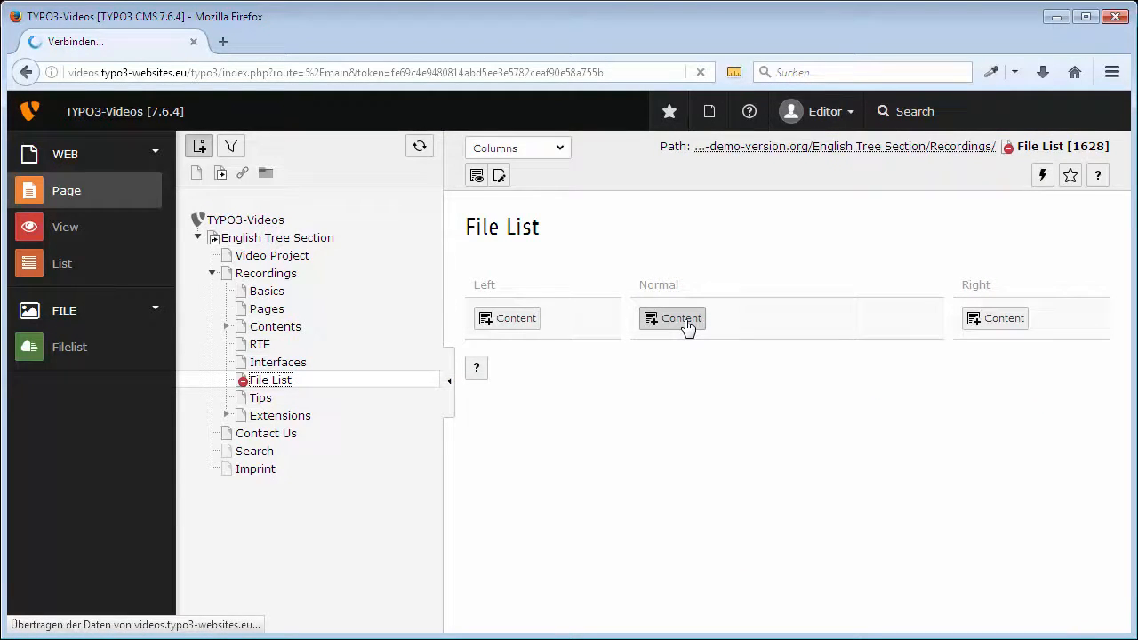
pyautogui.click(672, 318)
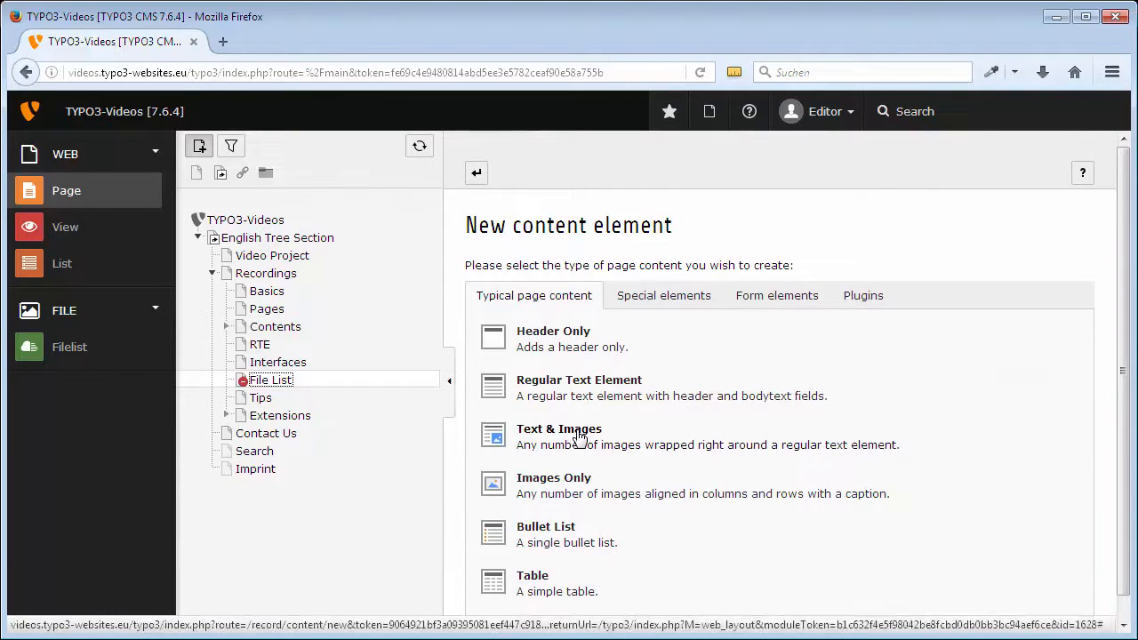
pyautogui.click(558, 429)
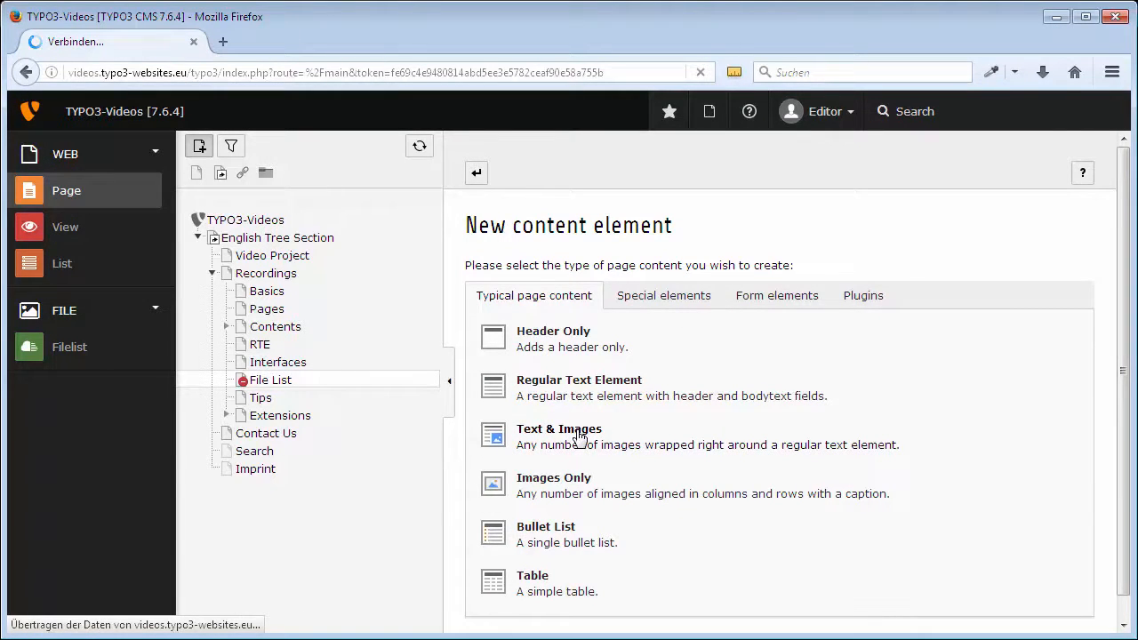
# Enter the header 'Working with the File List' for the new element.
pyautogui.click(559, 436)
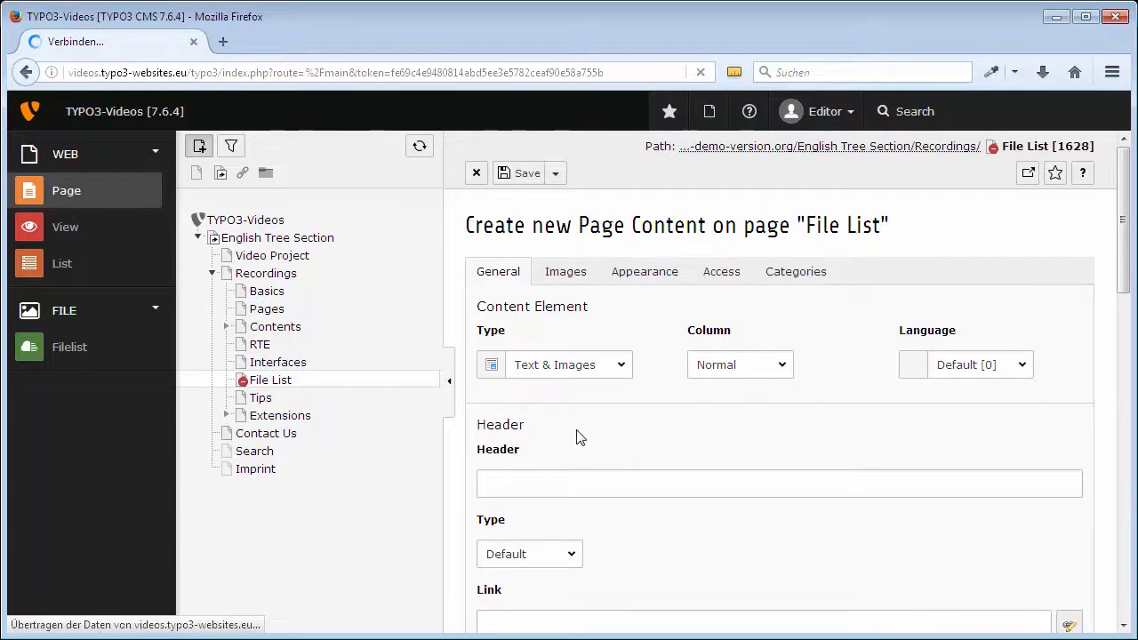
pyautogui.write('Wo')
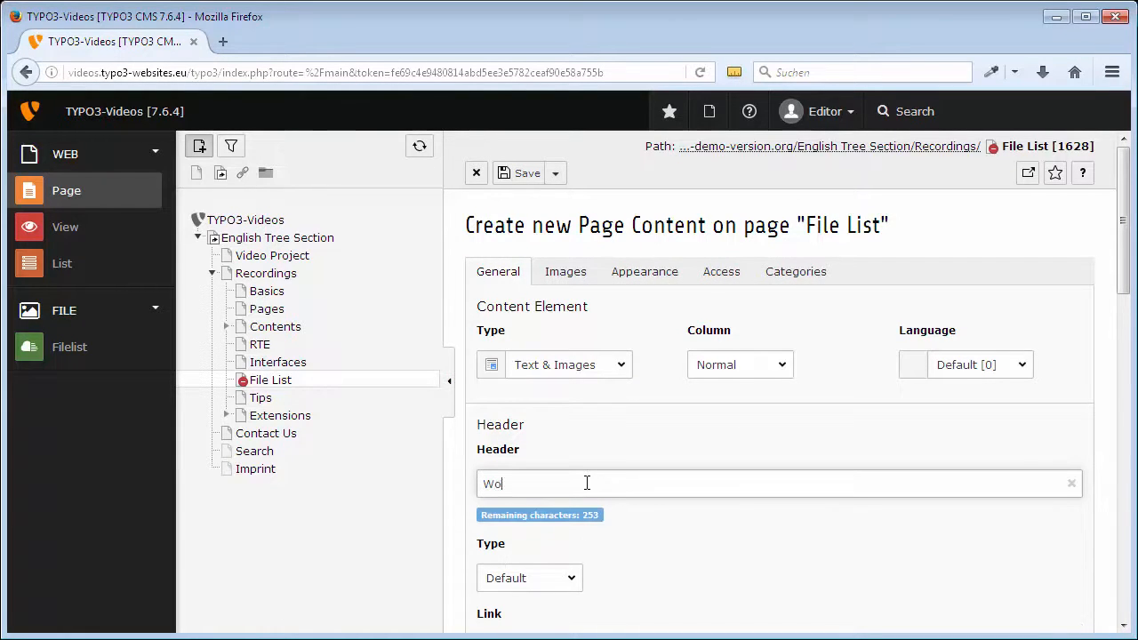
pyautogui.write('rking with the F')
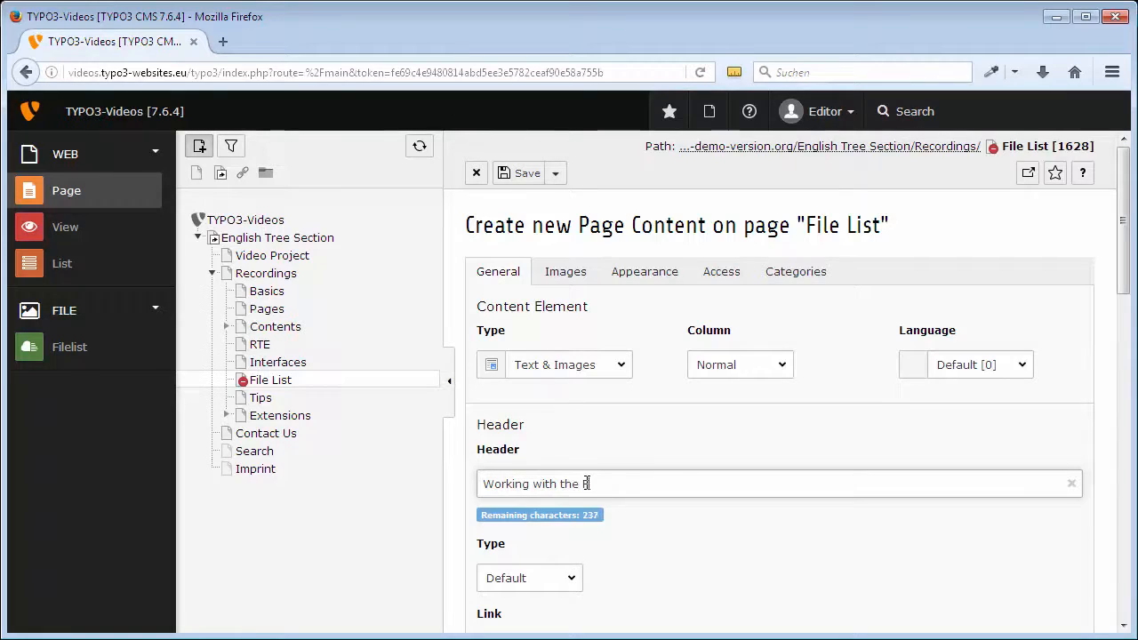
pyautogui.write('File List')
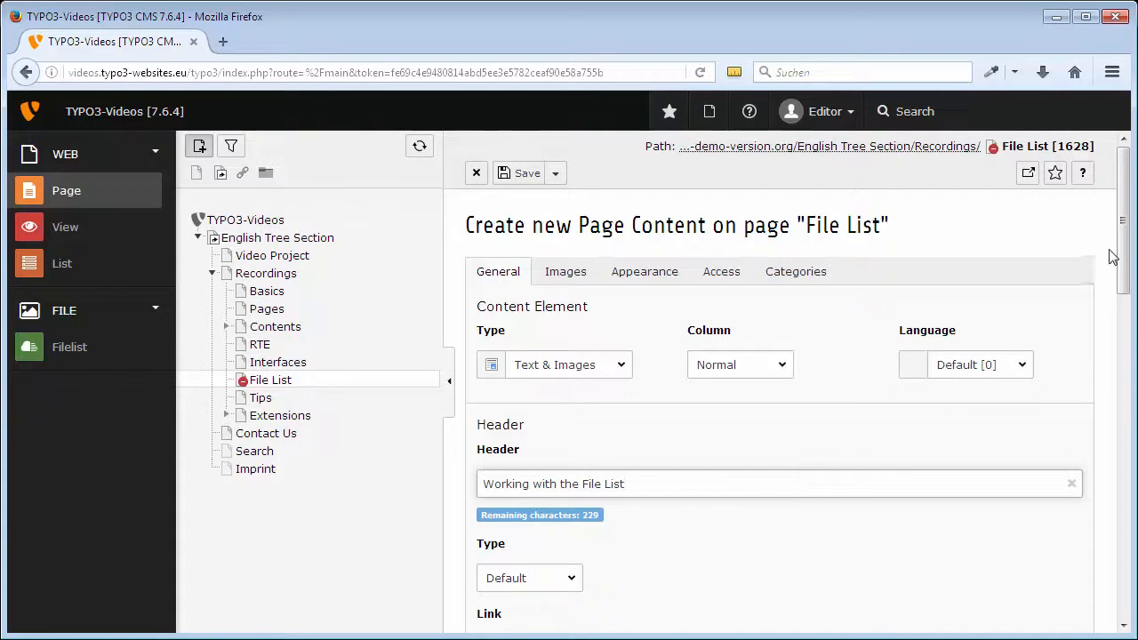
pyautogui.scroll(-3)
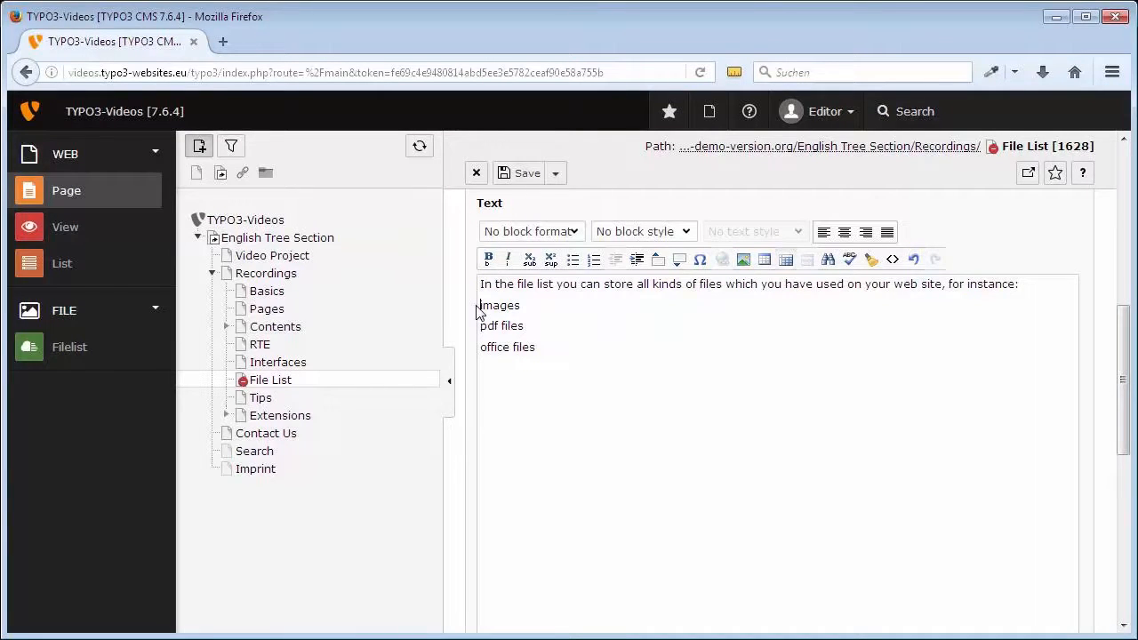
# Turn the images/pdf/office file-type lines into a bulleted list in the RTE.
pyautogui.click(573, 260)
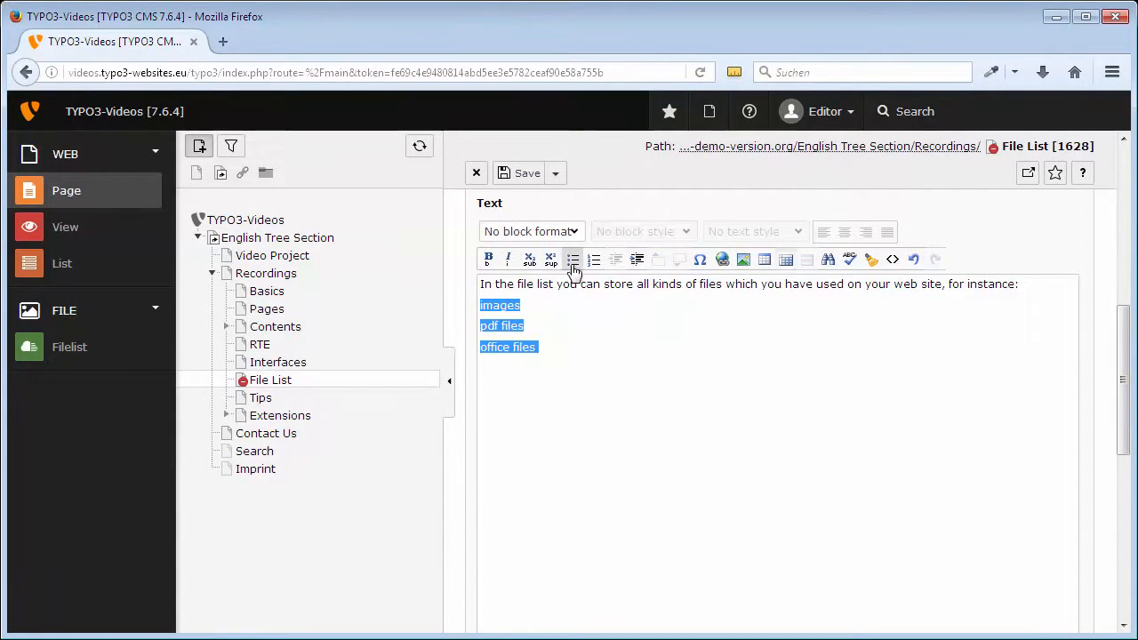
pyautogui.click(573, 259)
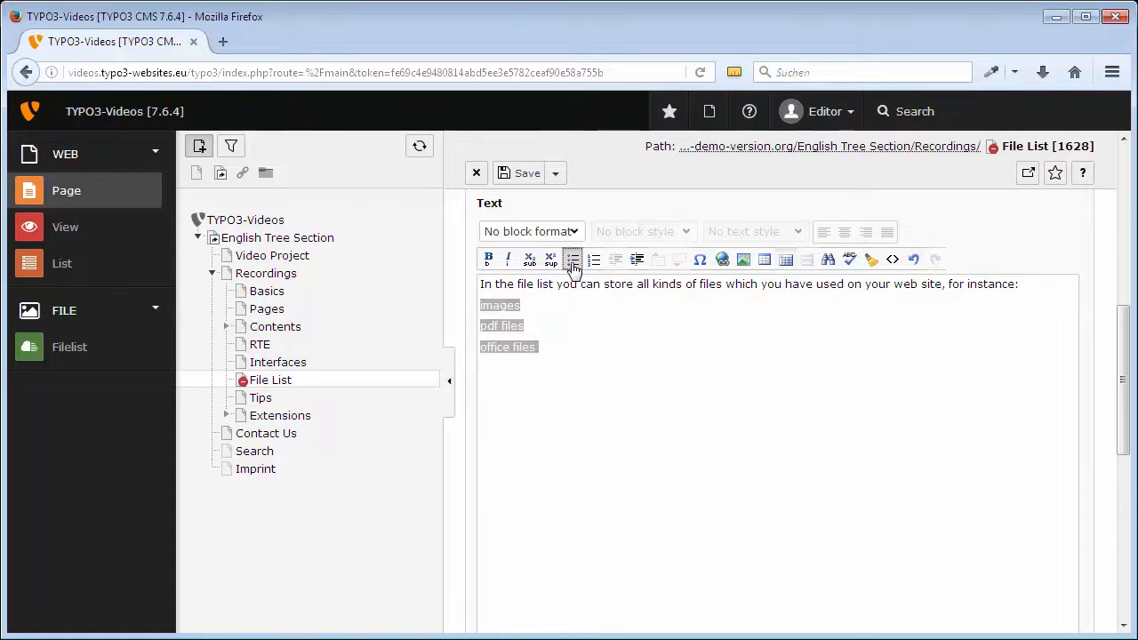
pyautogui.click(572, 259)
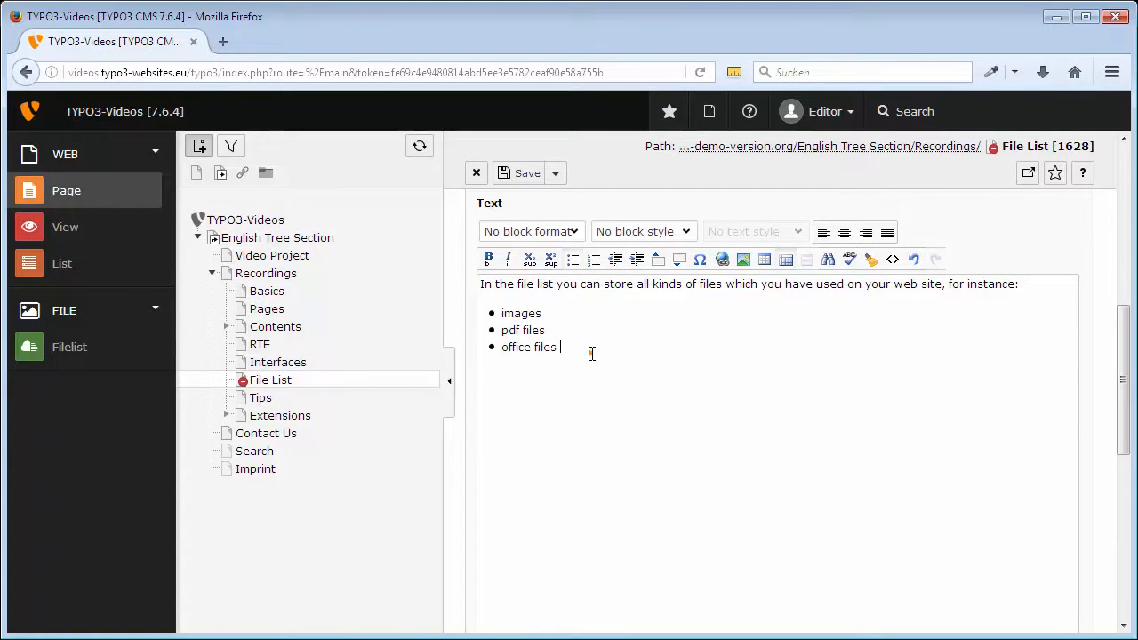
pyautogui.scroll(3)
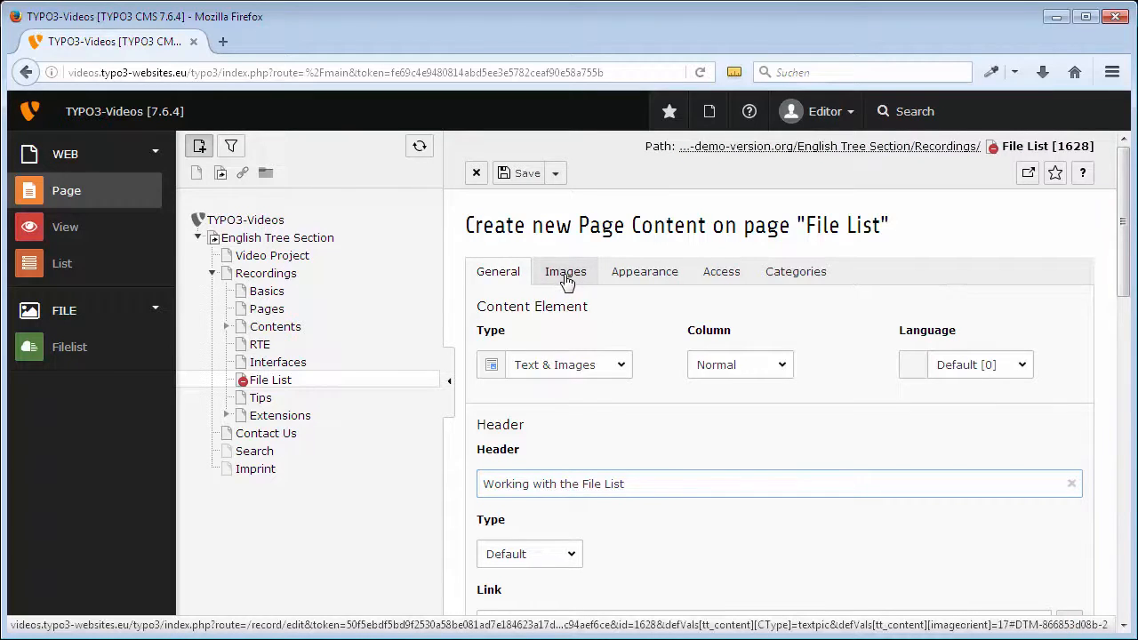
# From the Images settings, add an image and browse into editor-files > images.
pyautogui.click(565, 270)
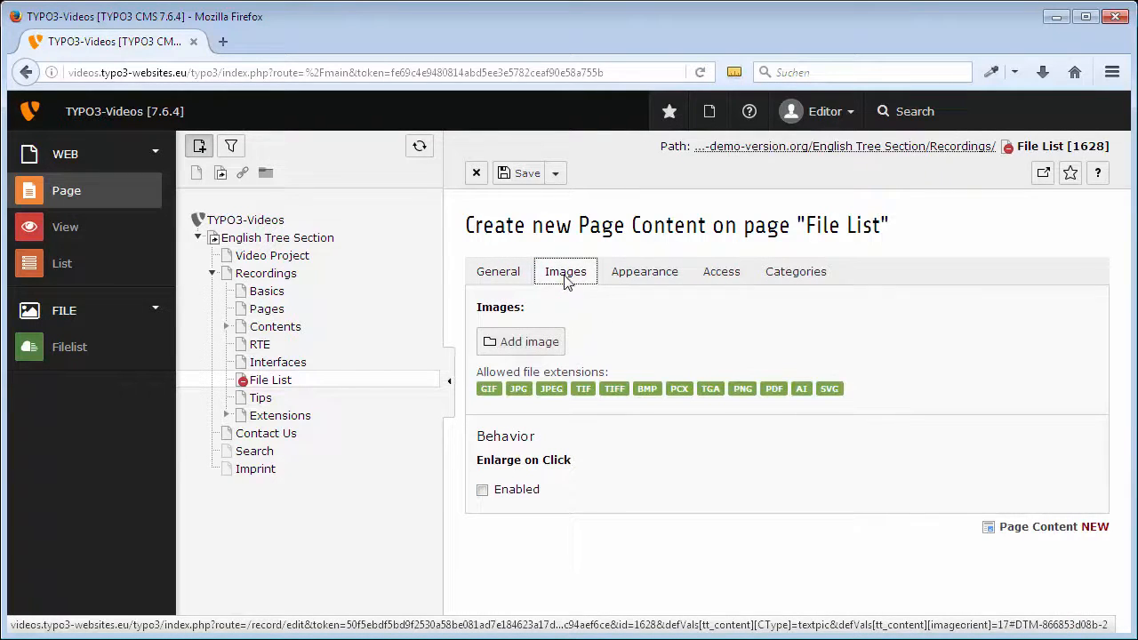
pyautogui.moveTo(519, 342)
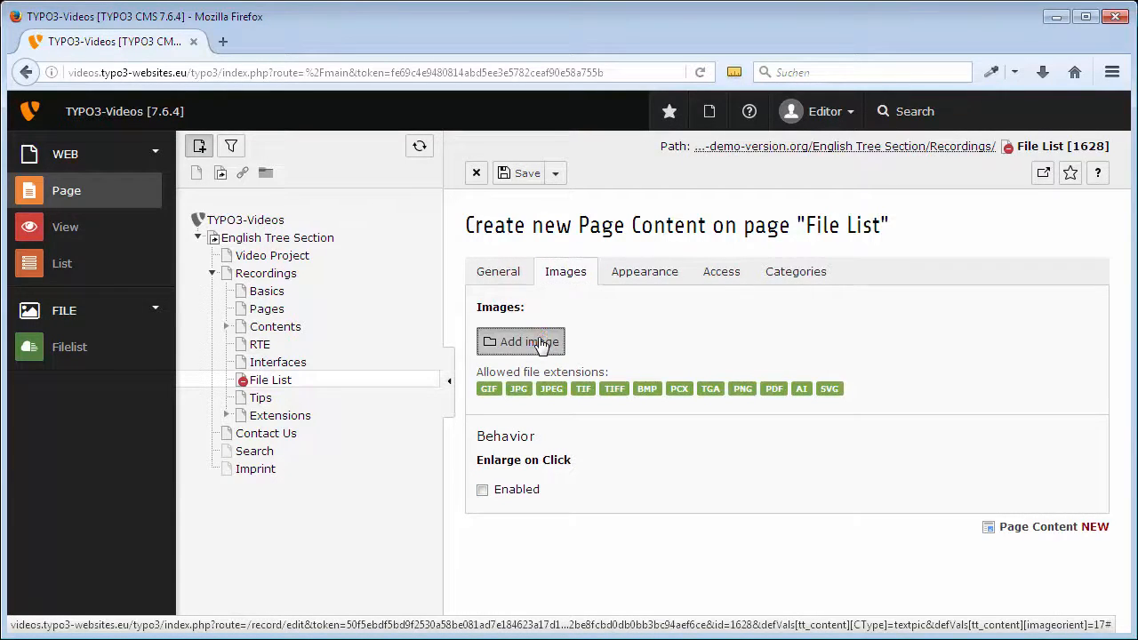
pyautogui.click(519, 342)
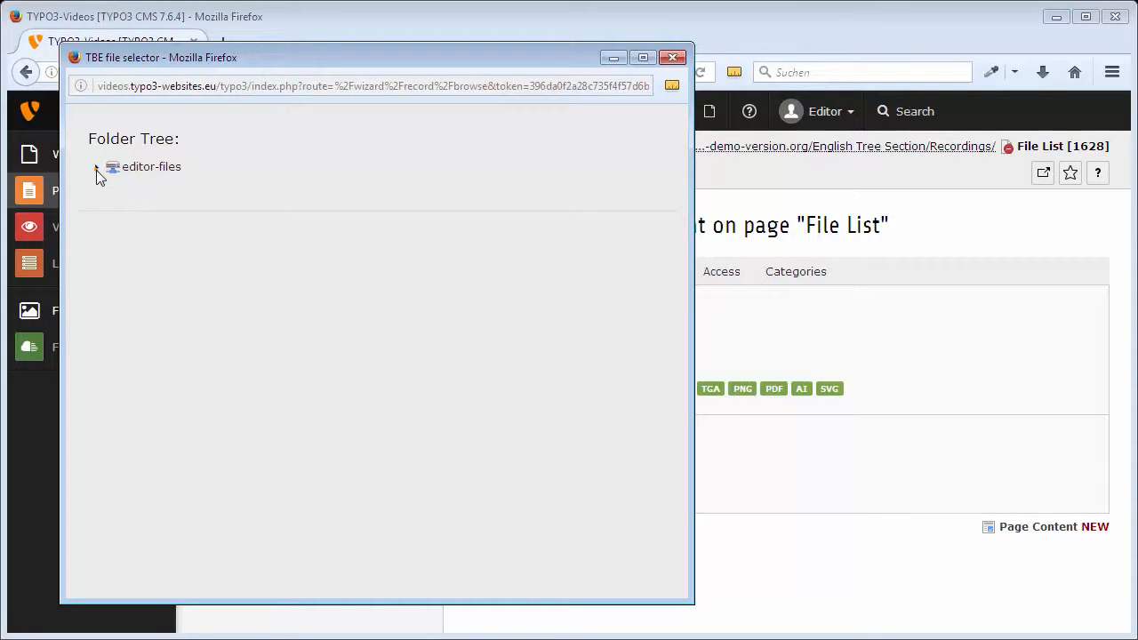
pyautogui.click(96, 167)
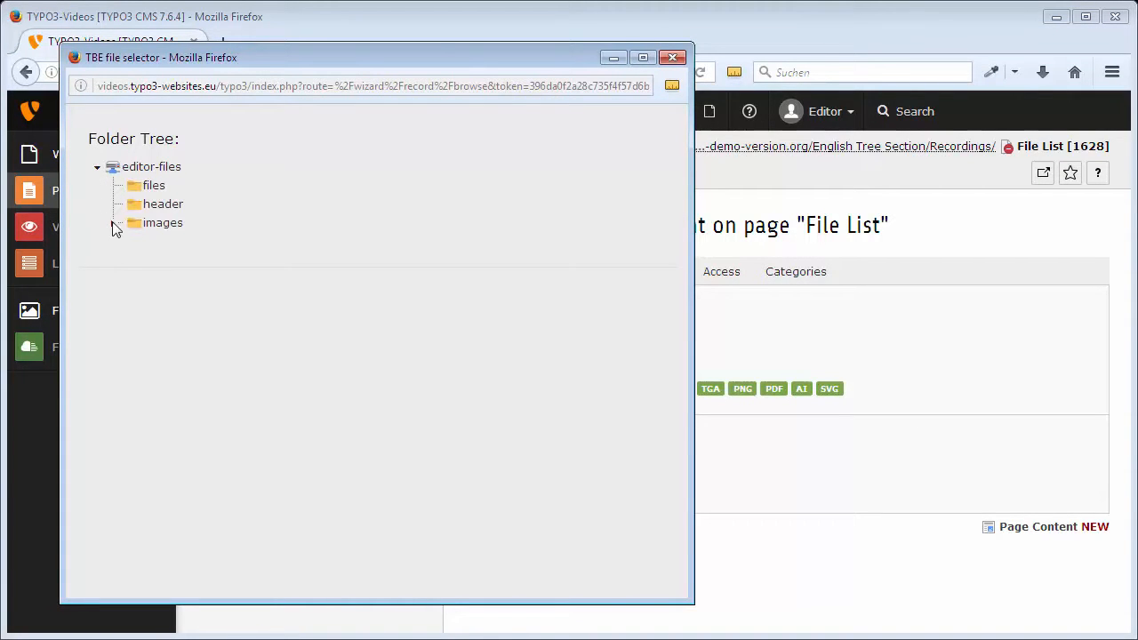
pyautogui.moveTo(164, 222)
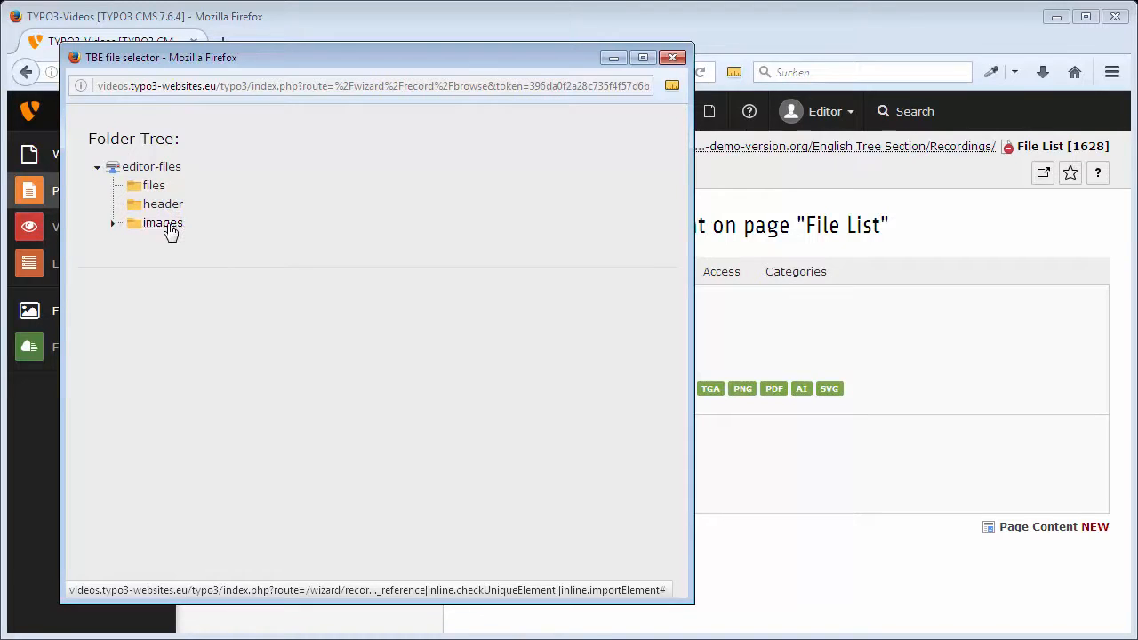
pyautogui.click(164, 222)
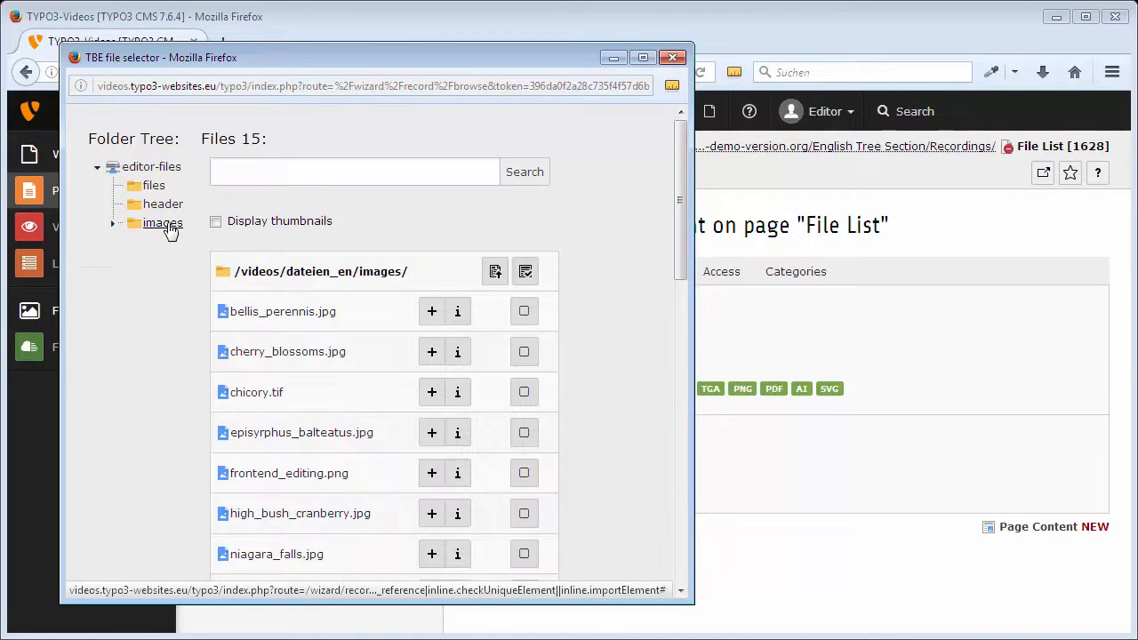
pyautogui.scroll(-3)
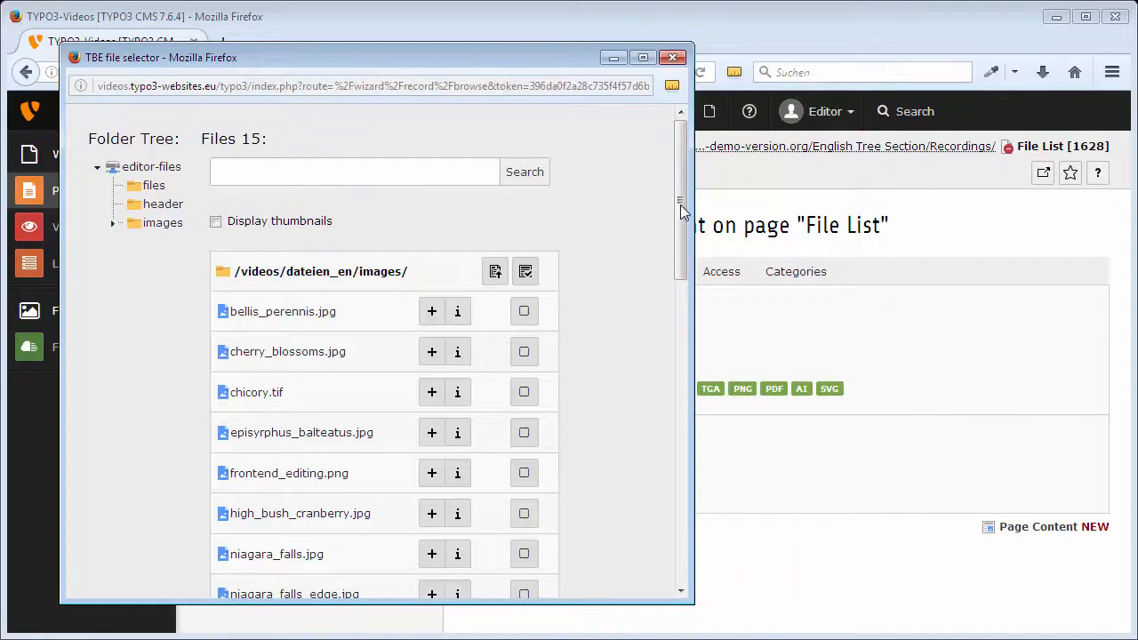
pyautogui.scroll(-3)
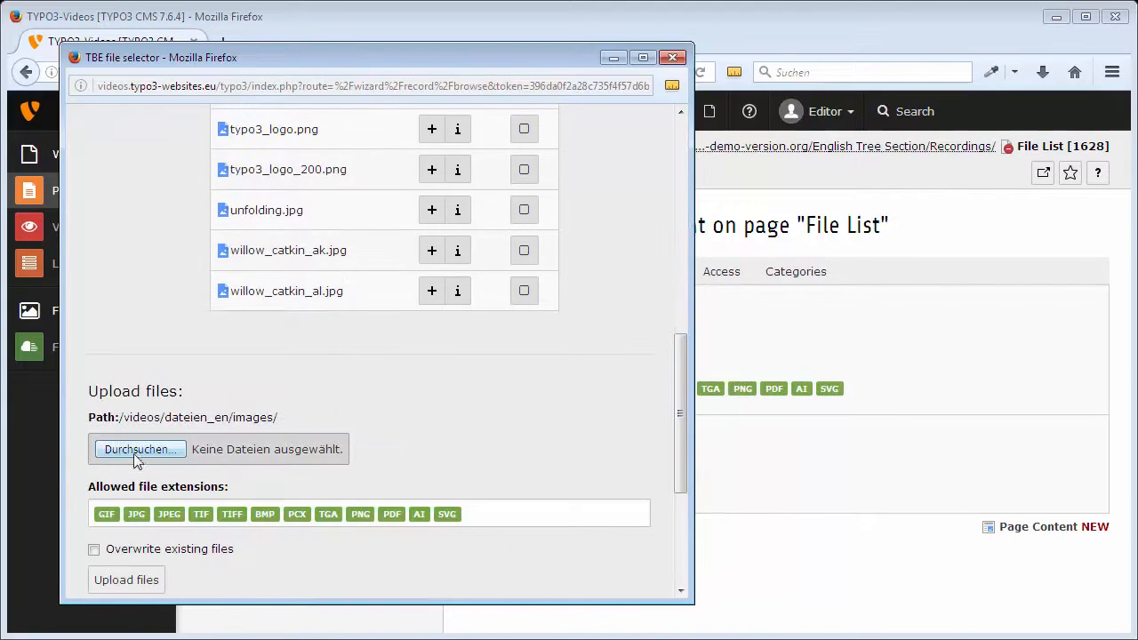
pyautogui.moveTo(198, 391)
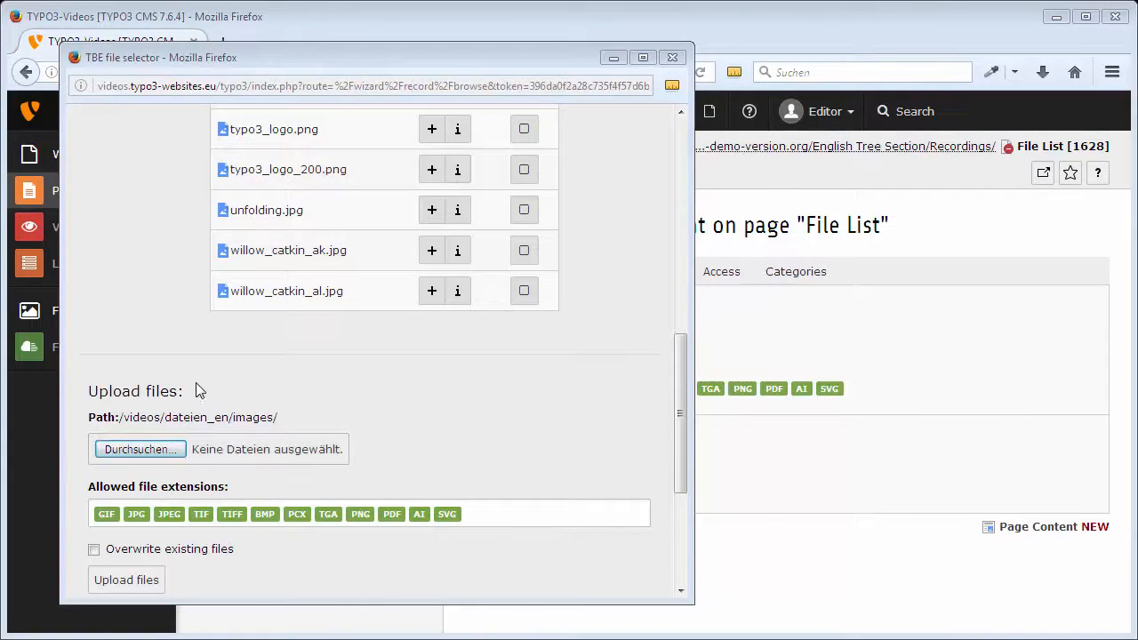
# Upload screenshot_filelist.png from the computer into the images folder.
pyautogui.click(139, 449)
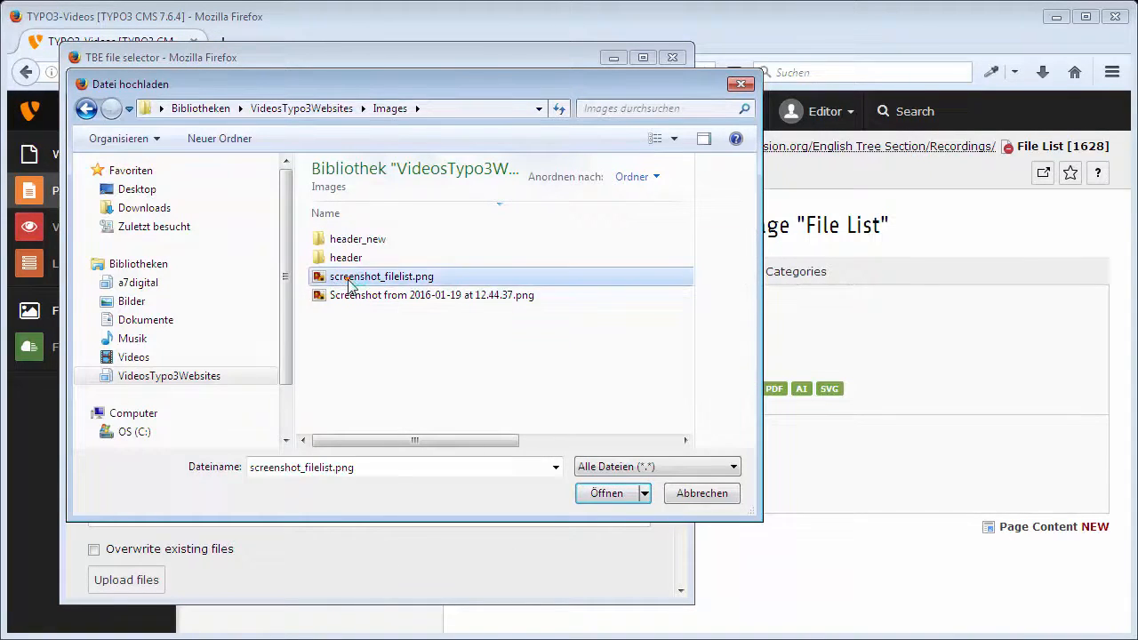
pyautogui.click(606, 494)
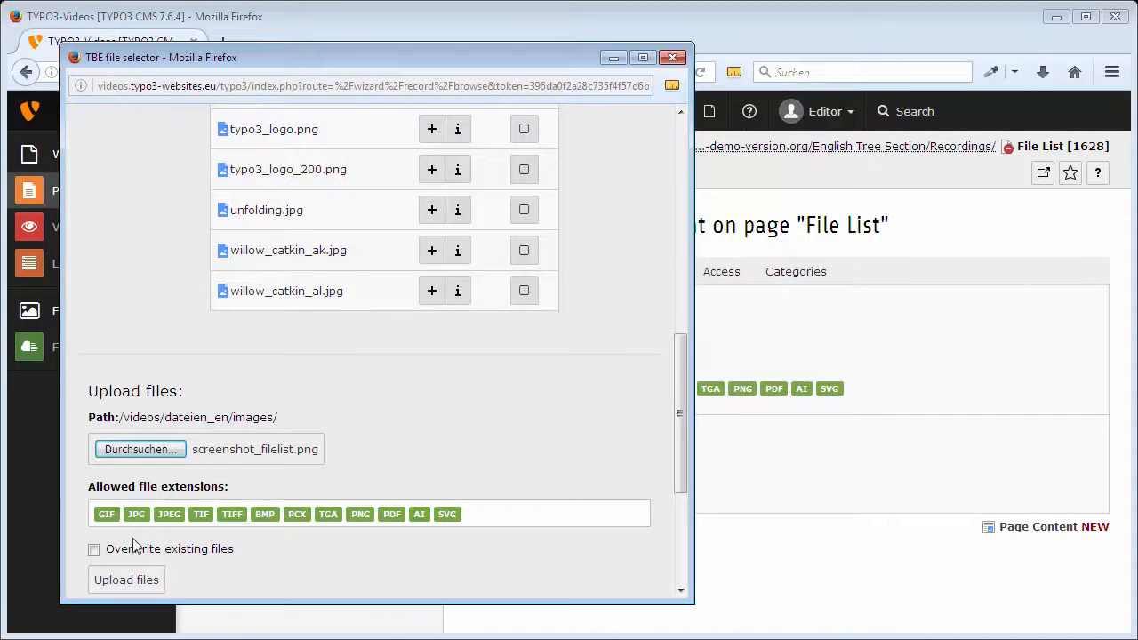
pyautogui.click(126, 579)
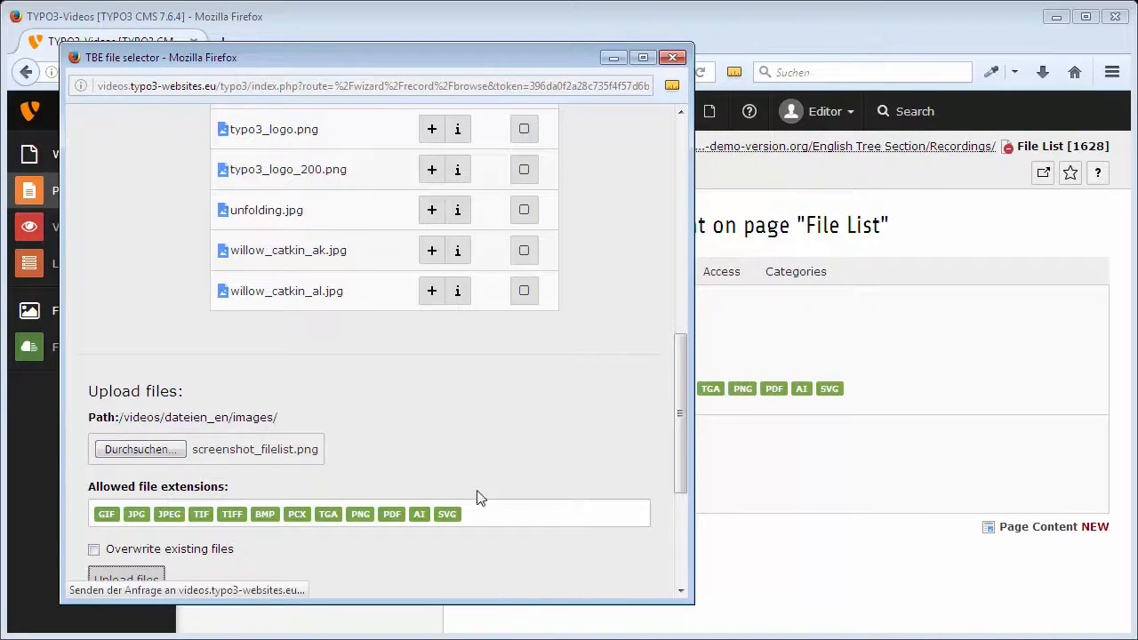
pyautogui.click(124, 578)
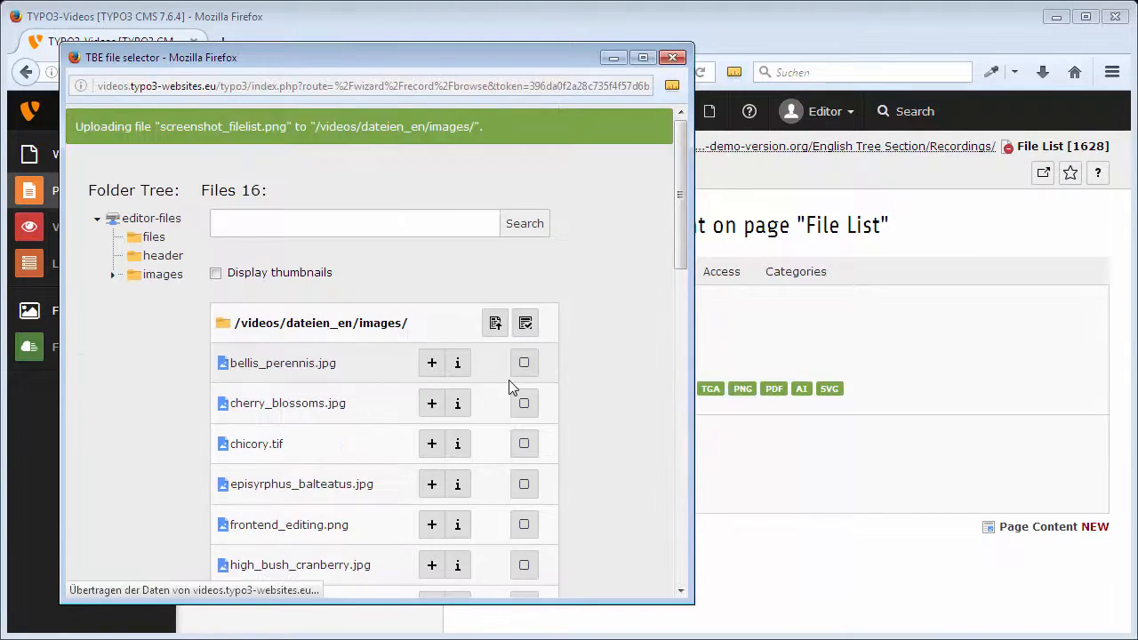
pyautogui.scroll(-3)
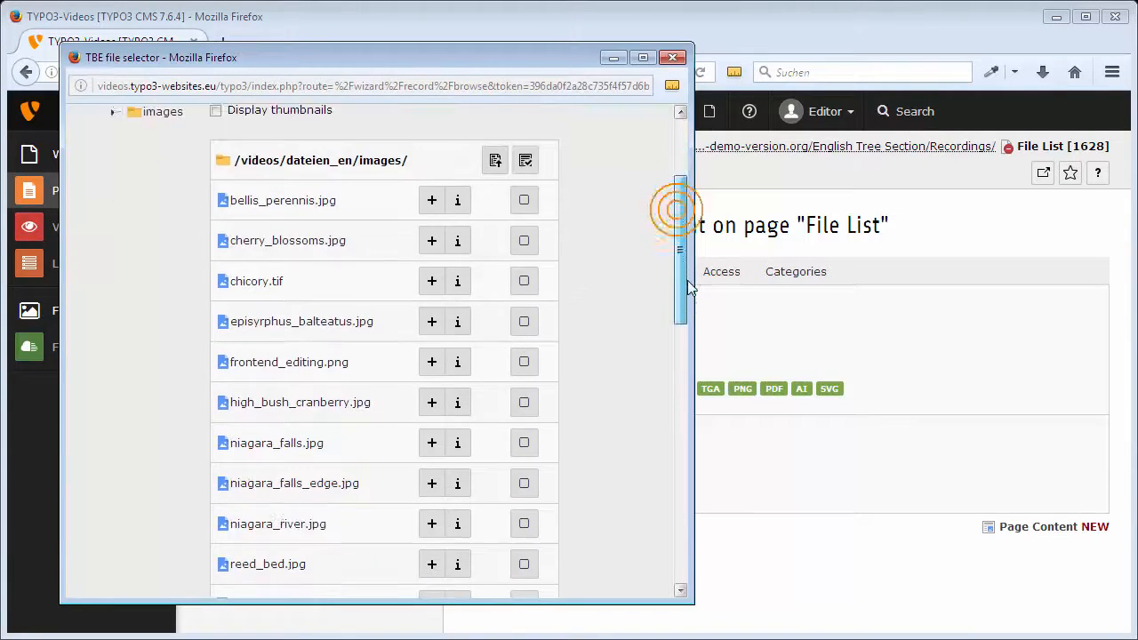
pyautogui.scroll(-3)
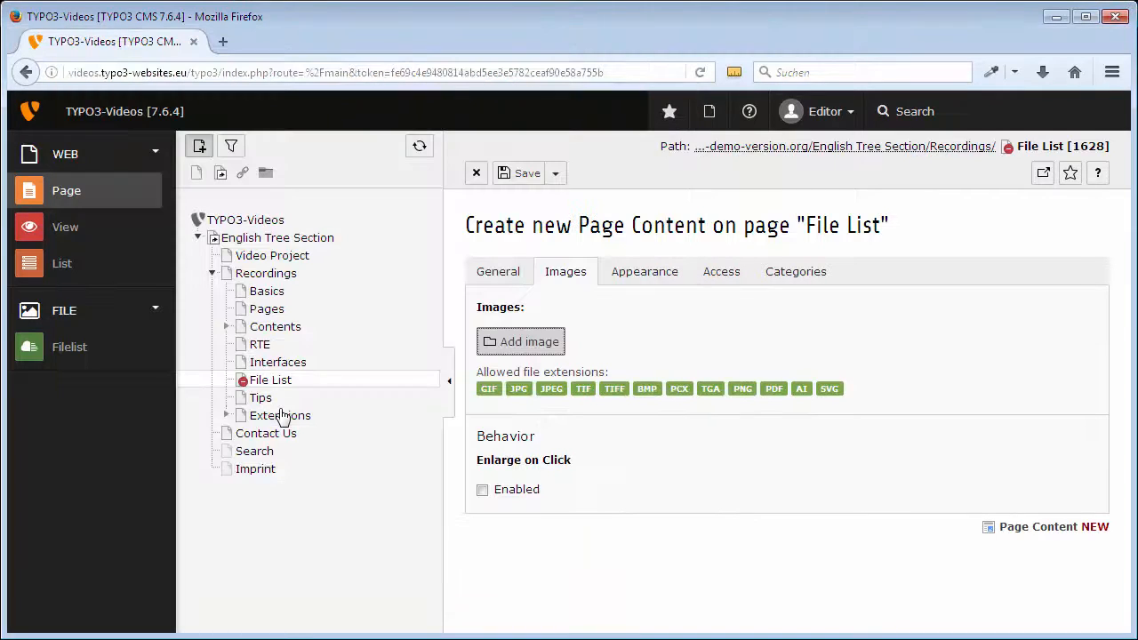
# Override the screenshot's caption with 'File list'.
pyautogui.click(519, 342)
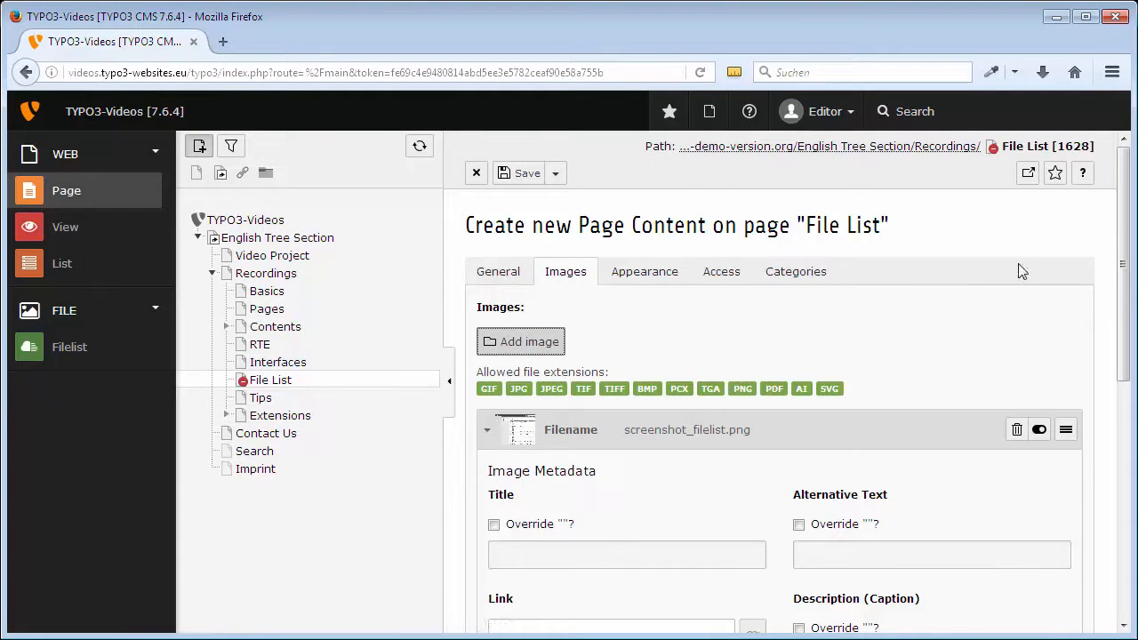
pyautogui.scroll(-3)
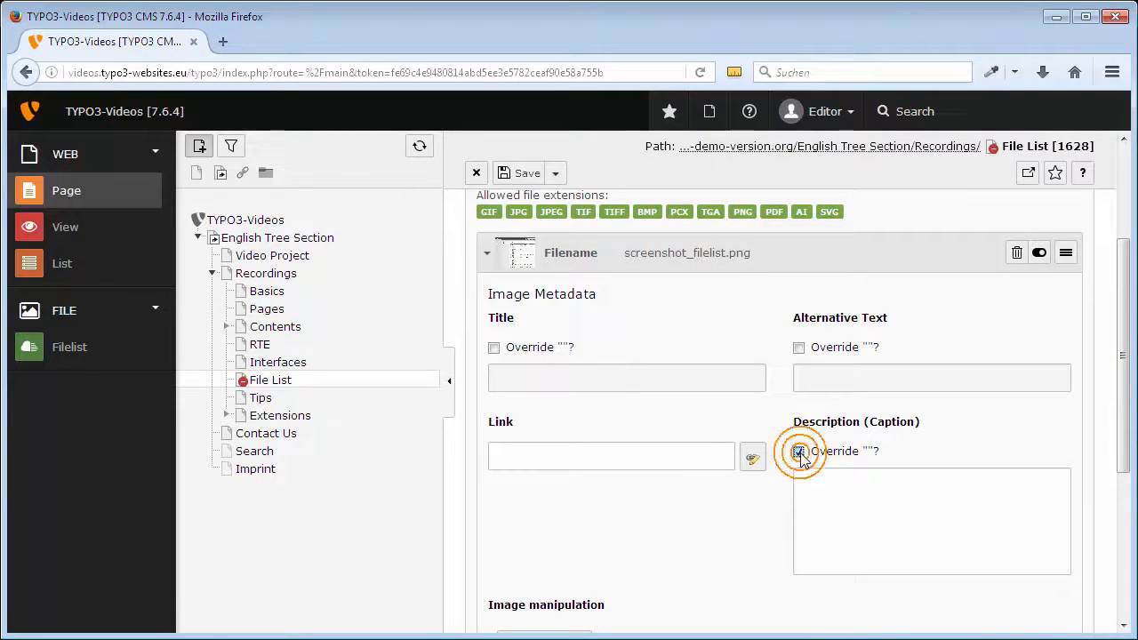
pyautogui.click(799, 451)
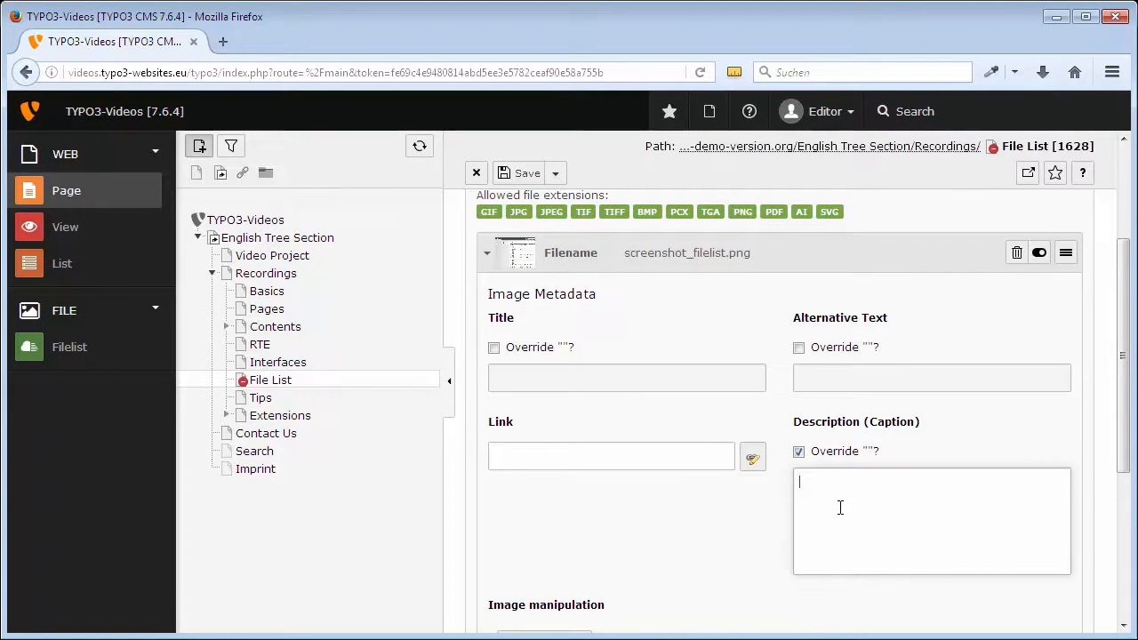
pyautogui.write('File list')
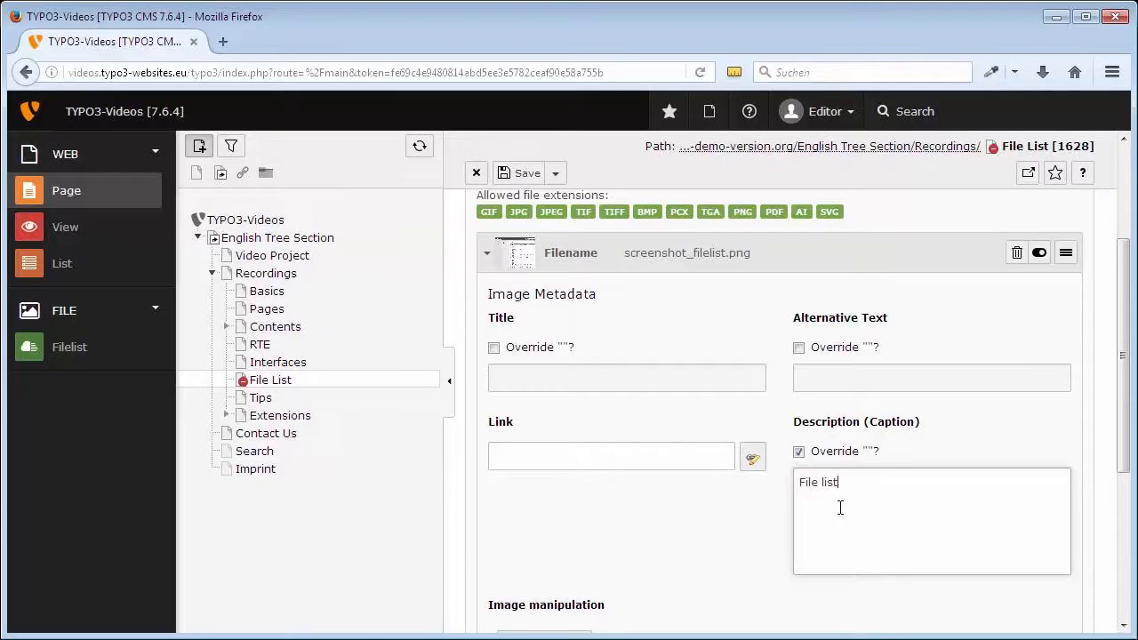
pyautogui.click(626, 377)
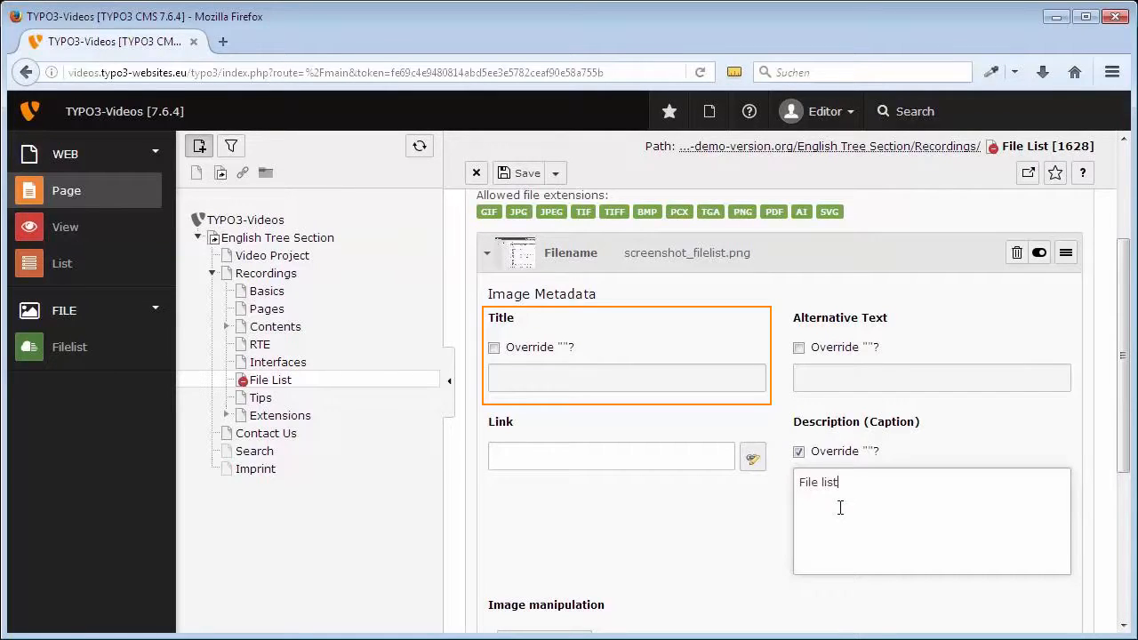
pyautogui.click(932, 377)
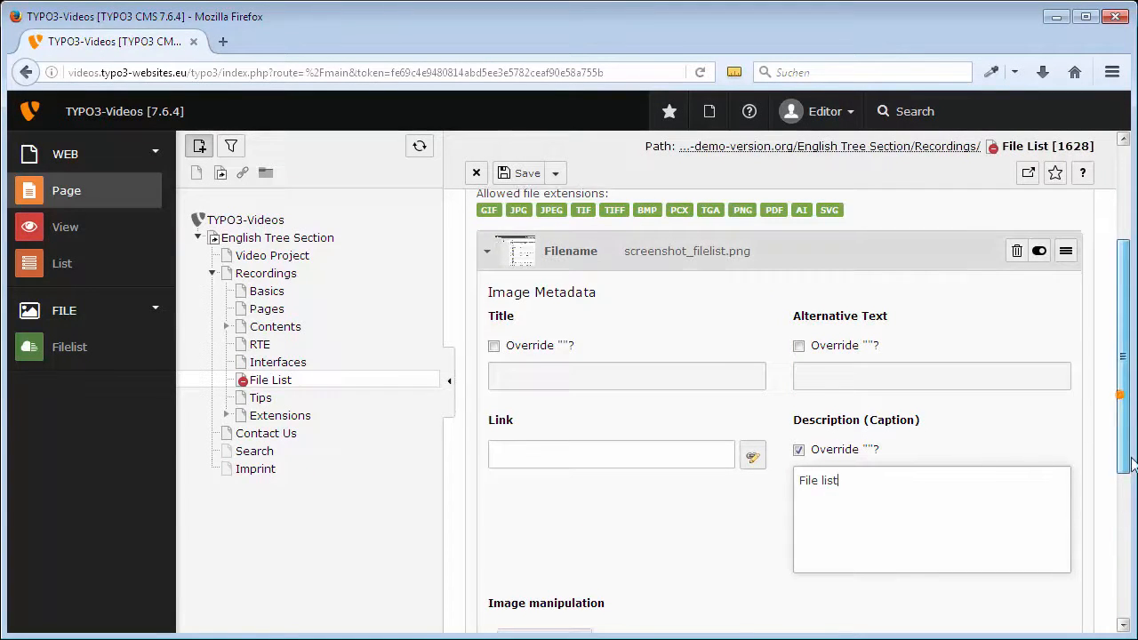
# Enable Enlarge on Click for the screenshot.
pyautogui.scroll(-3)
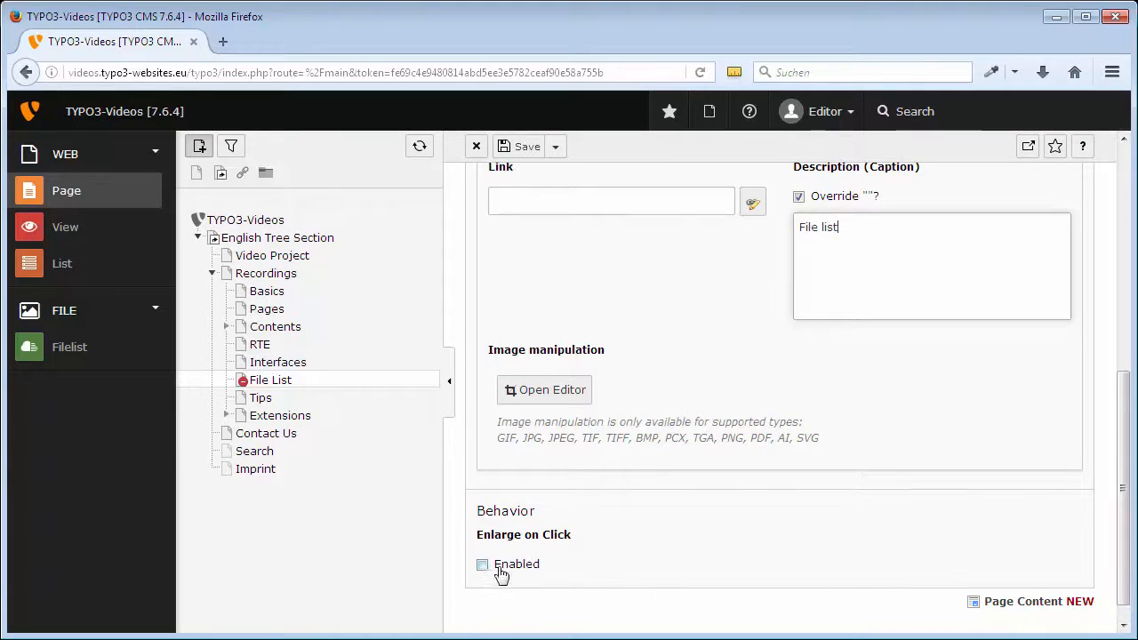
pyautogui.click(482, 564)
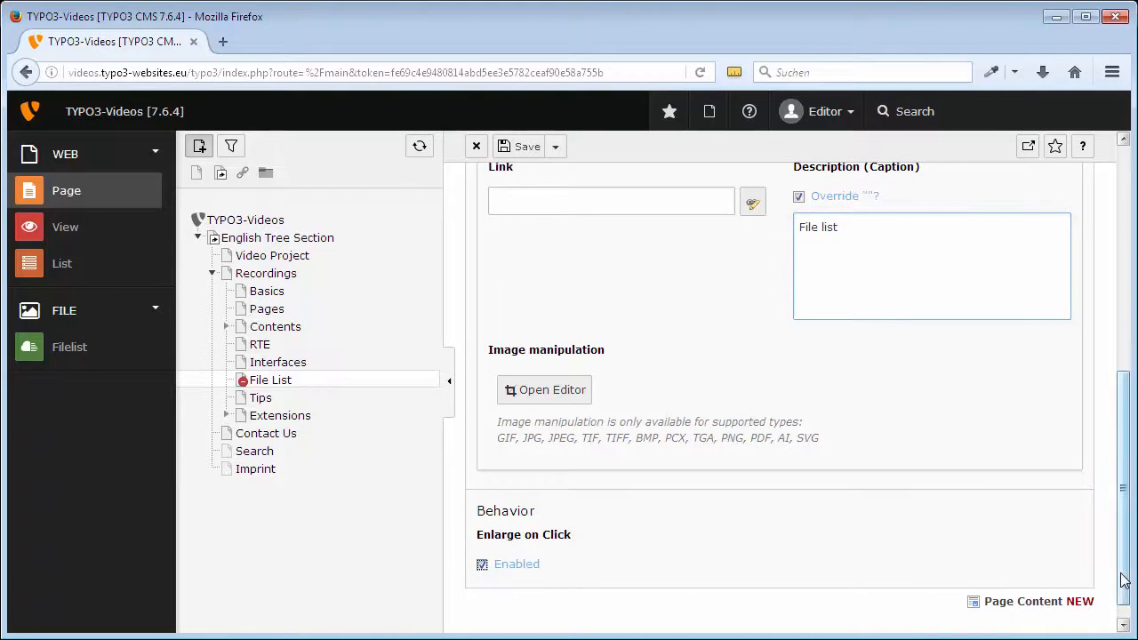
pyautogui.scroll(3)
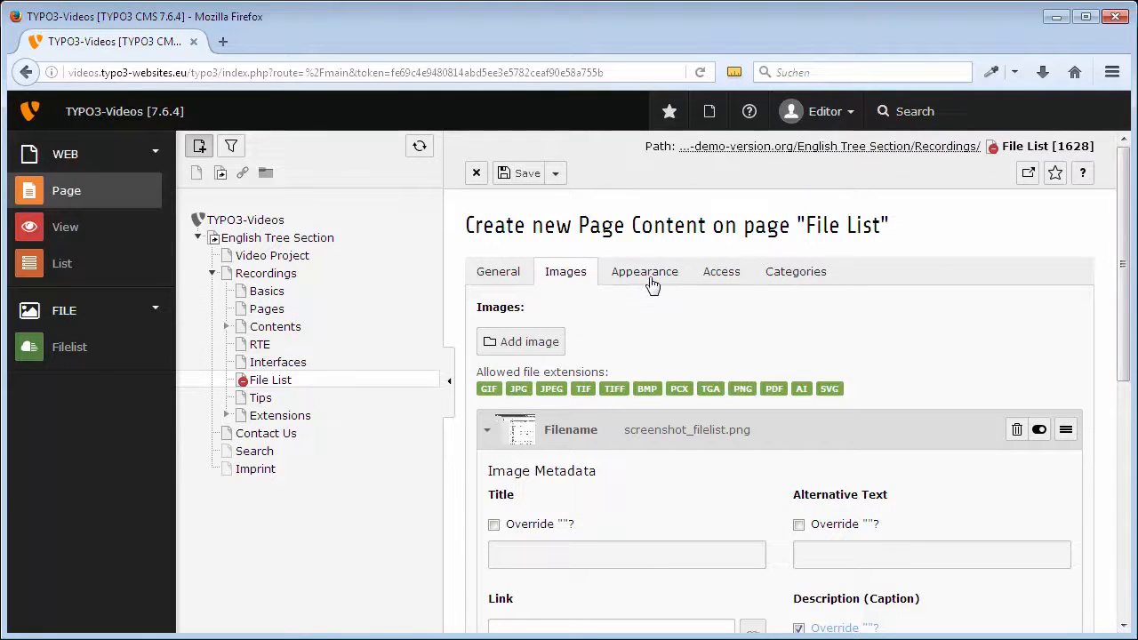
# Set the image width to 200 px in the Appearance settings.
pyautogui.click(644, 271)
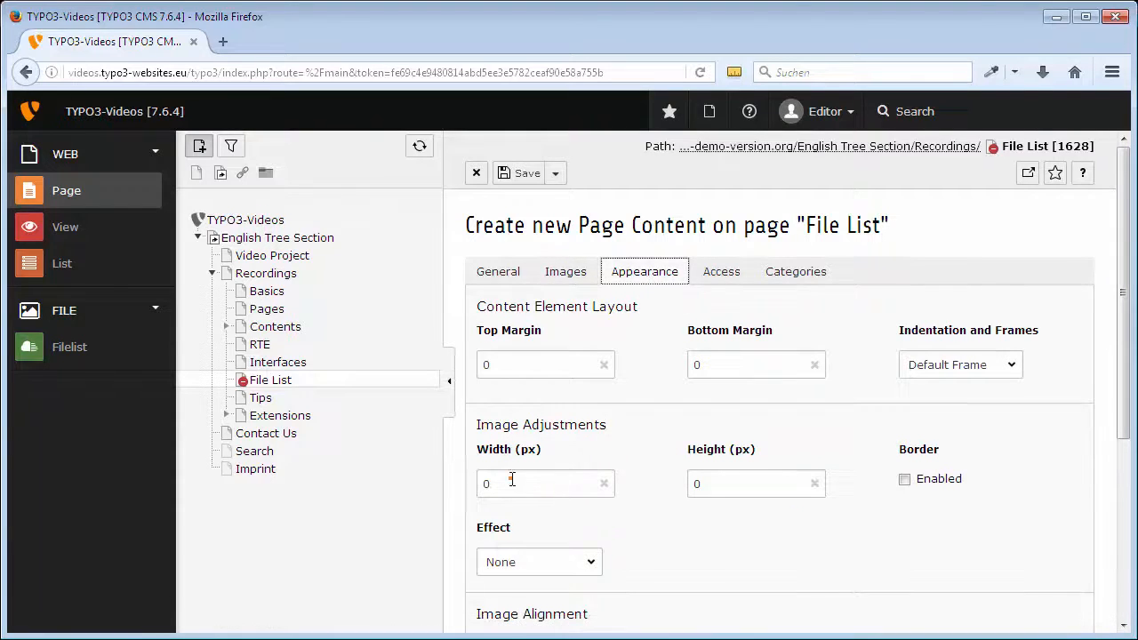
pyautogui.write('200')
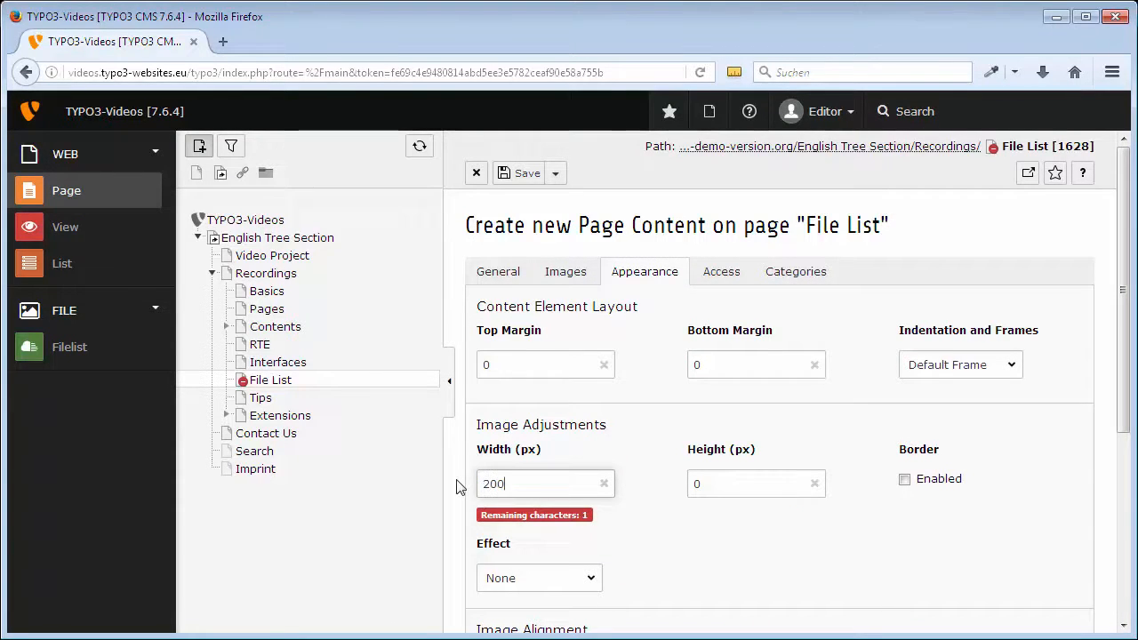
pyautogui.scroll(-3)
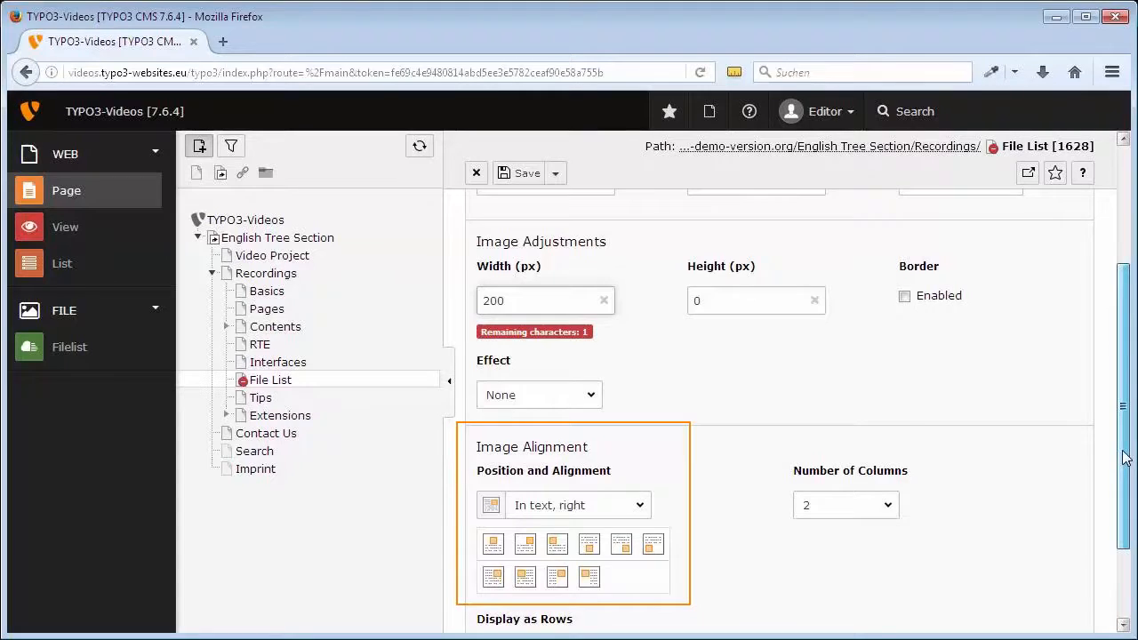
pyautogui.scroll(3)
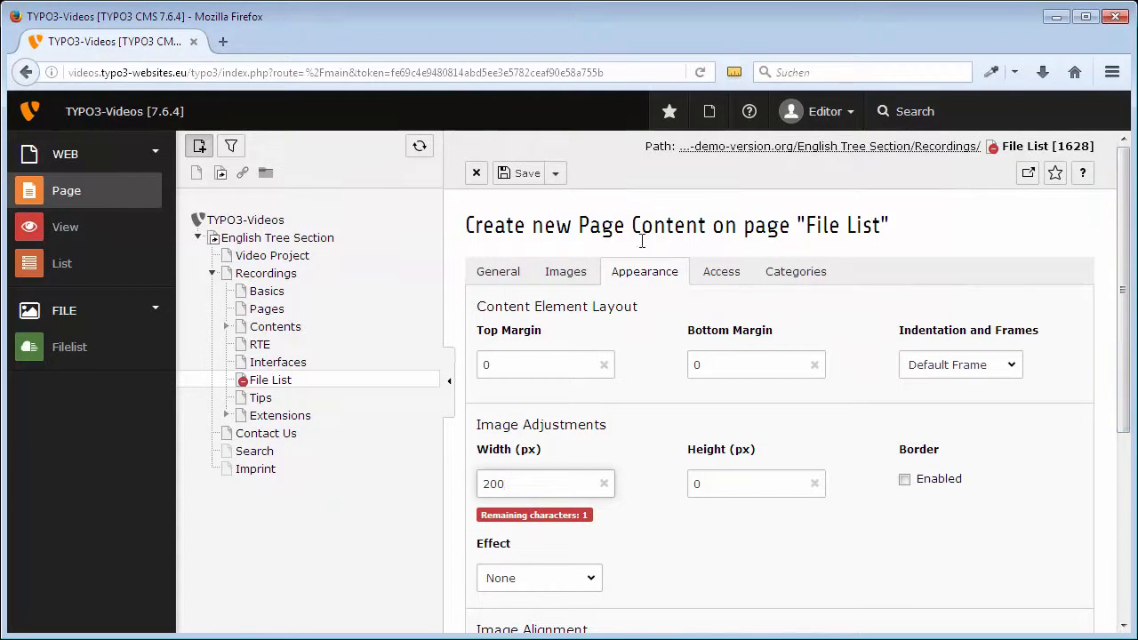
pyautogui.click(554, 173)
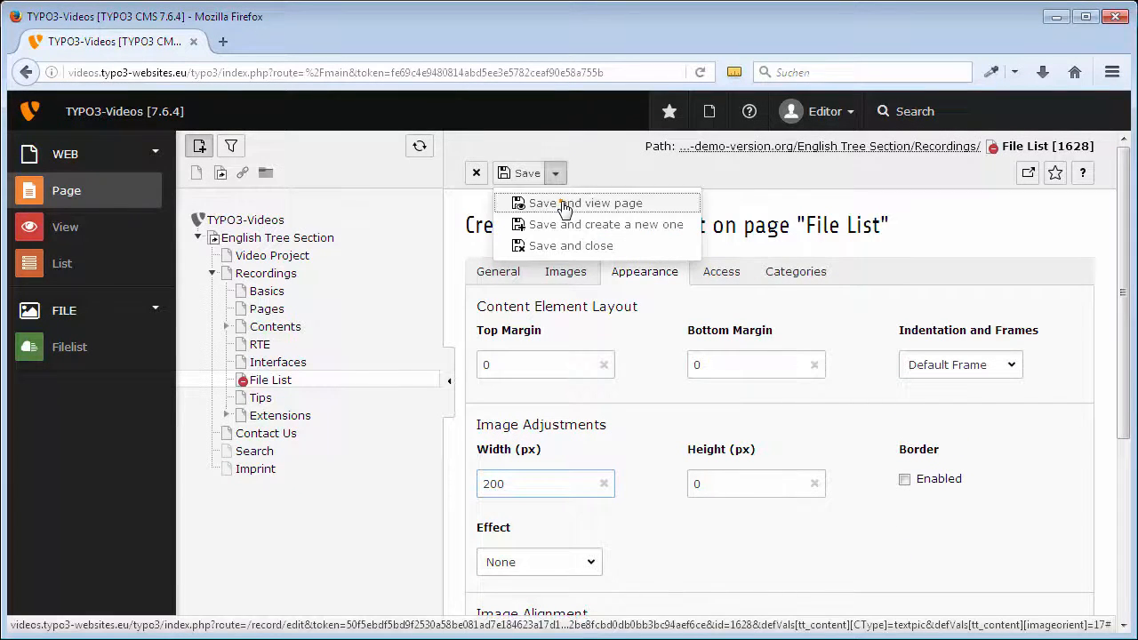
# Save and view the page live, enlarging the screenshot and closing the popup.
pyautogui.click(583, 203)
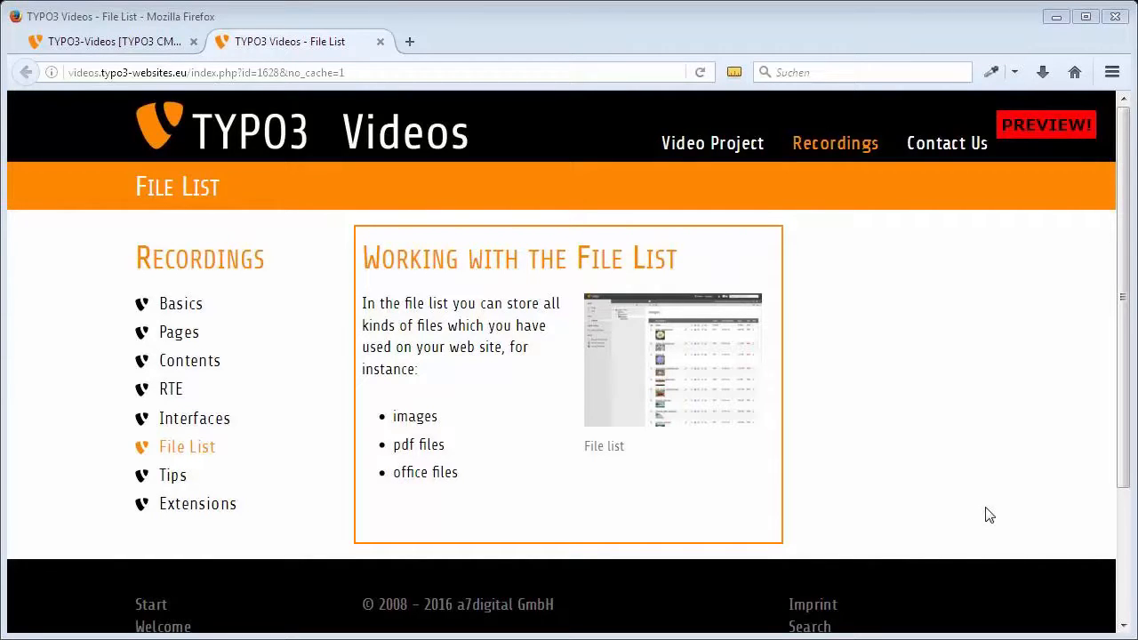
pyautogui.moveTo(708, 386)
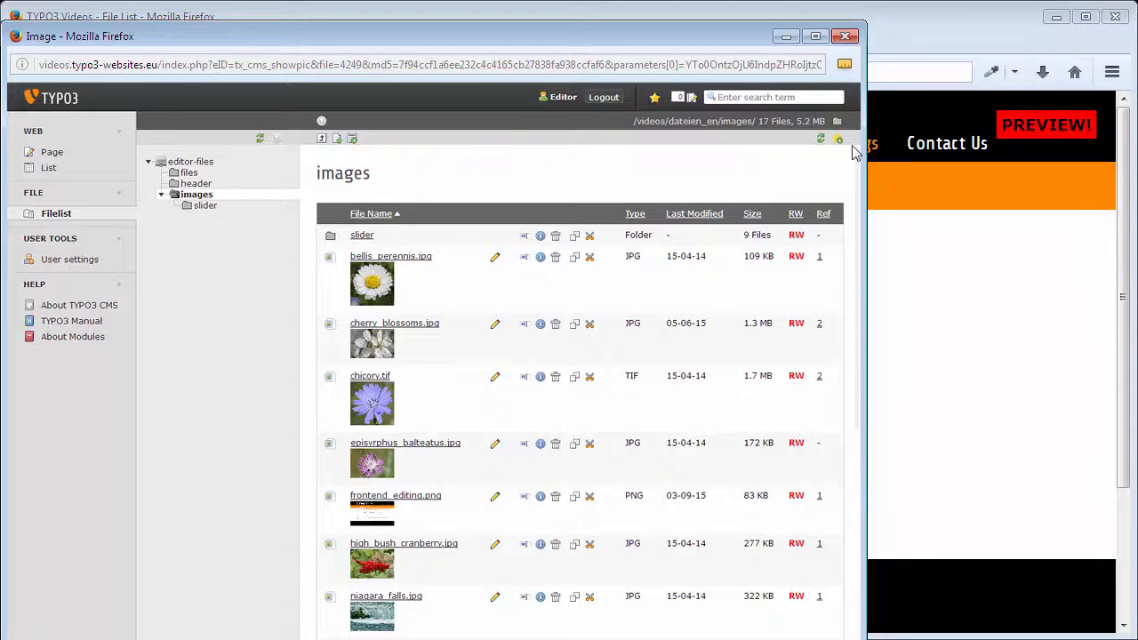
pyautogui.click(843, 36)
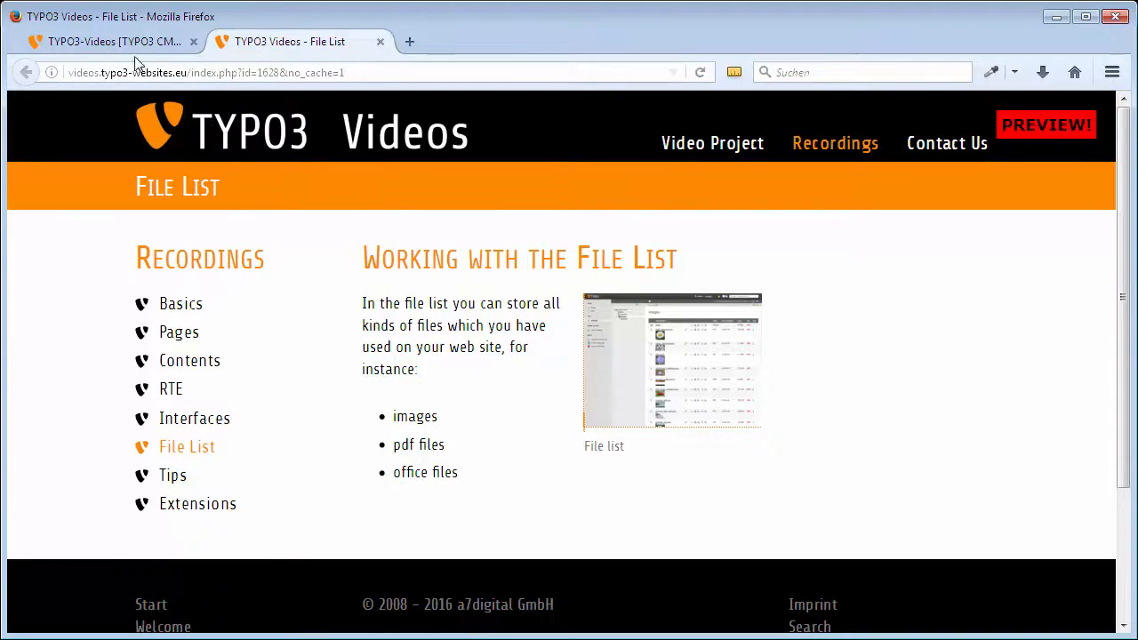
pyautogui.click(107, 41)
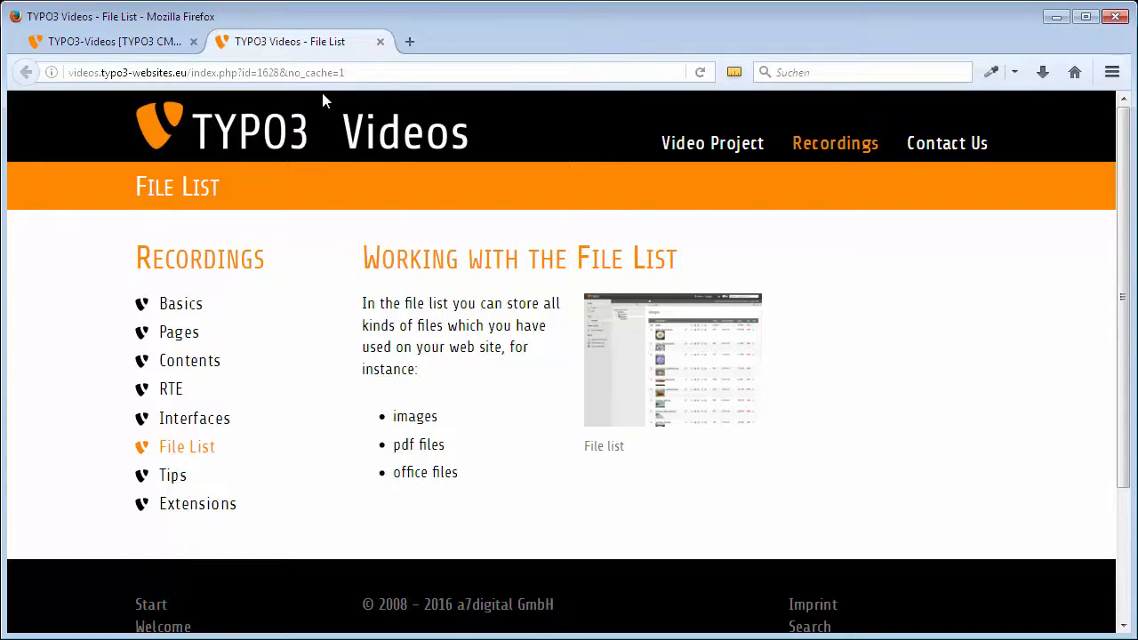
pyautogui.moveTo(105, 352)
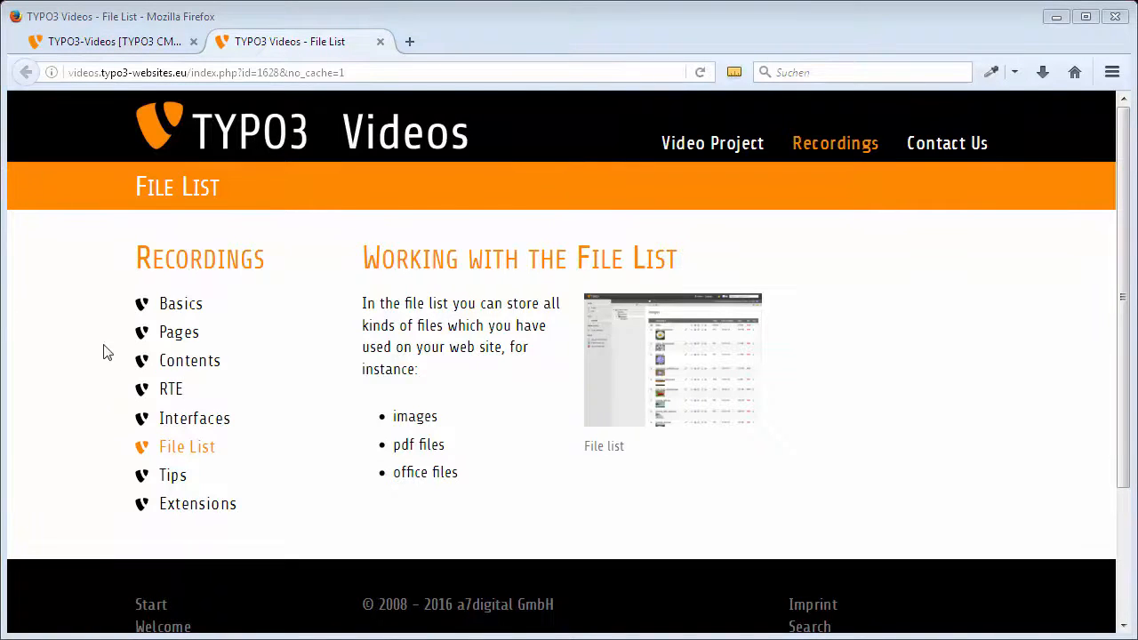
pyautogui.moveTo(171, 388)
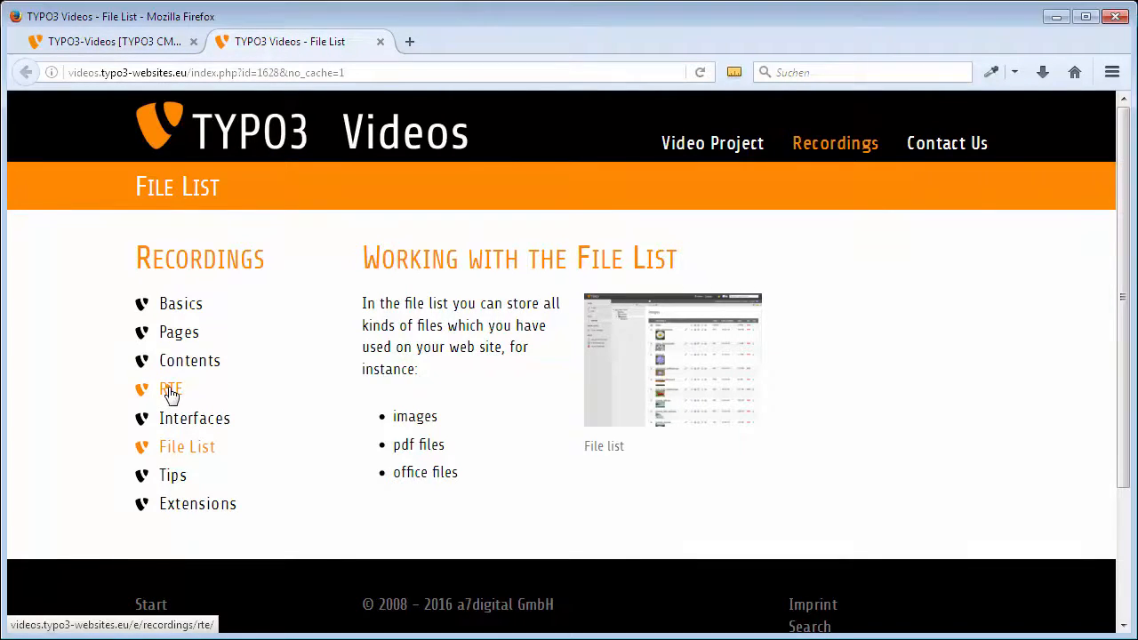
# Browse the live RTE page down to 'Setting Links in the RTE', then return to the backend form.
pyautogui.click(170, 389)
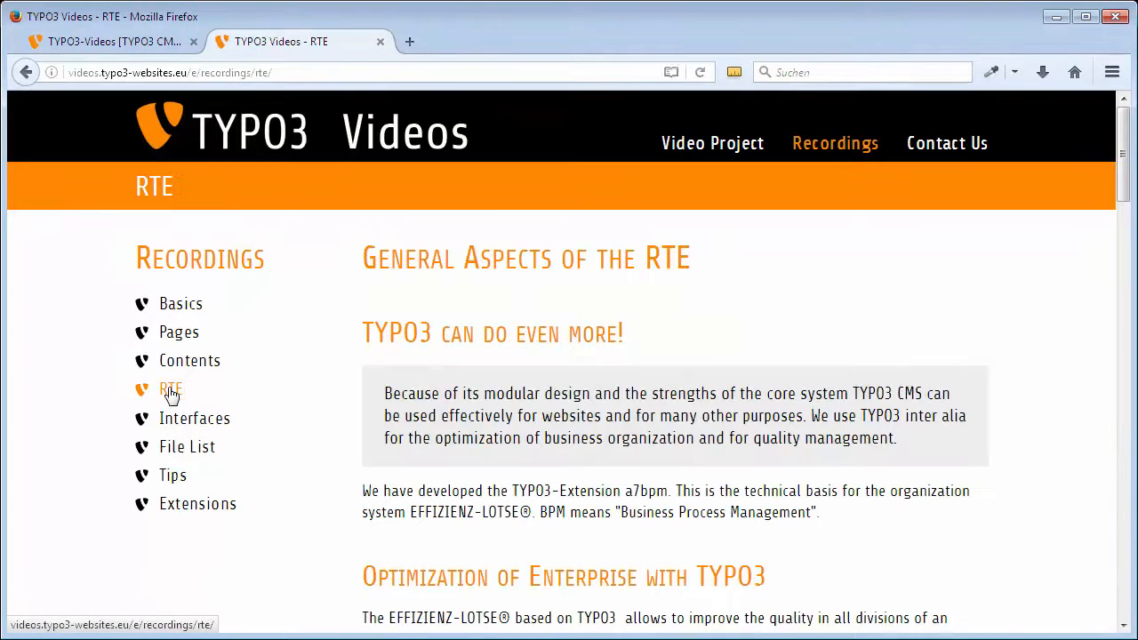
pyautogui.moveTo(1120, 181)
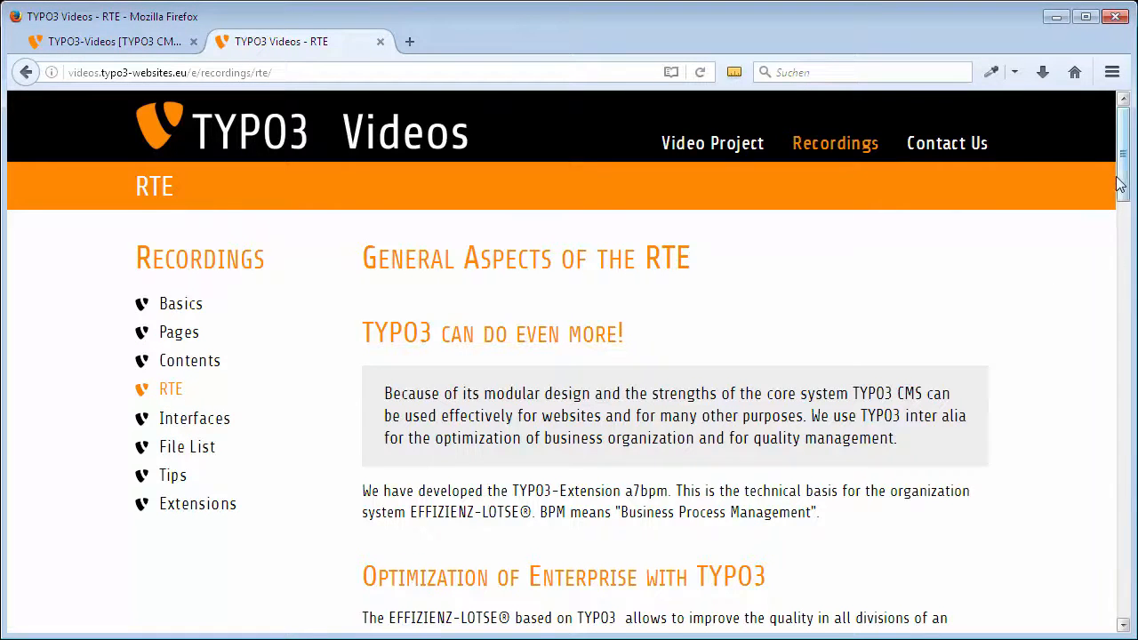
pyautogui.scroll(-3)
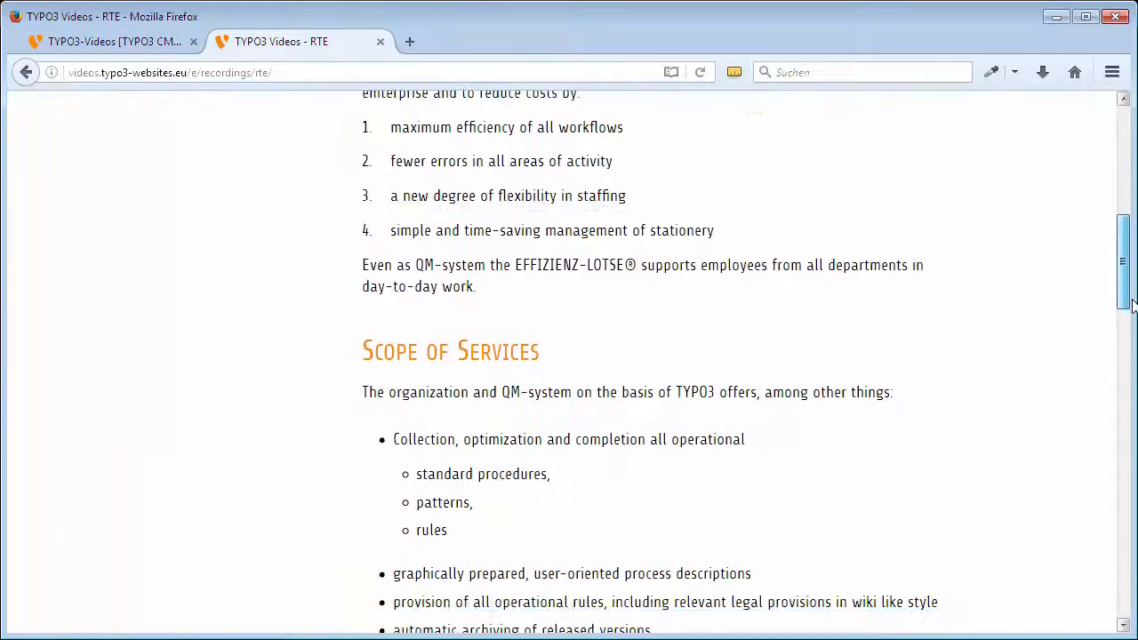
pyautogui.scroll(-3)
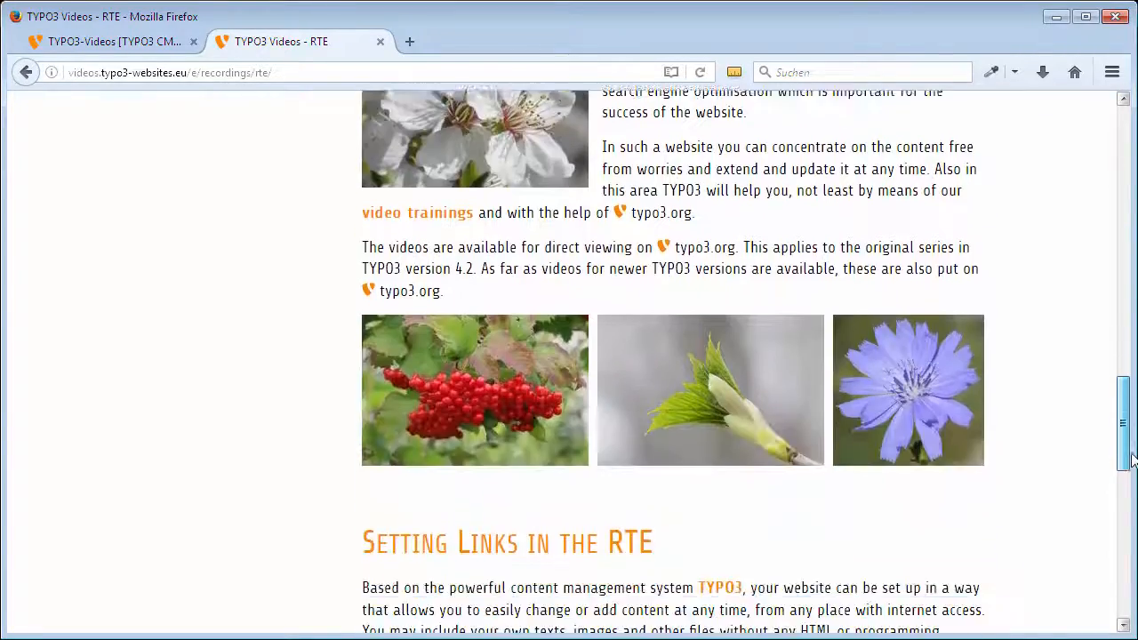
pyautogui.scroll(-3)
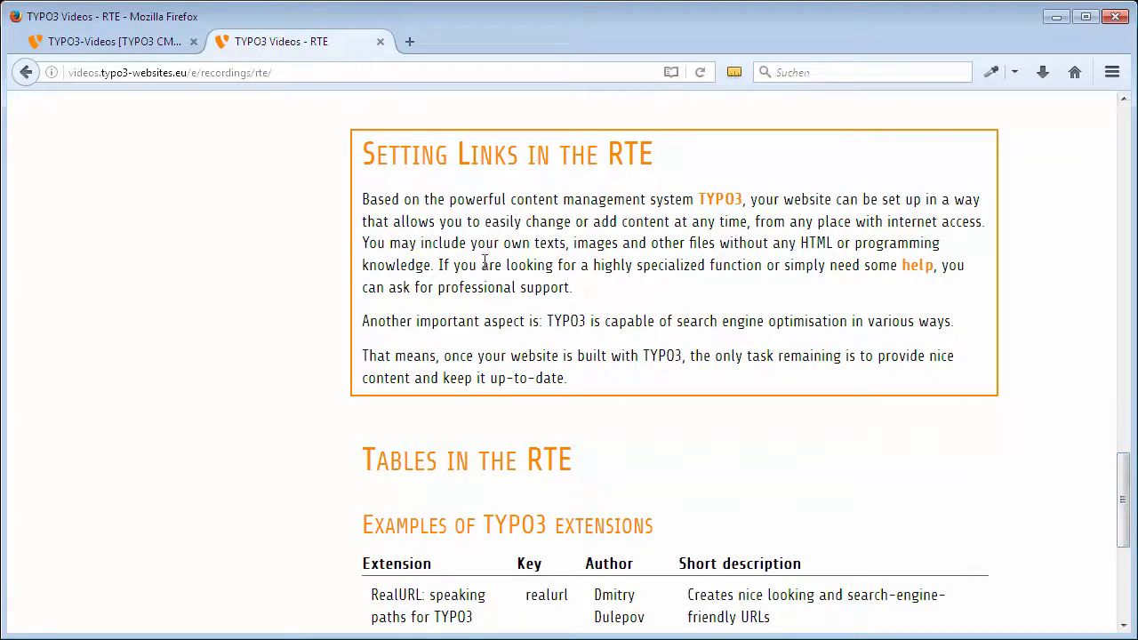
pyautogui.click(107, 41)
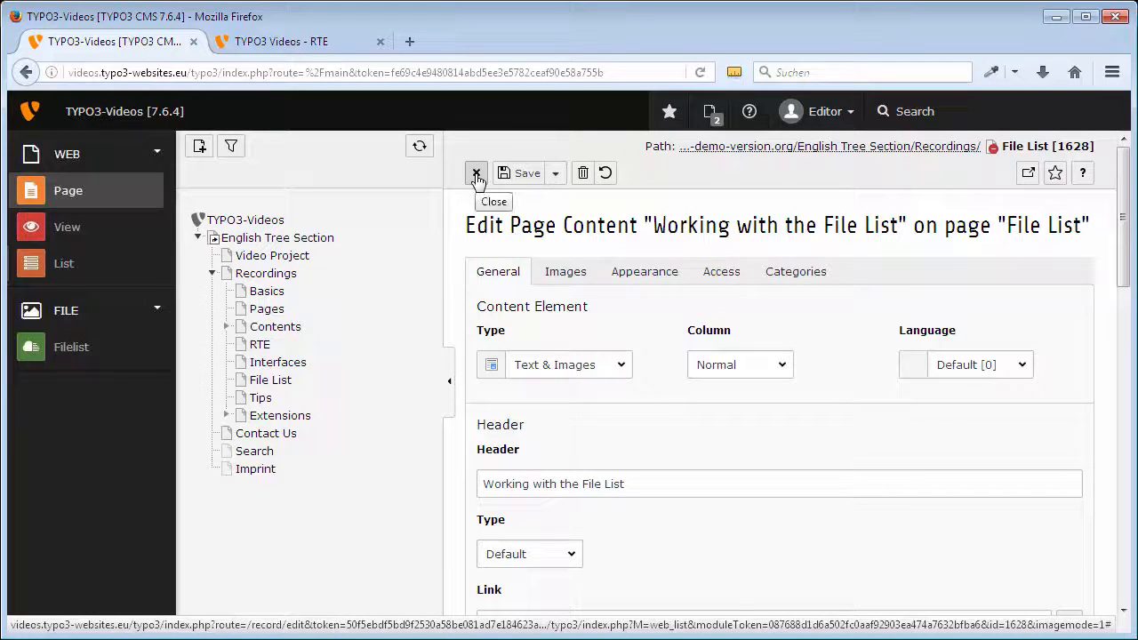
# Close the File List form and edit the RTE page's 'Setting Links in the RTE' element.
pyautogui.click(476, 173)
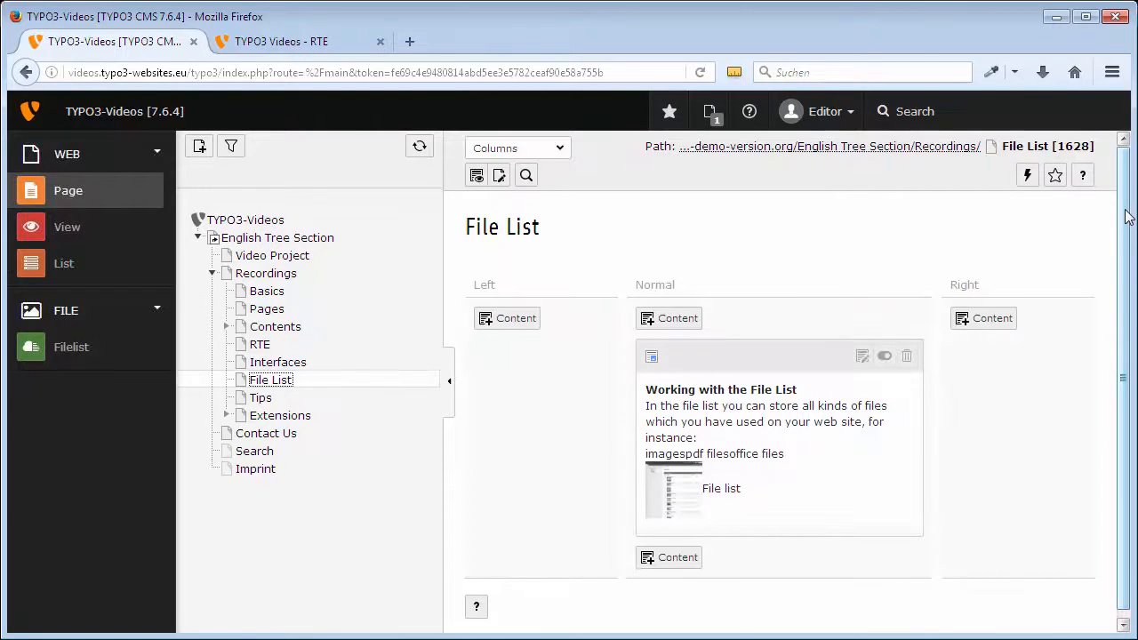
pyautogui.moveTo(409, 319)
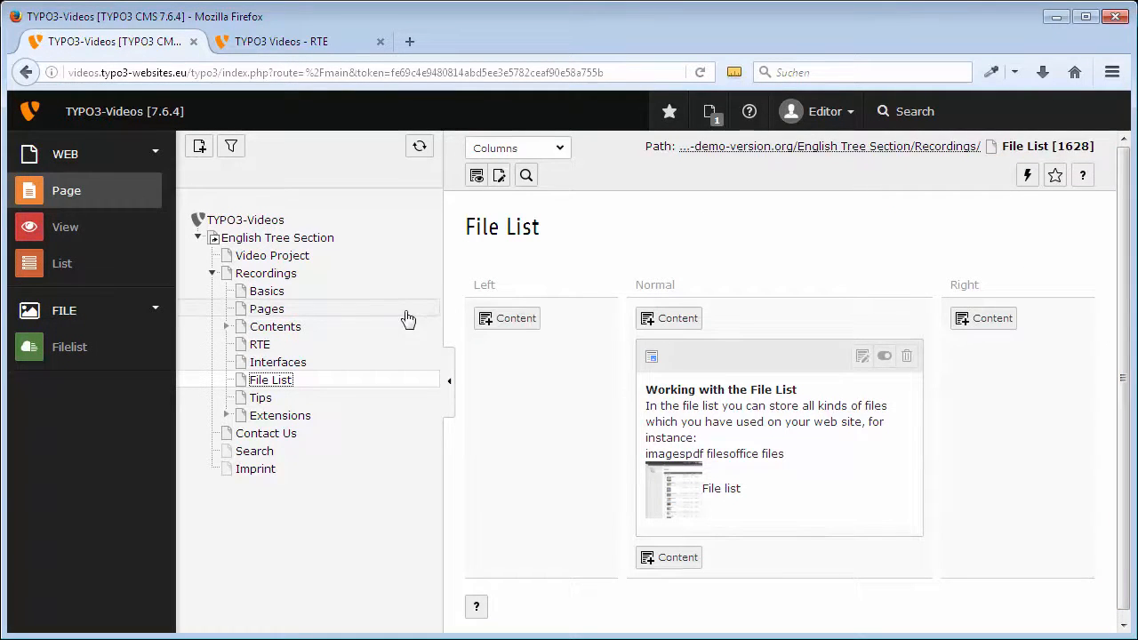
pyautogui.moveTo(259, 345)
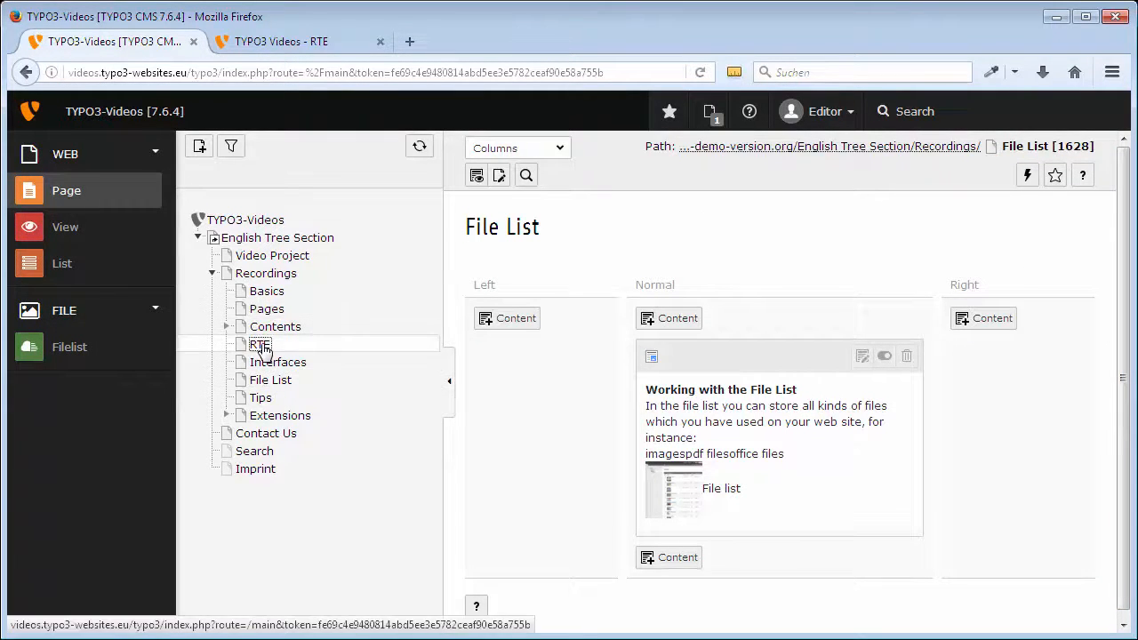
pyautogui.click(260, 345)
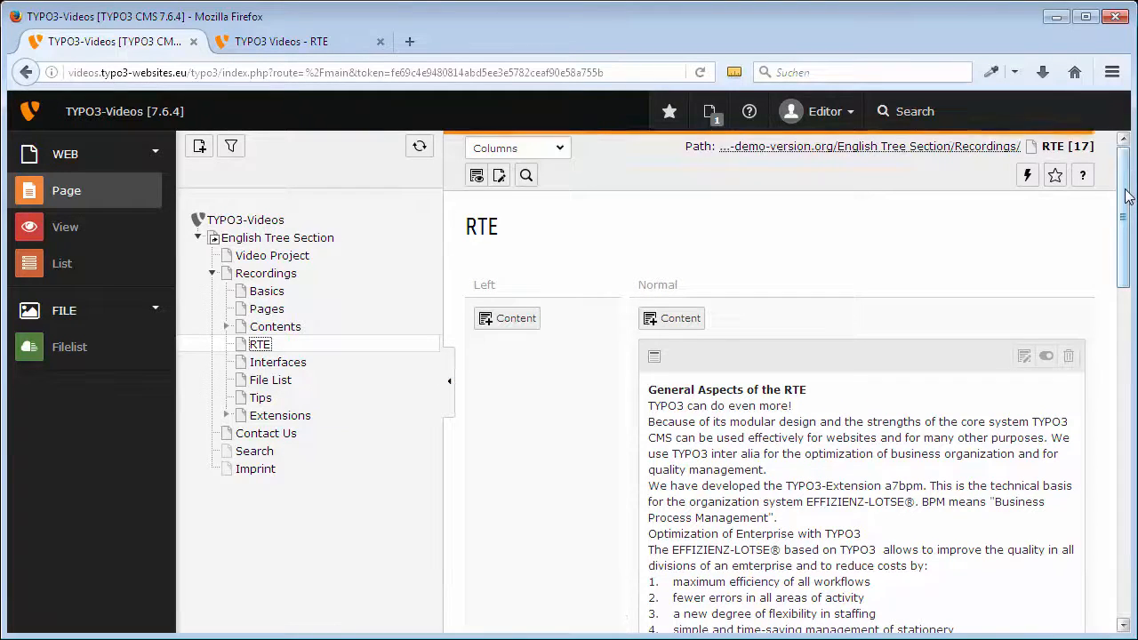
pyautogui.scroll(-3)
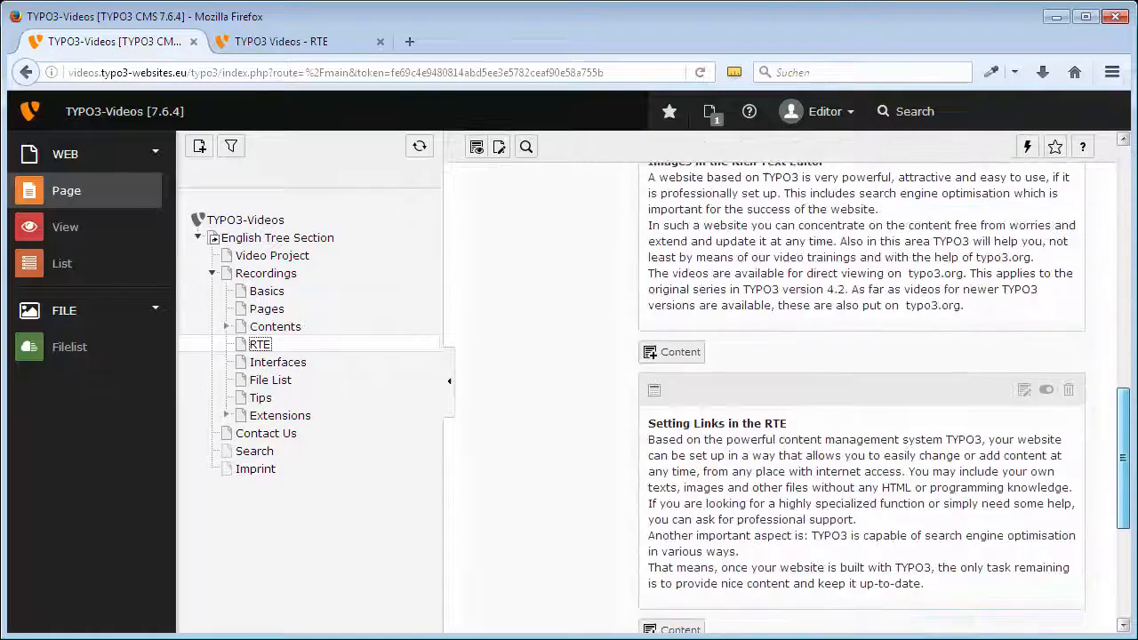
pyautogui.scroll(-3)
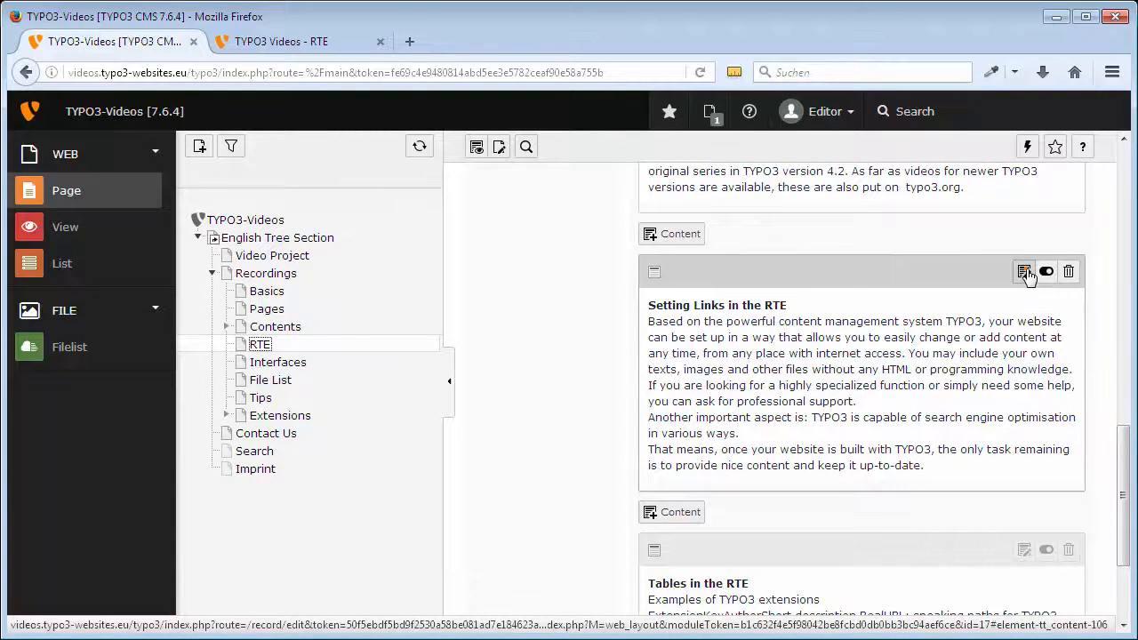
pyautogui.click(1024, 270)
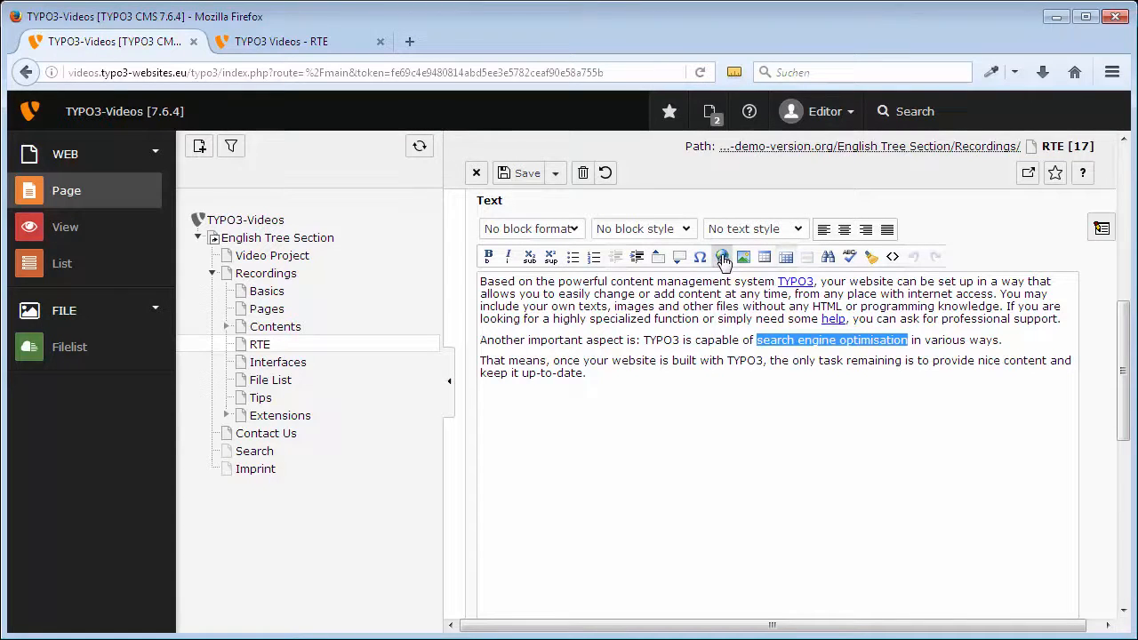
# Start a page link for the selected phrase and browse the tree to the Tips page's content elements.
pyautogui.click(722, 256)
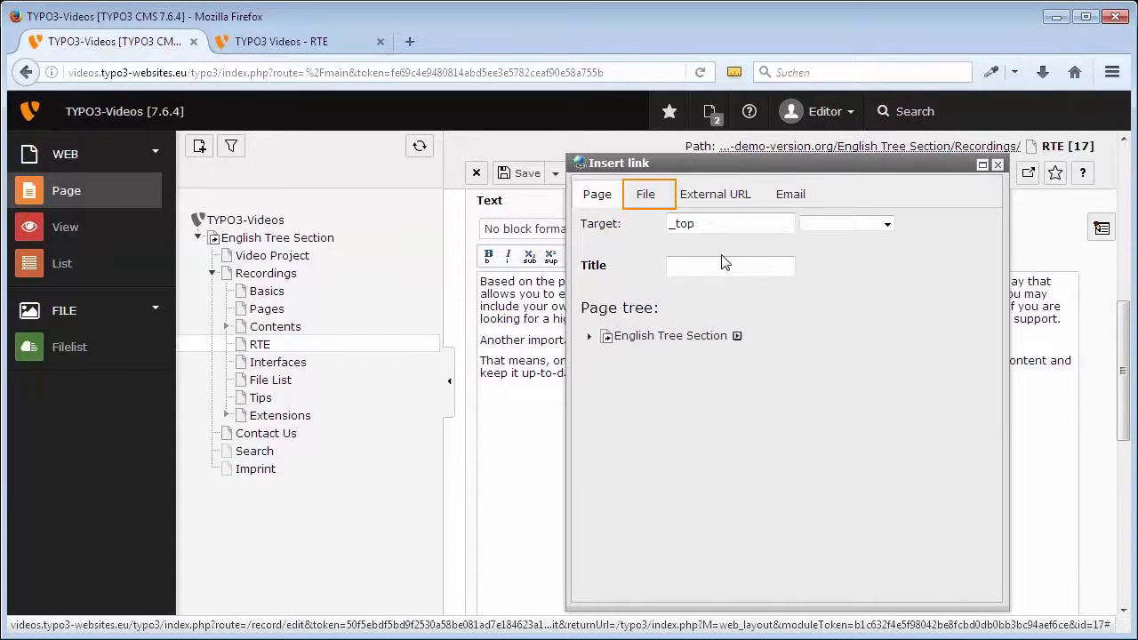
pyautogui.click(789, 194)
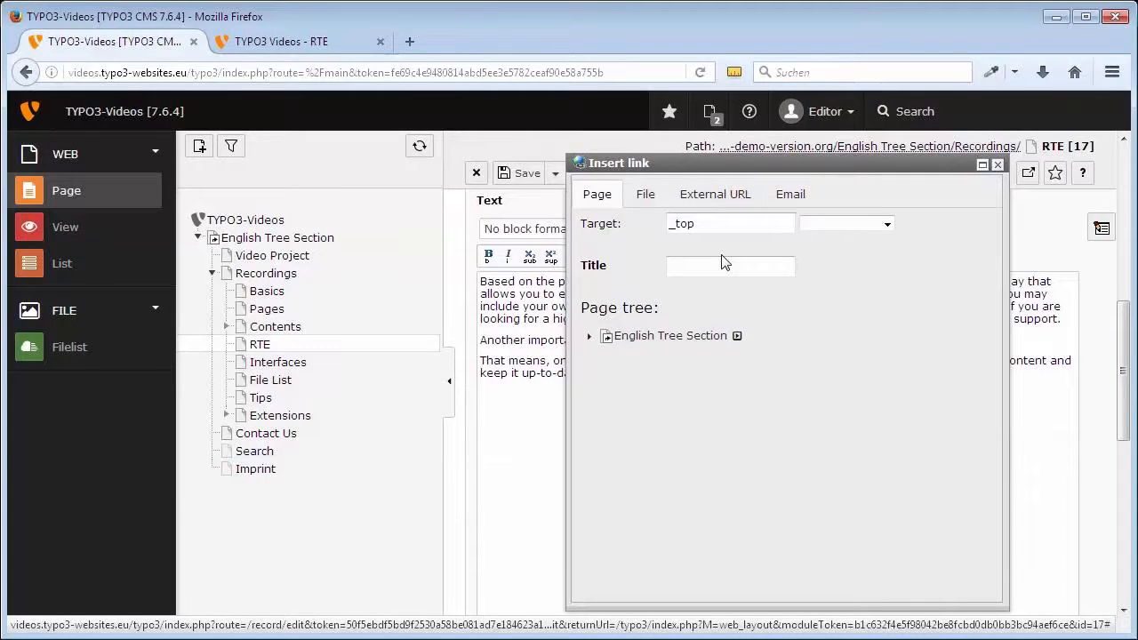
pyautogui.click(587, 336)
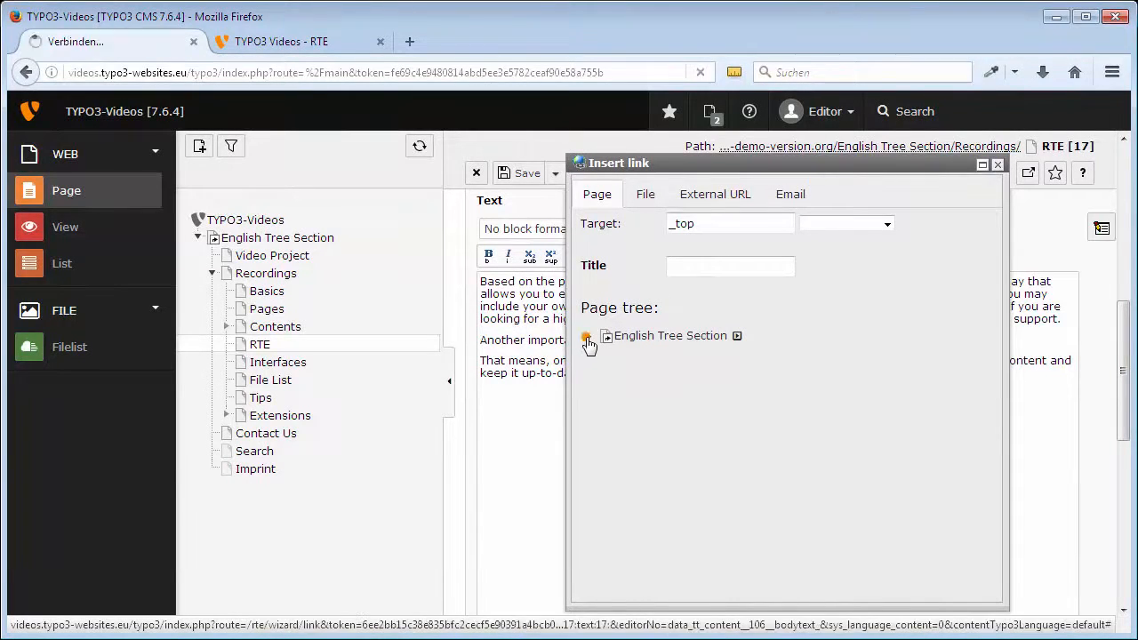
pyautogui.click(587, 336)
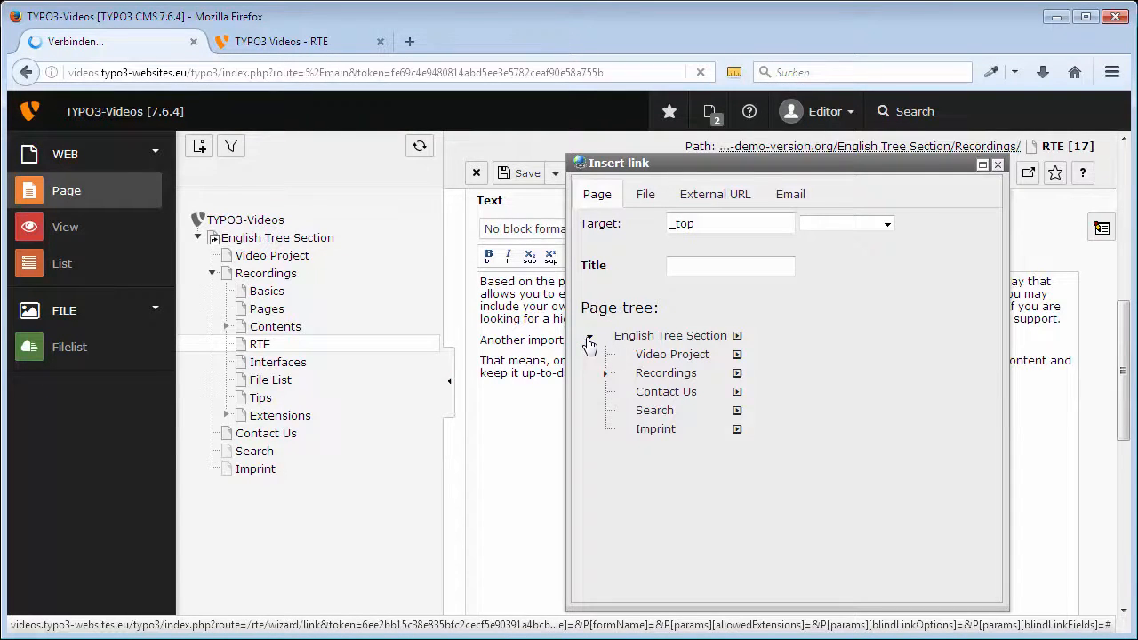
pyautogui.click(605, 374)
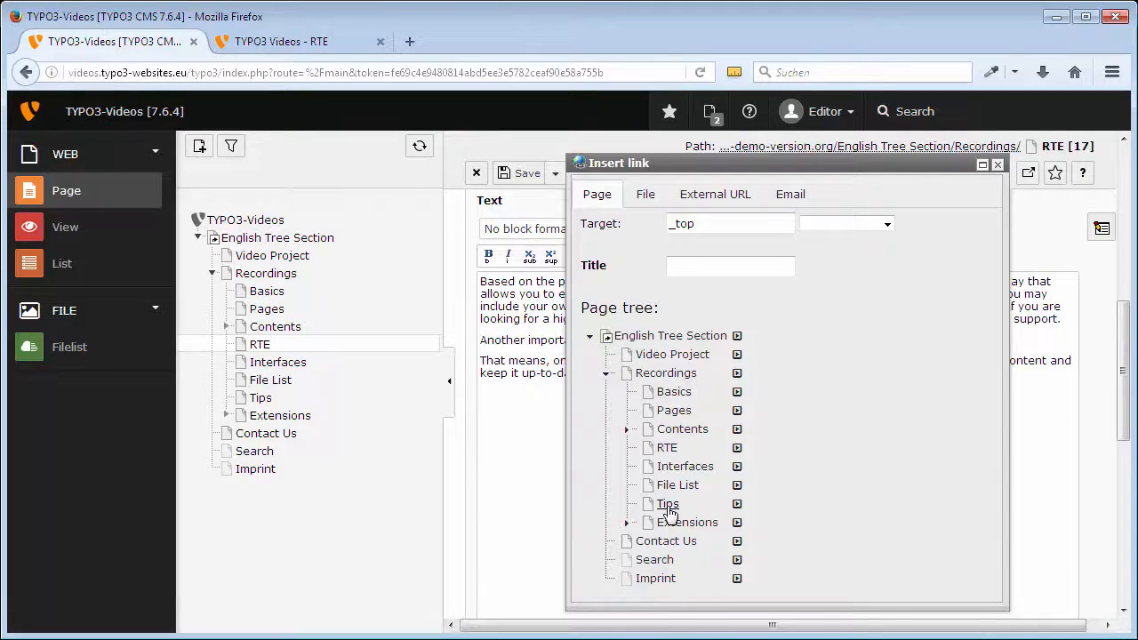
pyautogui.moveTo(715, 509)
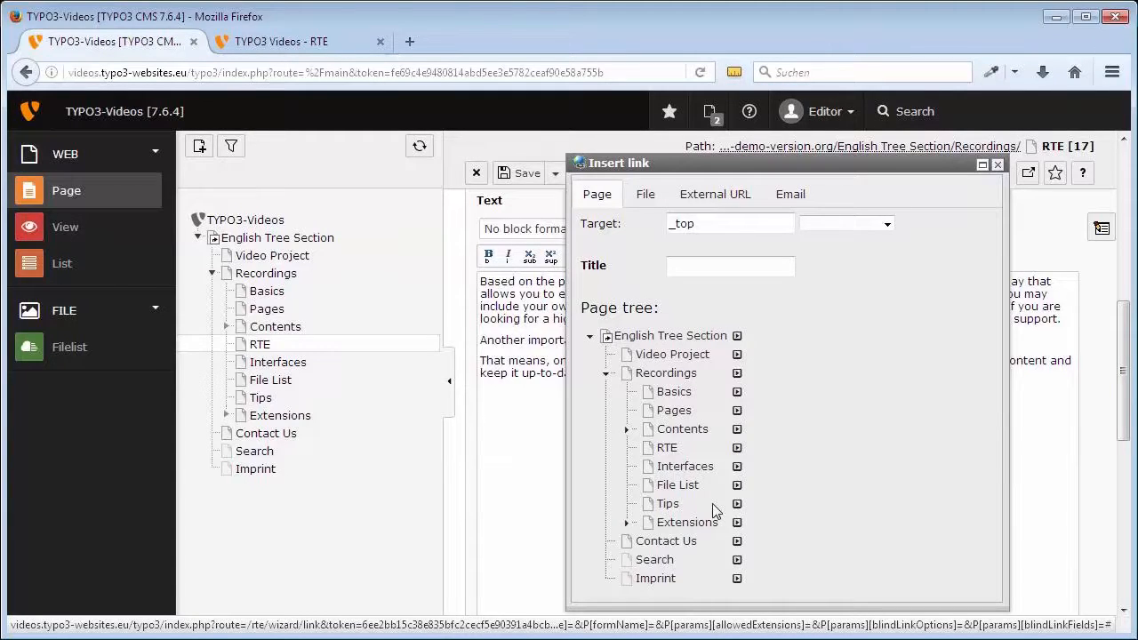
pyautogui.click(736, 504)
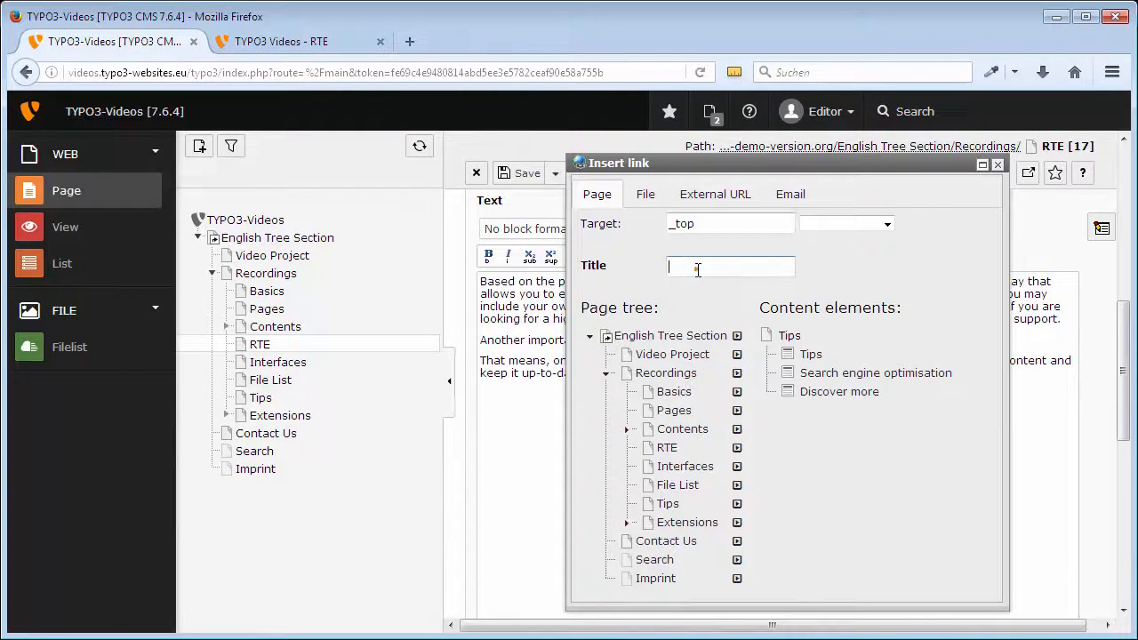
# Title the link 'important aspects of search engine optimisation' and target the Search engine optimisation element.
pyautogui.write('important')
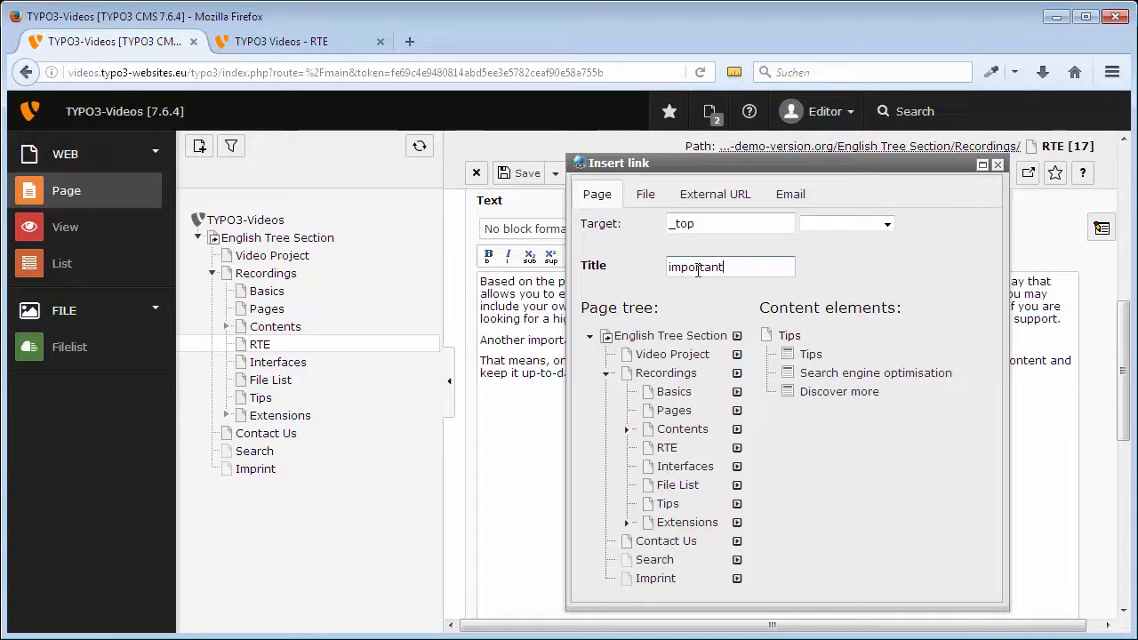
pyautogui.write('aspects of s')
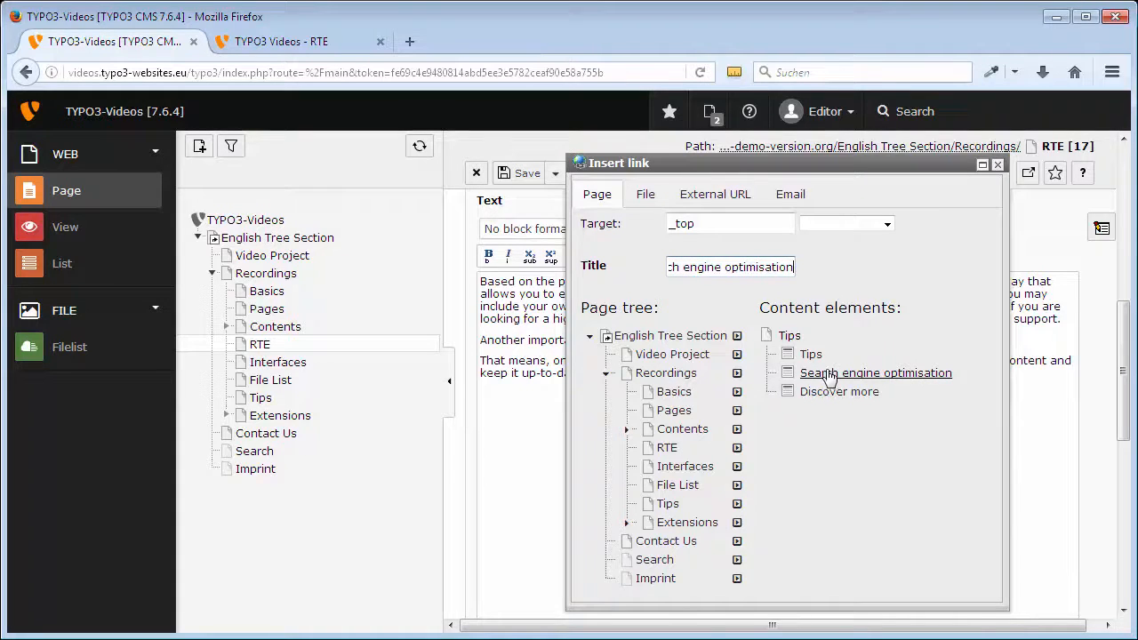
pyautogui.click(875, 374)
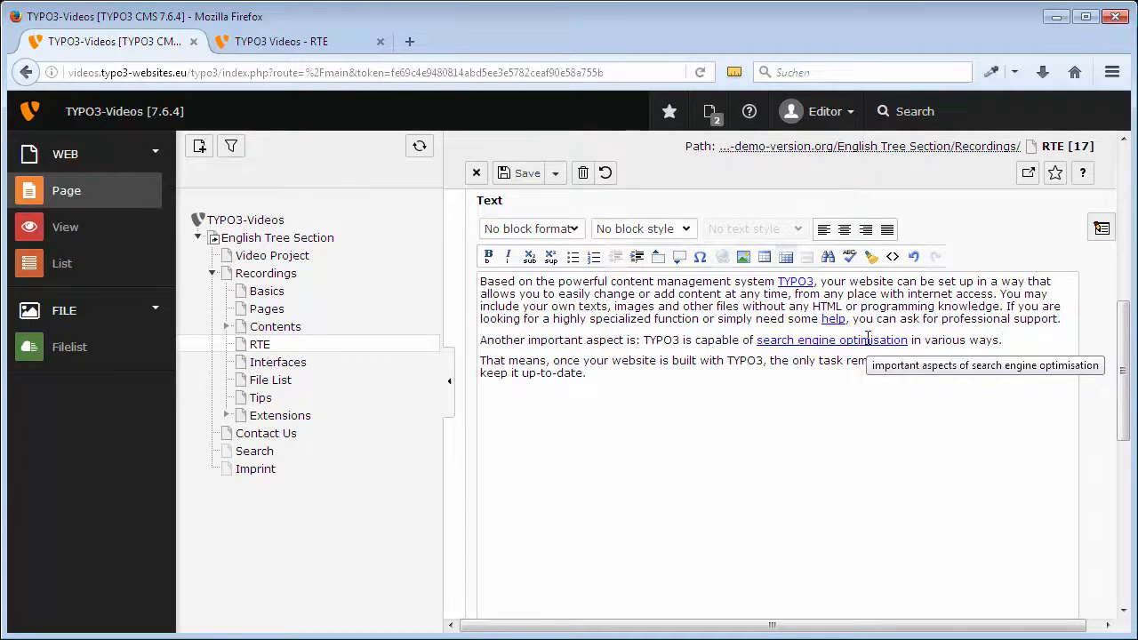
# Save and view the page, then show the live RTE page with the new titled link.
pyautogui.click(557, 172)
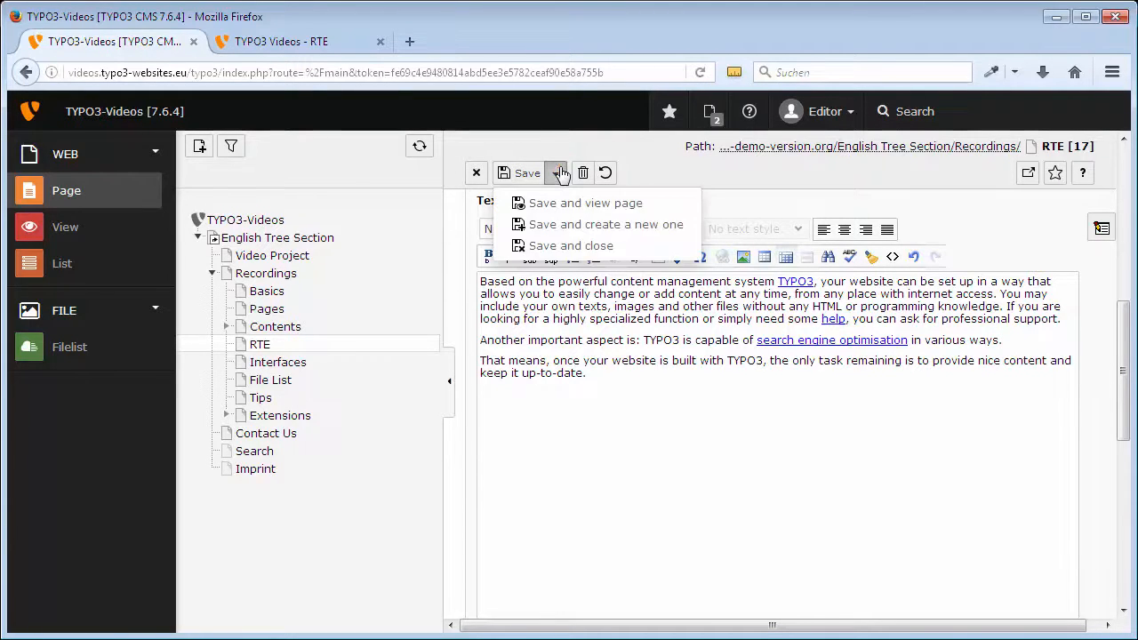
pyautogui.click(585, 203)
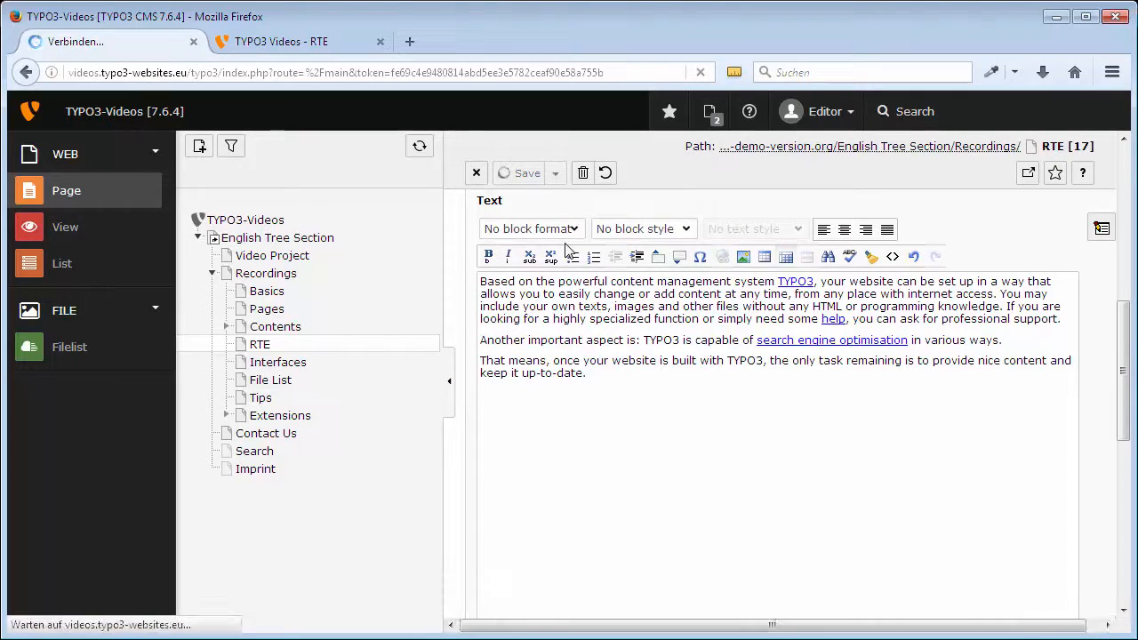
pyautogui.click(476, 172)
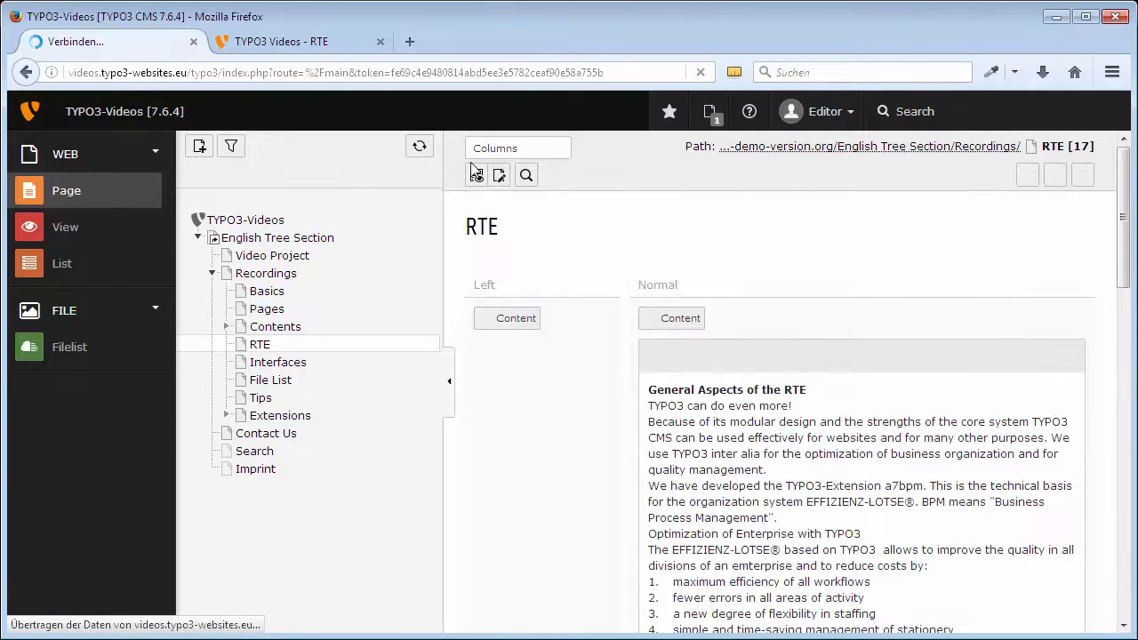
pyautogui.click(280, 41)
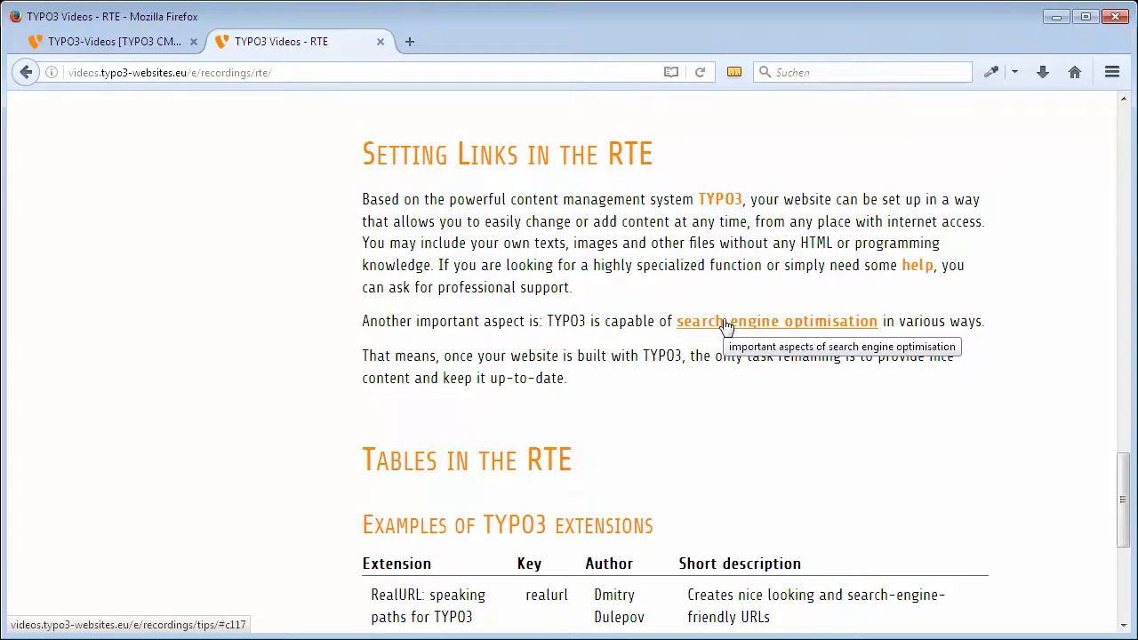
# Follow the link to the Tips page's SEO section, return to the backend and show the Editor user menu.
pyautogui.click(776, 320)
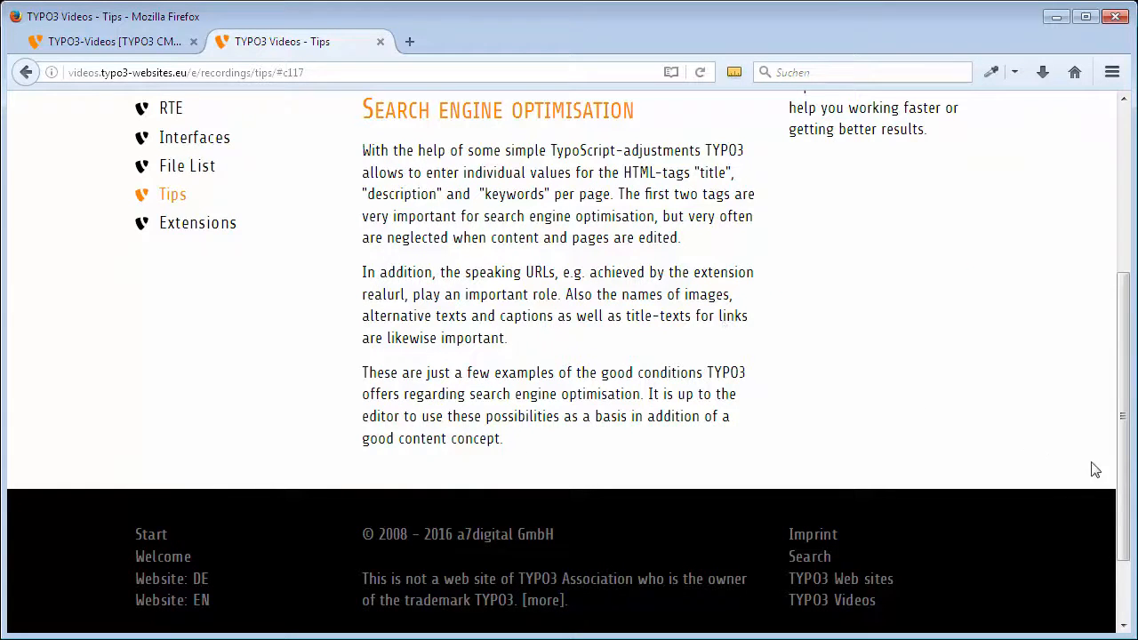
pyautogui.scroll(3)
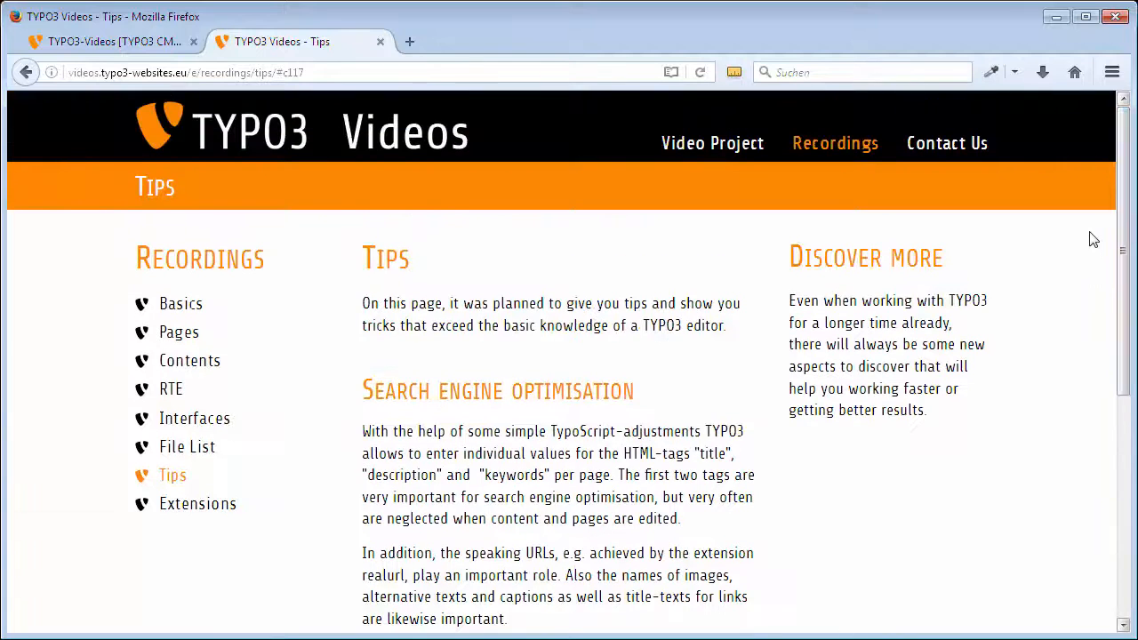
pyautogui.click(107, 40)
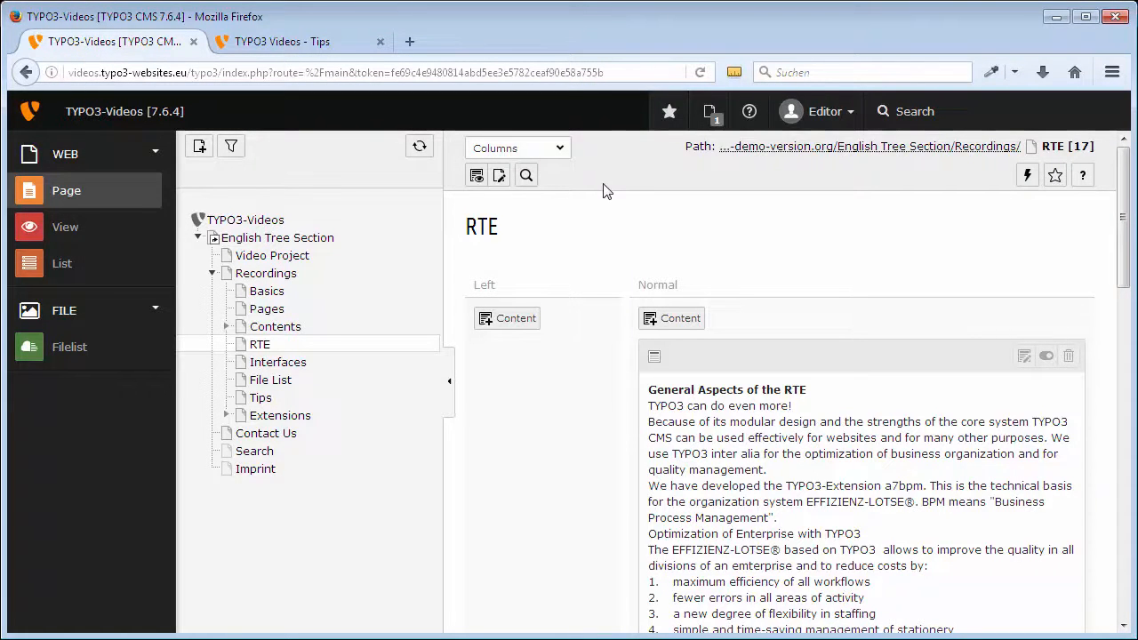
pyautogui.click(817, 110)
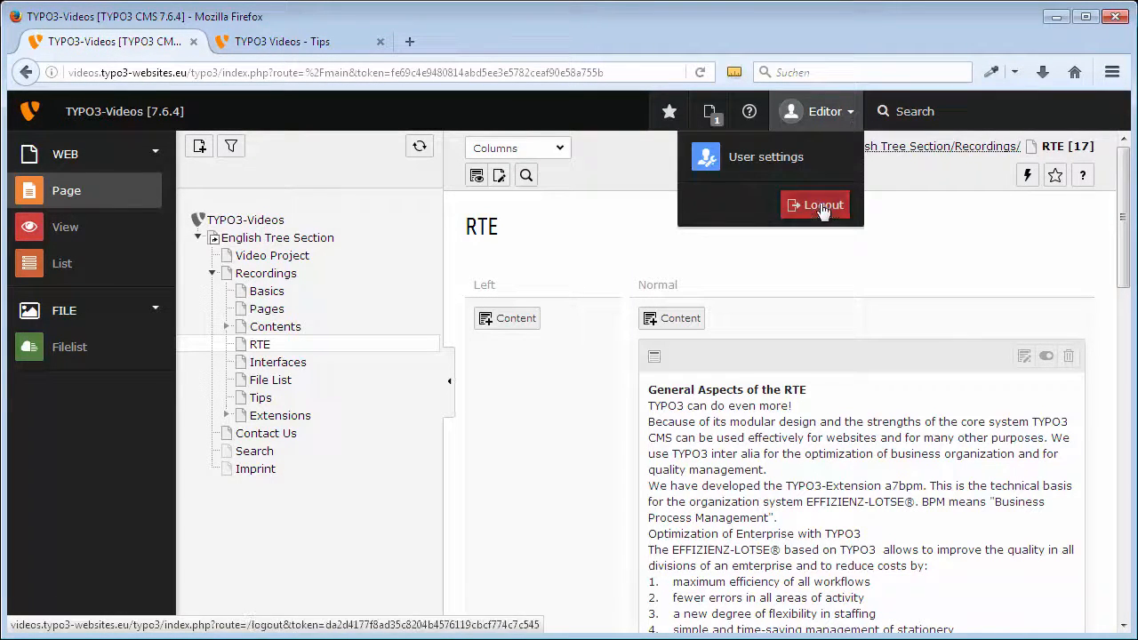